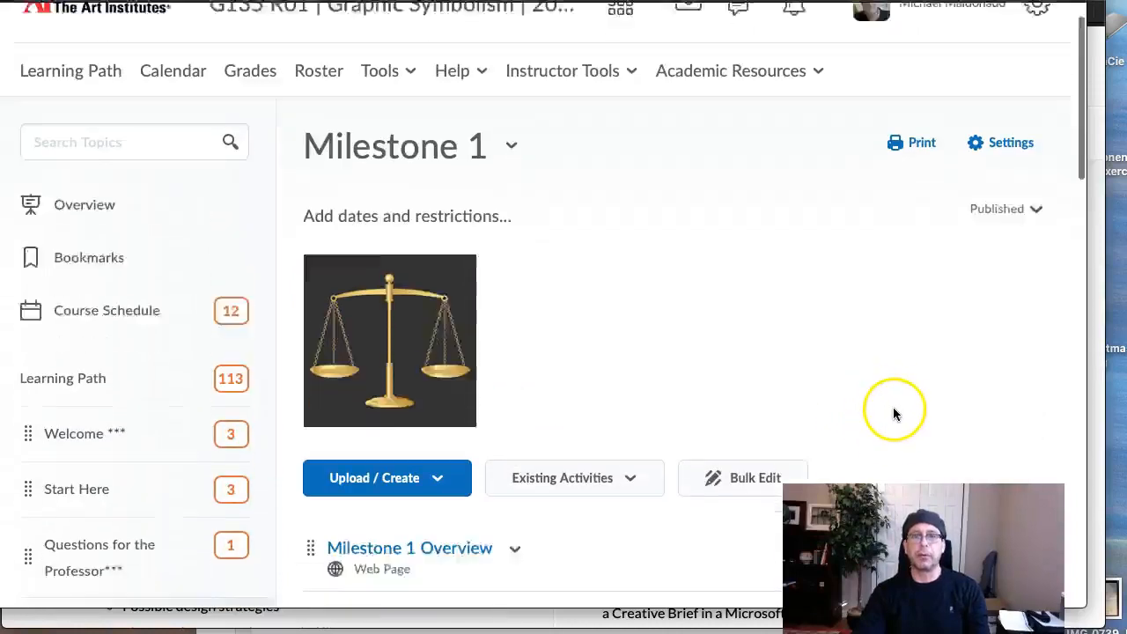
- Scroll up and down the Milestone 1 topic list, starting from Milestone 1 Overview
{"action": "scroll", "scroll_direction": "down", "scroll_amount": 3}
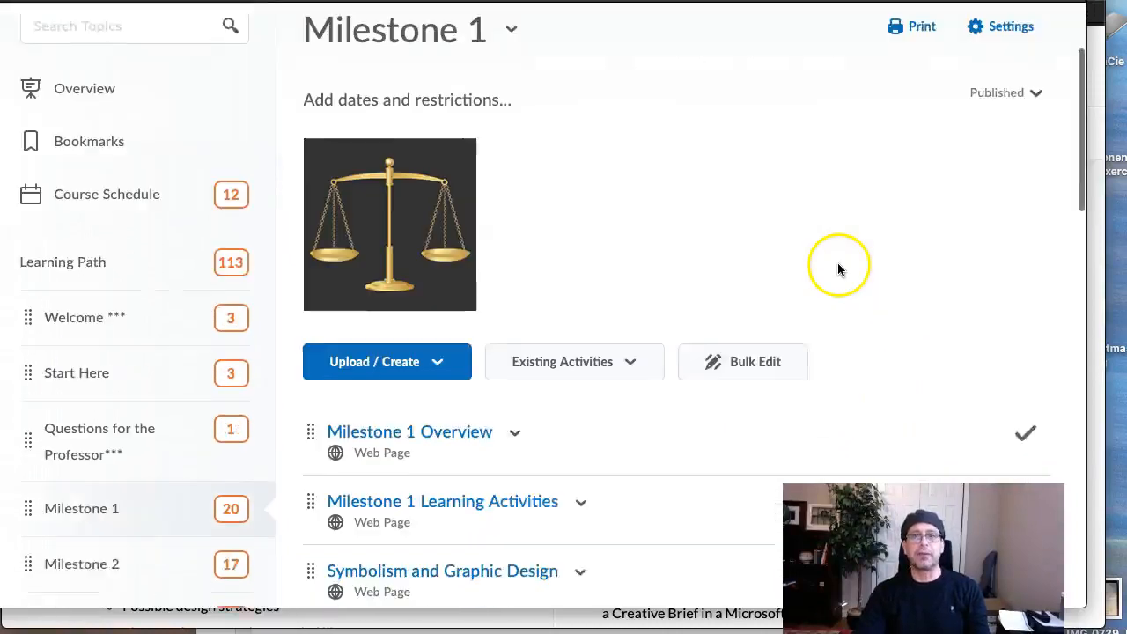
{"action": "scroll", "scroll_direction": "down", "scroll_amount": 3}
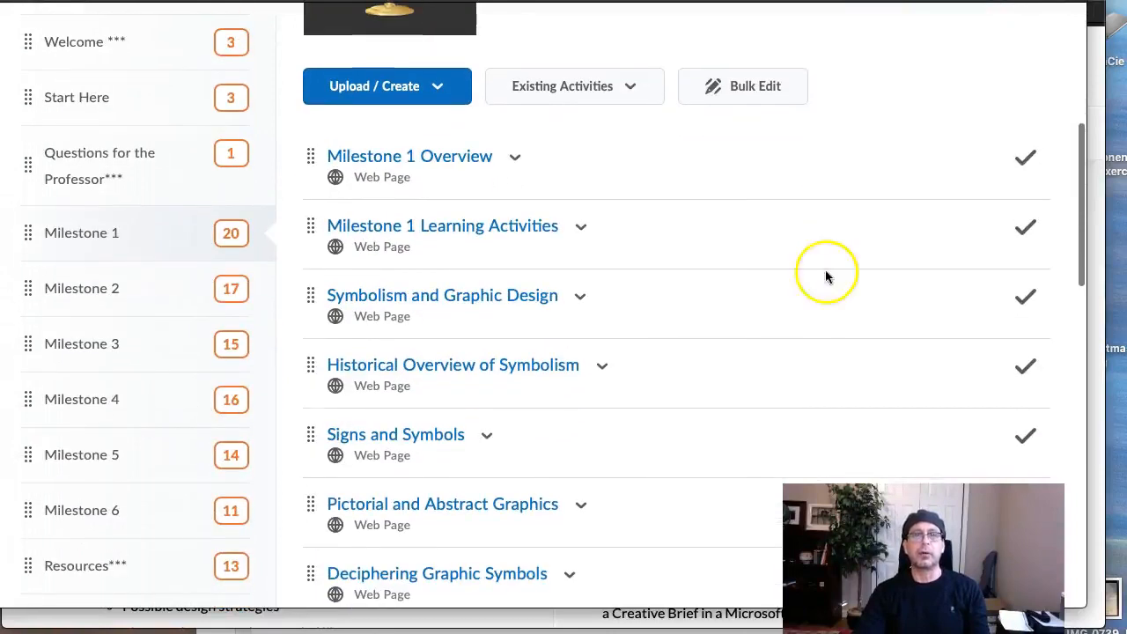
{"action": "mouse_move", "coordinate": [689, 265]}
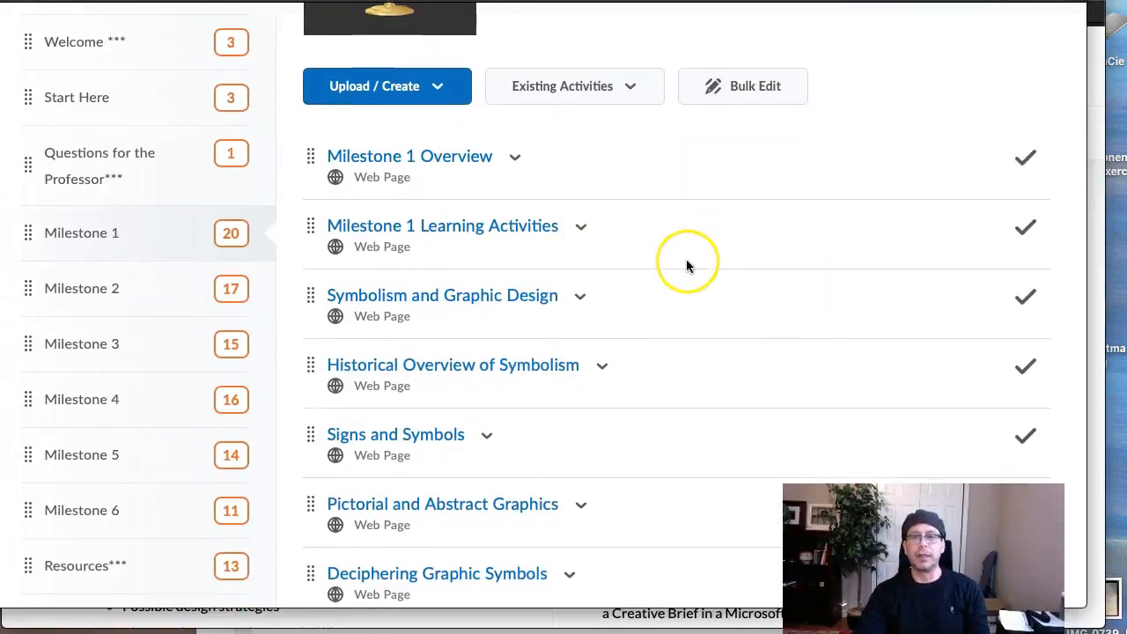
{"action": "scroll", "scroll_direction": "up", "scroll_amount": 3}
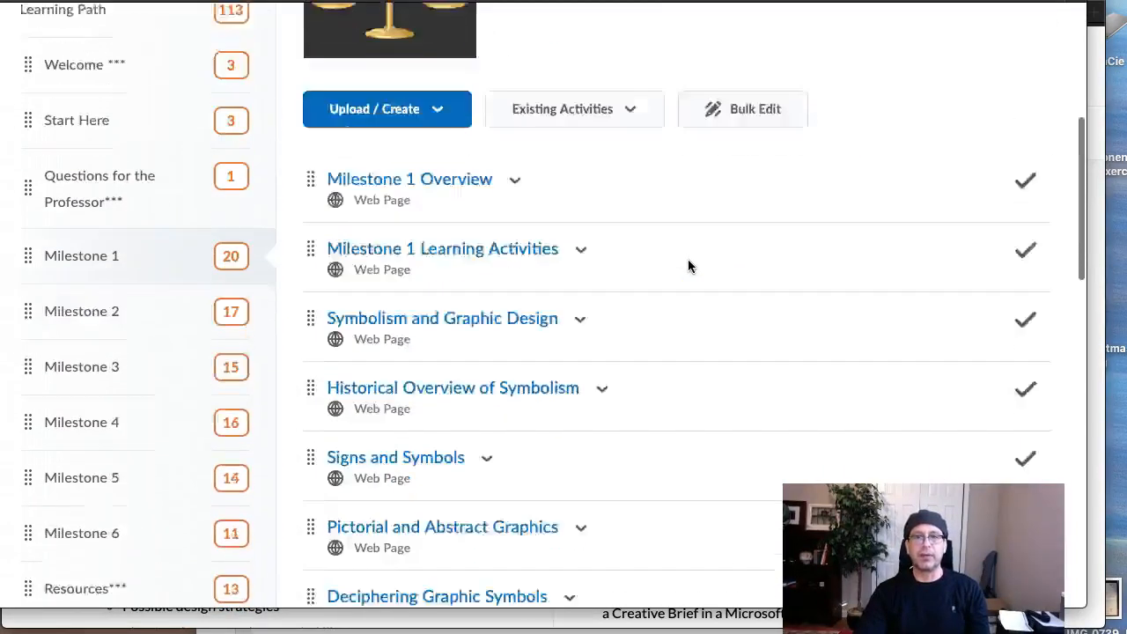
{"action": "scroll", "scroll_direction": "down", "scroll_amount": 3}
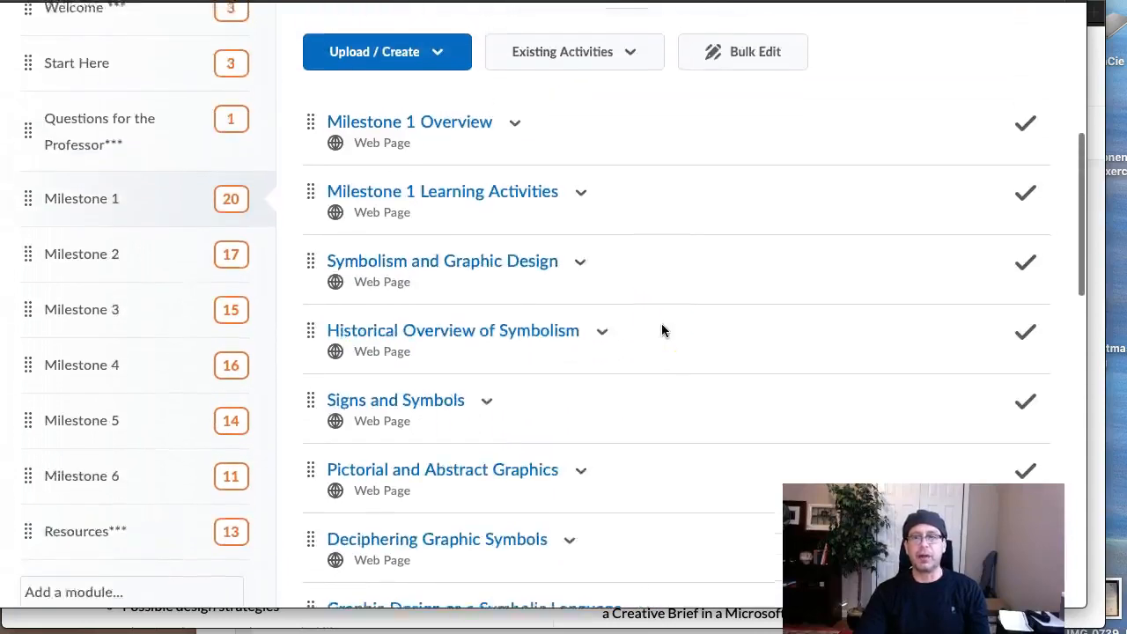
{"action": "scroll", "scroll_direction": "up", "scroll_amount": 3}
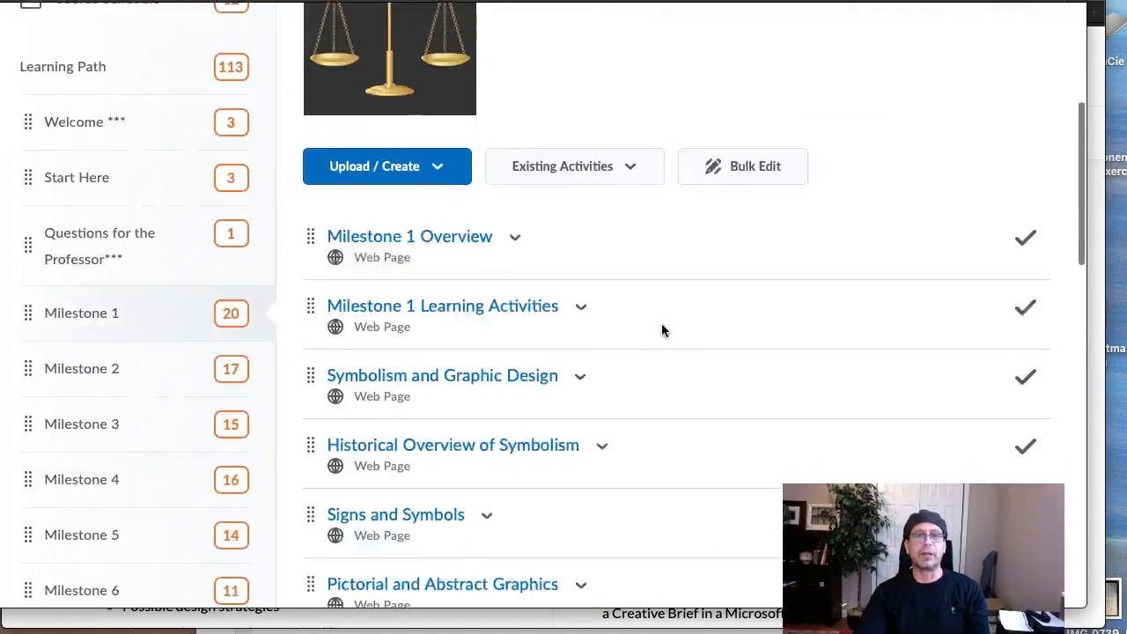
{"action": "scroll", "scroll_direction": "up", "scroll_amount": 3}
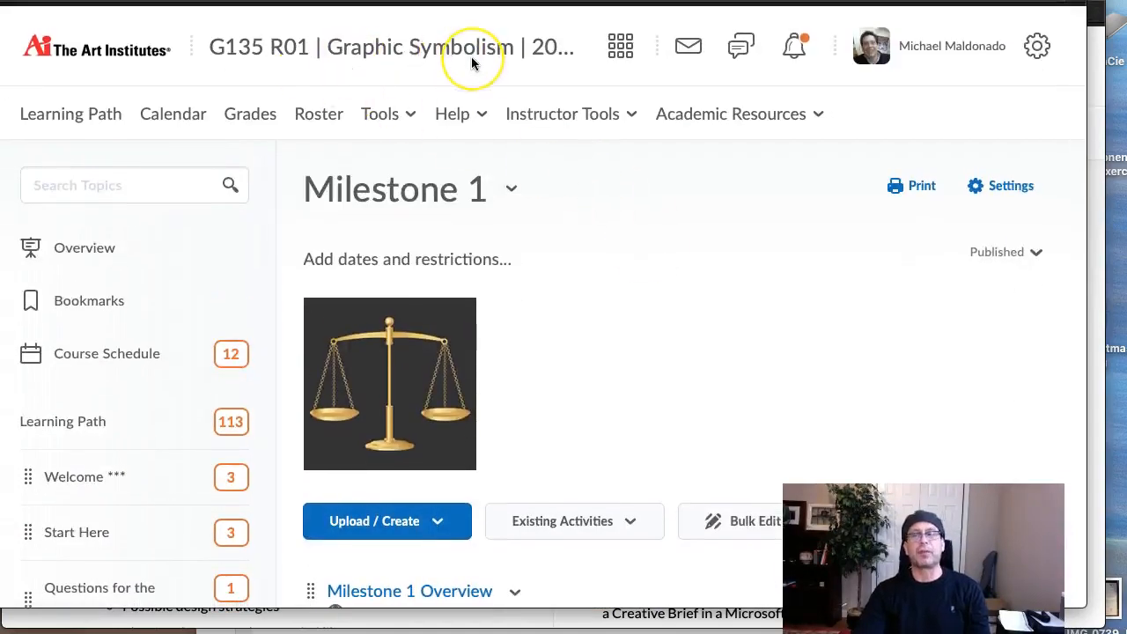
{"action": "mouse_move", "coordinate": [473, 62]}
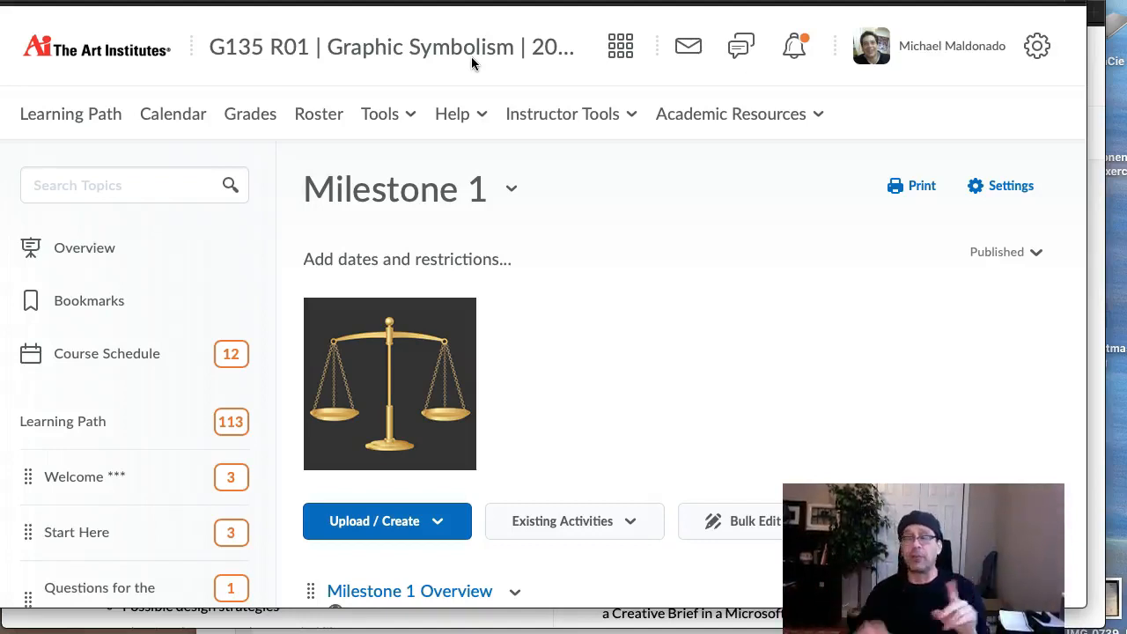
{"action": "mouse_move", "coordinate": [643, 203]}
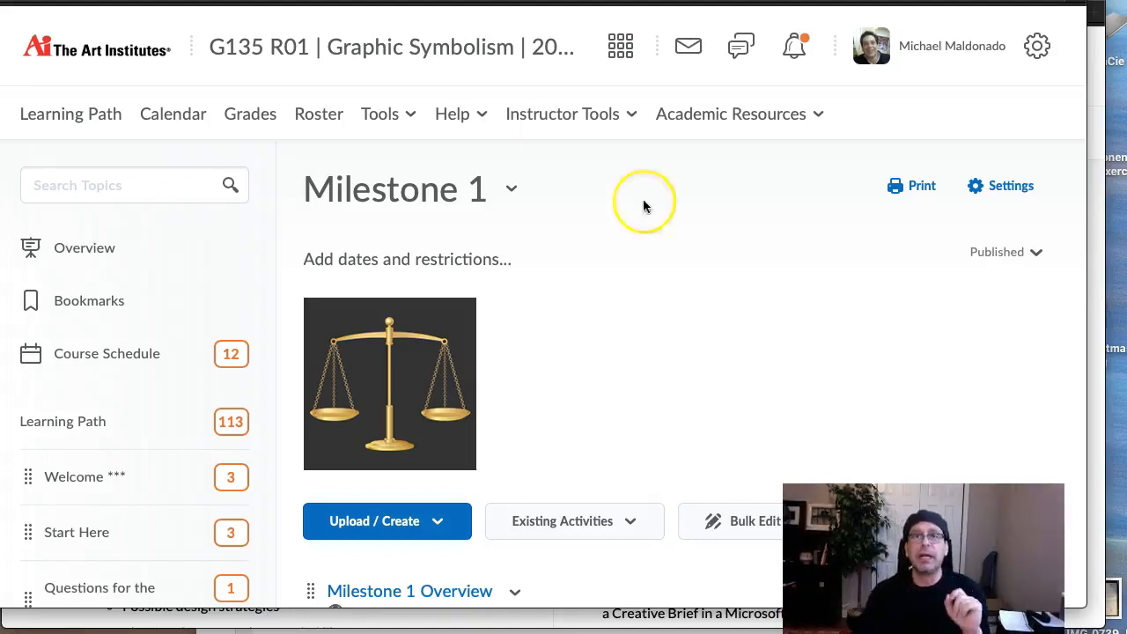
{"action": "scroll", "scroll_direction": "down", "scroll_amount": 3}
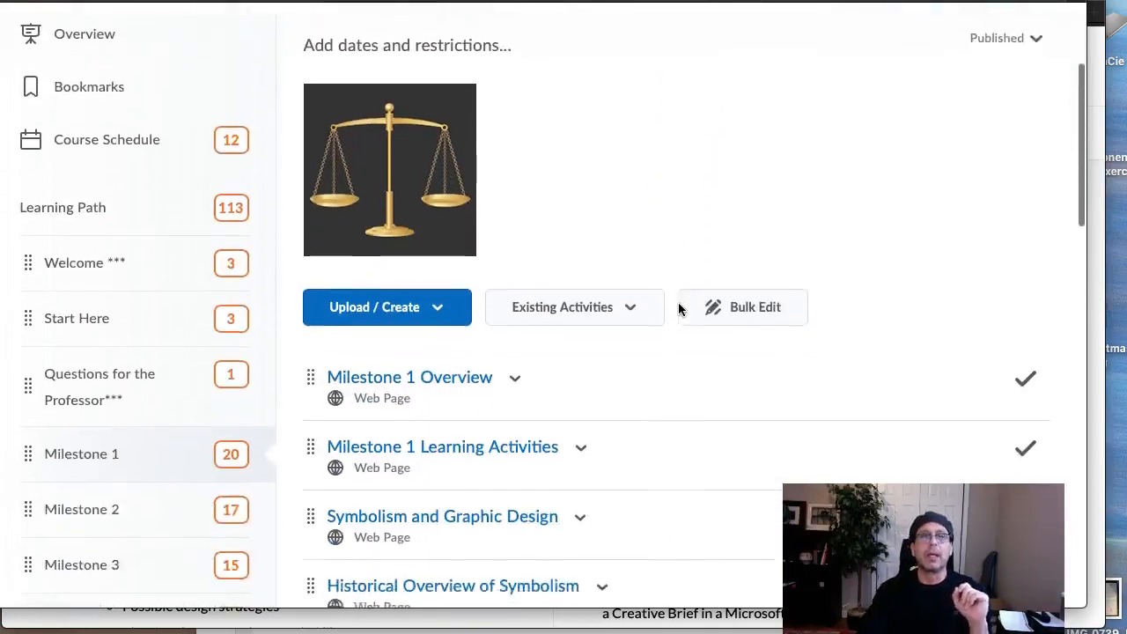
{"action": "scroll", "scroll_direction": "up", "scroll_amount": 3}
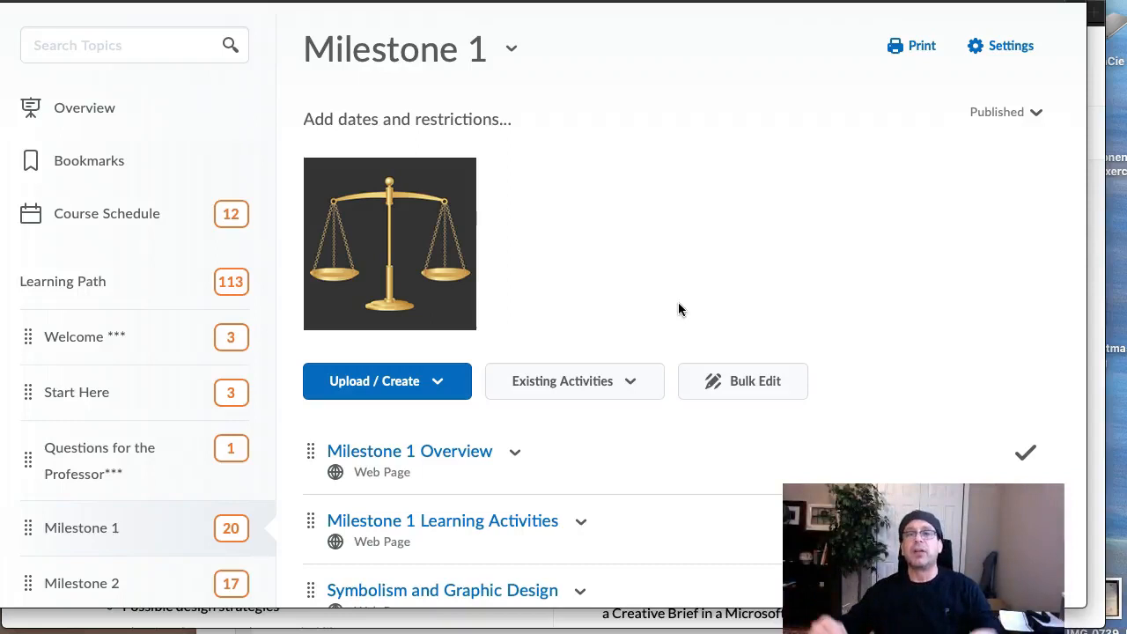
{"action": "mouse_move", "coordinate": [769, 333]}
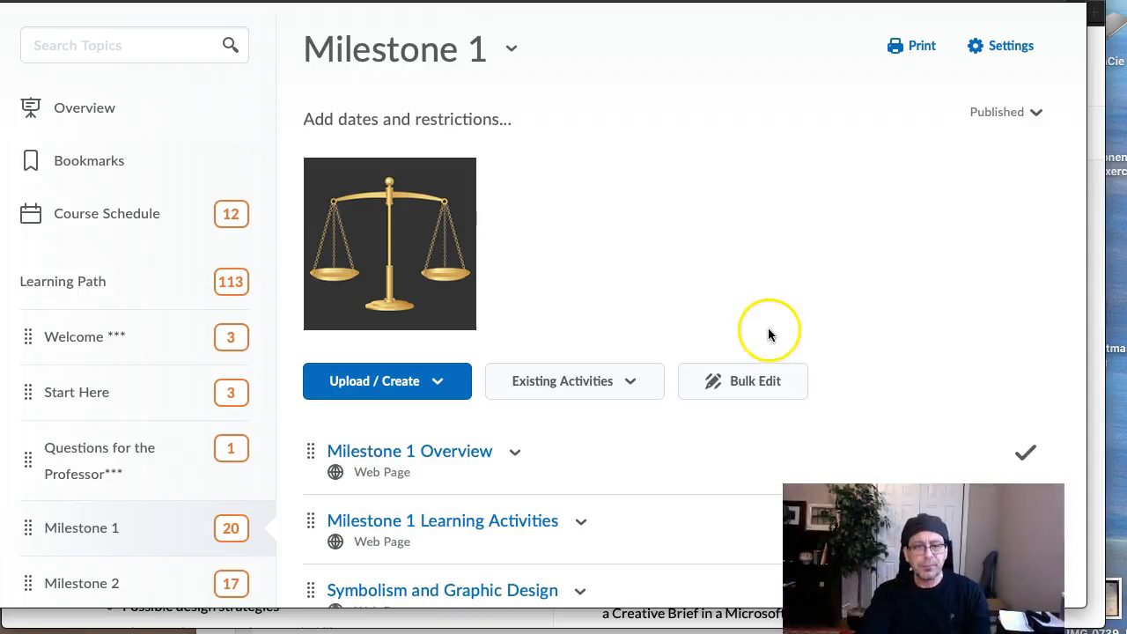
{"action": "scroll", "scroll_direction": "down", "scroll_amount": 3}
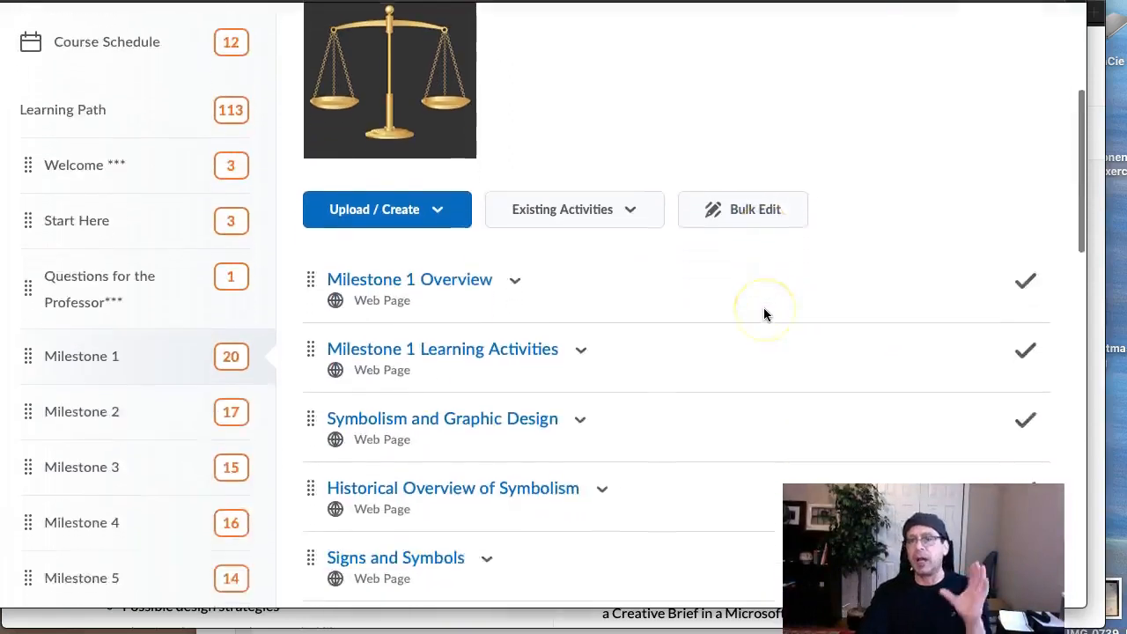
{"action": "scroll", "scroll_direction": "up", "scroll_amount": 3}
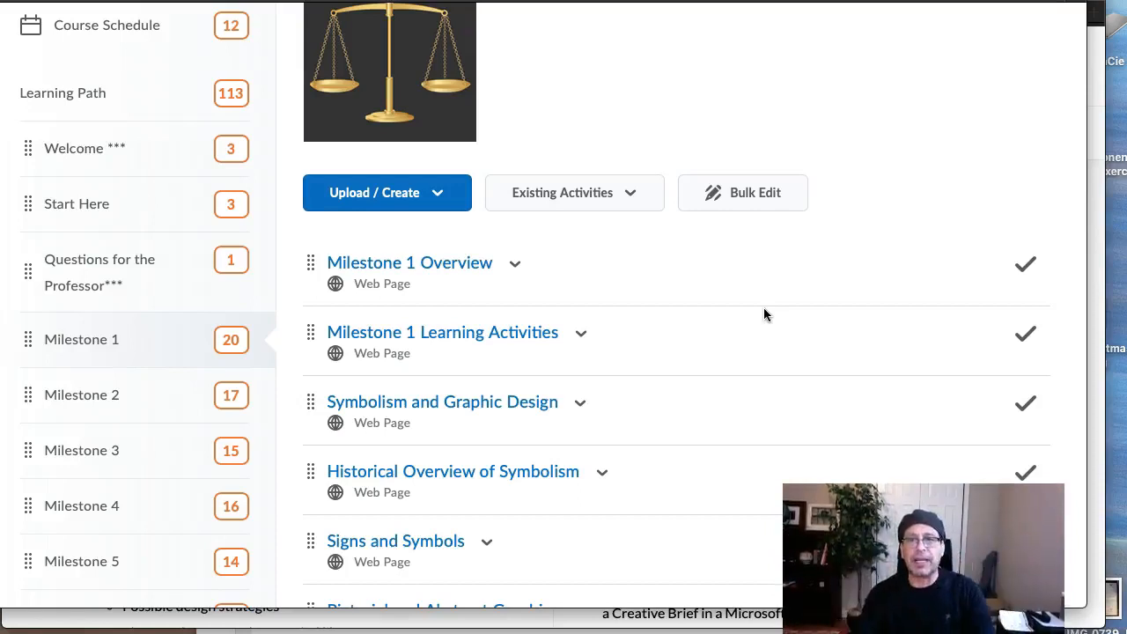
{"action": "scroll", "scroll_direction": "down", "scroll_amount": 3}
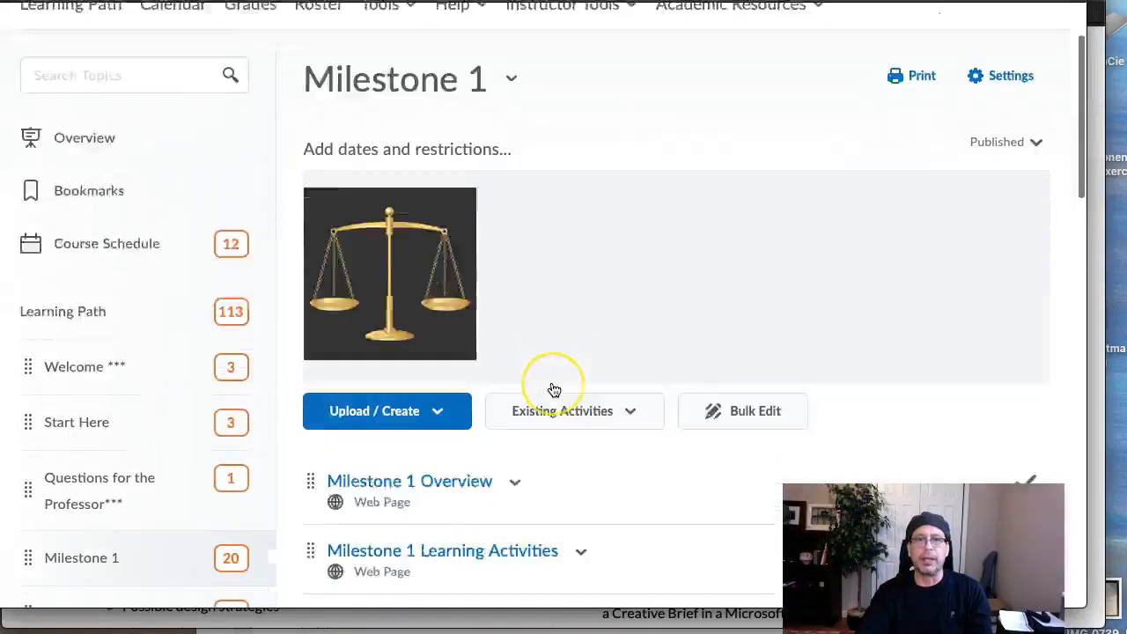
{"action": "scroll", "scroll_direction": "down", "scroll_amount": 3}
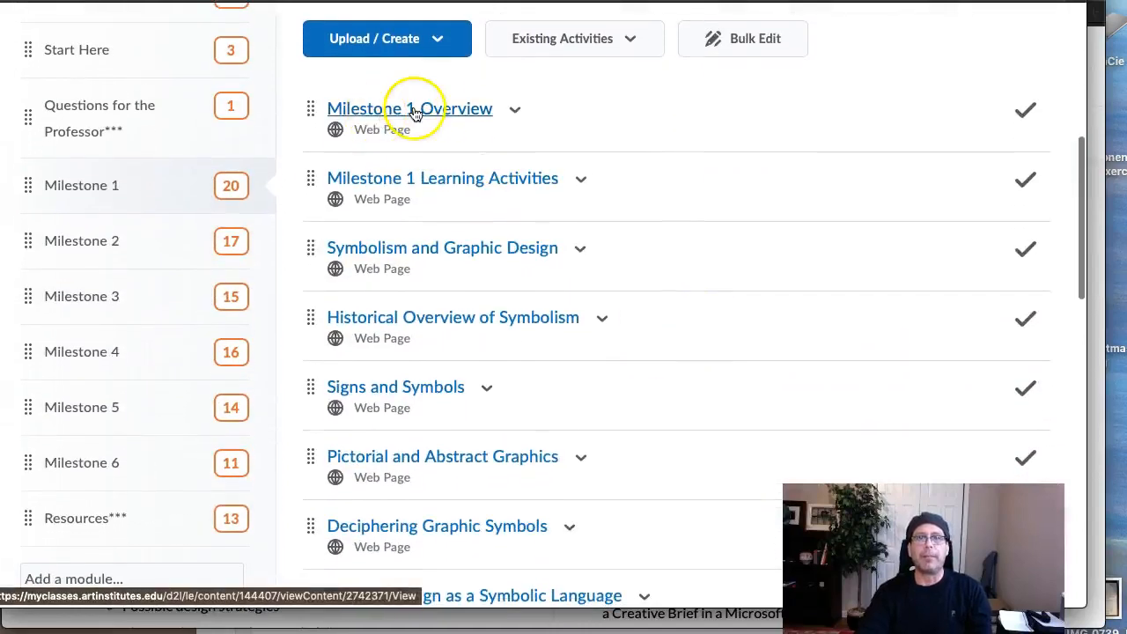
{"action": "mouse_move", "coordinate": [297, 163]}
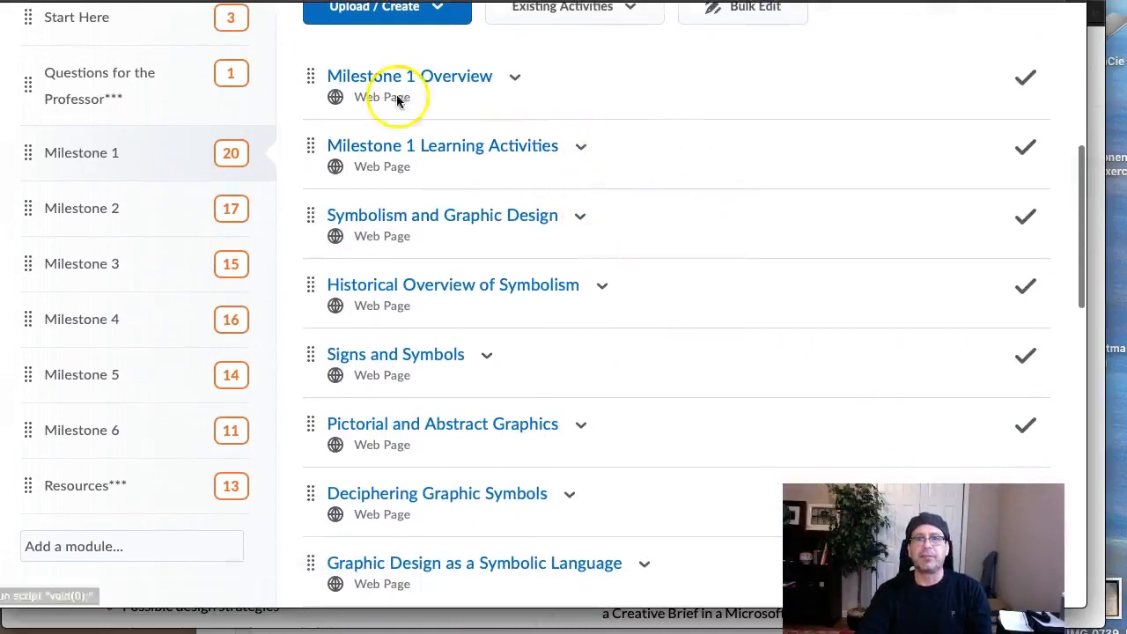
{"action": "scroll", "scroll_direction": "up", "scroll_amount": 3}
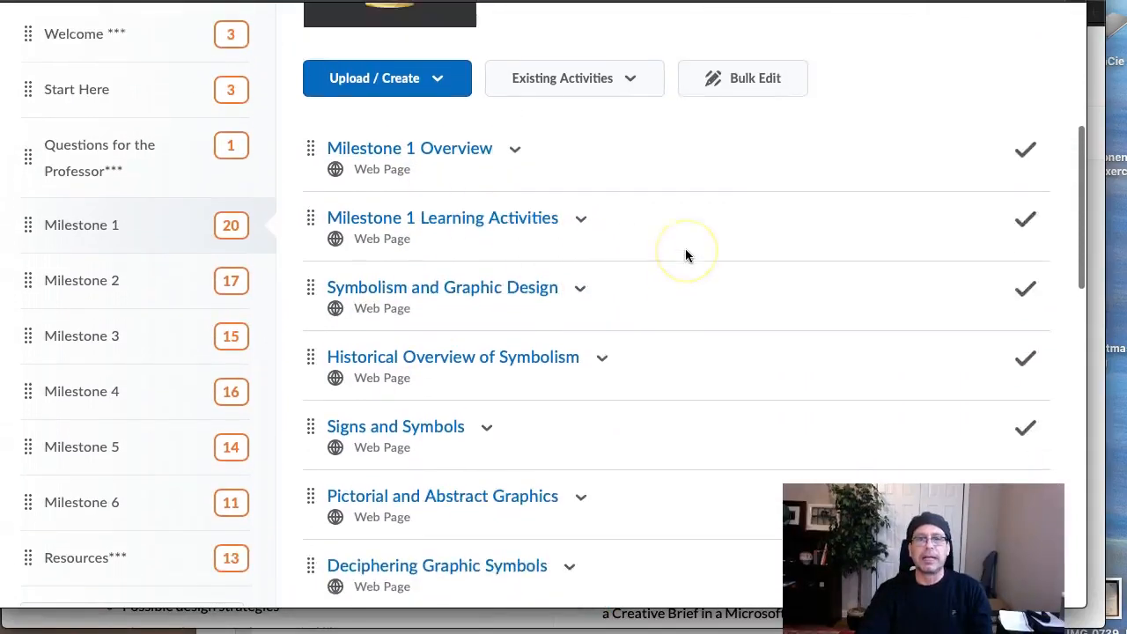
{"action": "scroll", "scroll_direction": "down", "scroll_amount": 3}
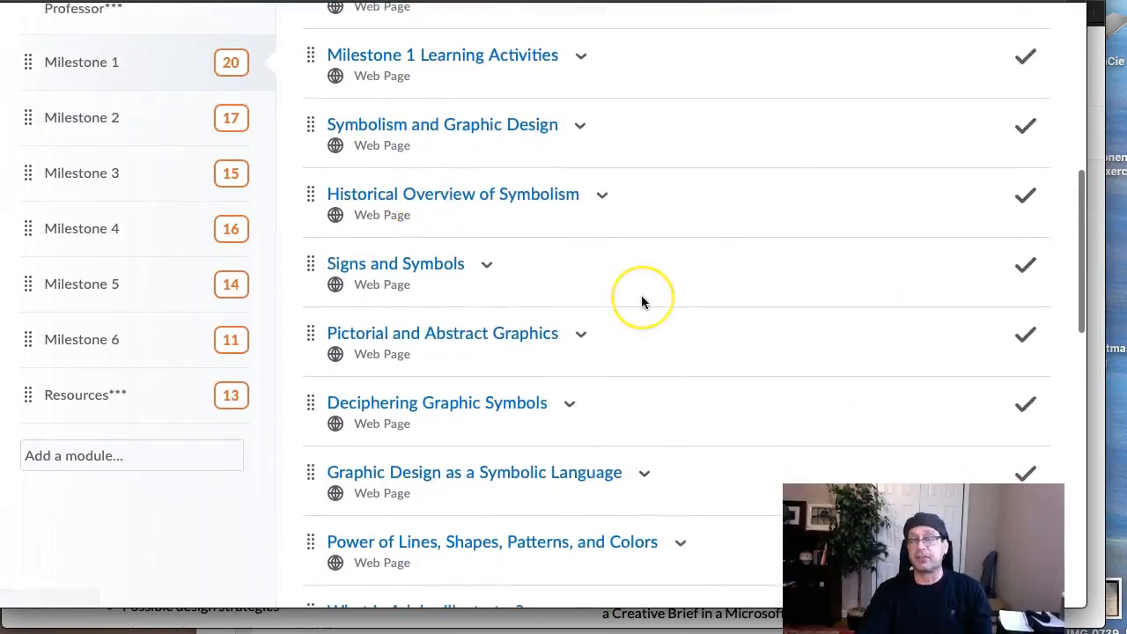
{"action": "mouse_move", "coordinate": [643, 302]}
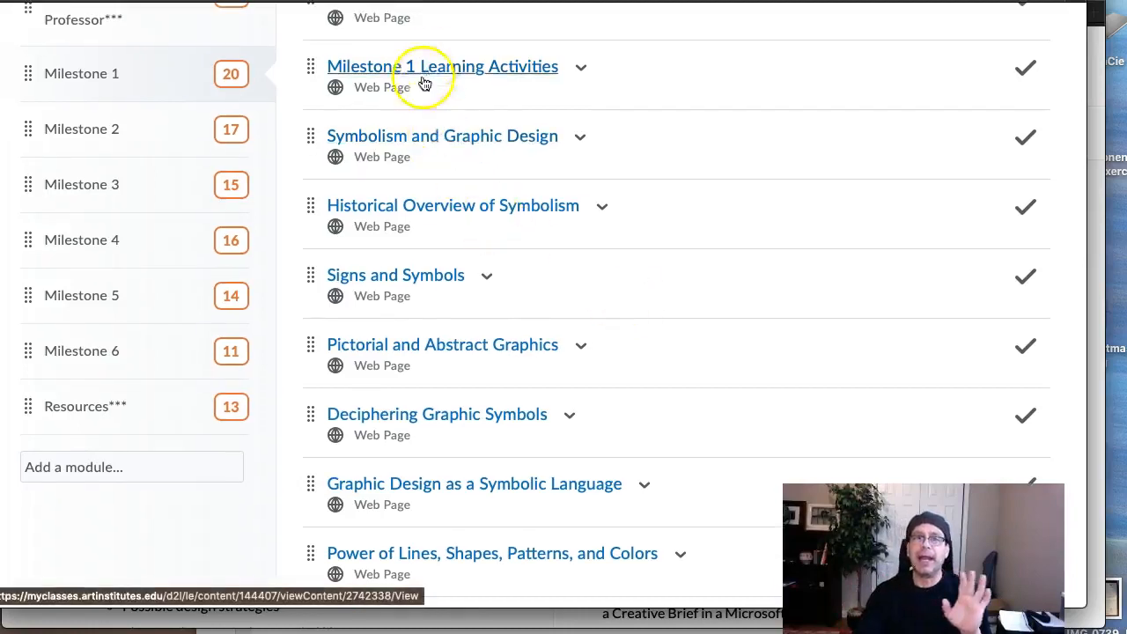
{"action": "scroll", "scroll_direction": "up", "scroll_amount": 3}
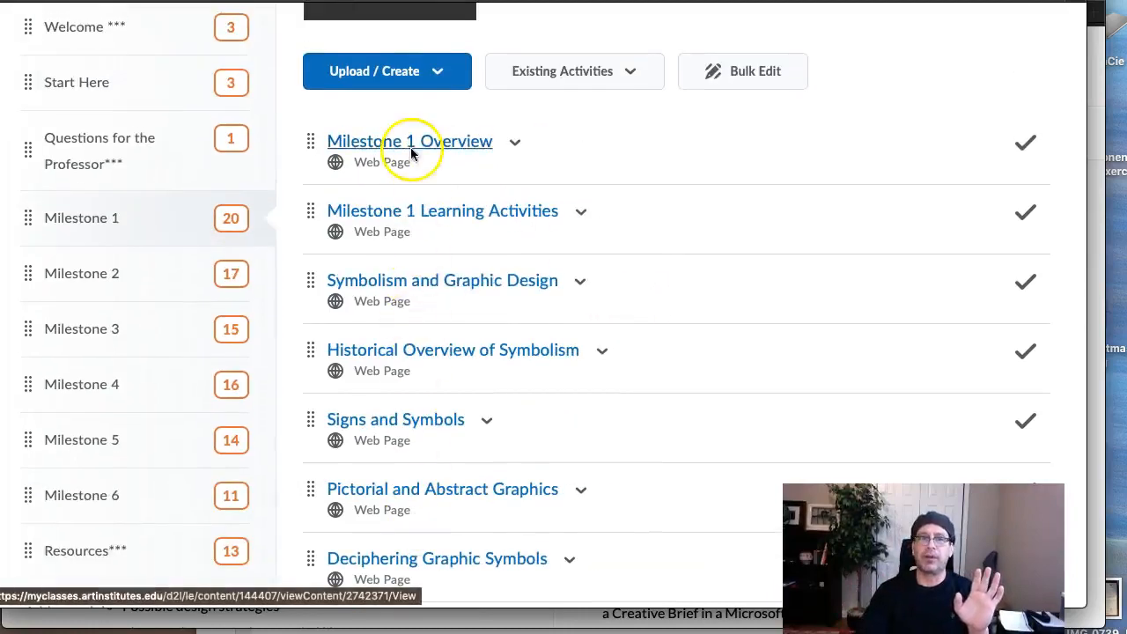
{"action": "scroll", "scroll_direction": "up", "scroll_amount": 3}
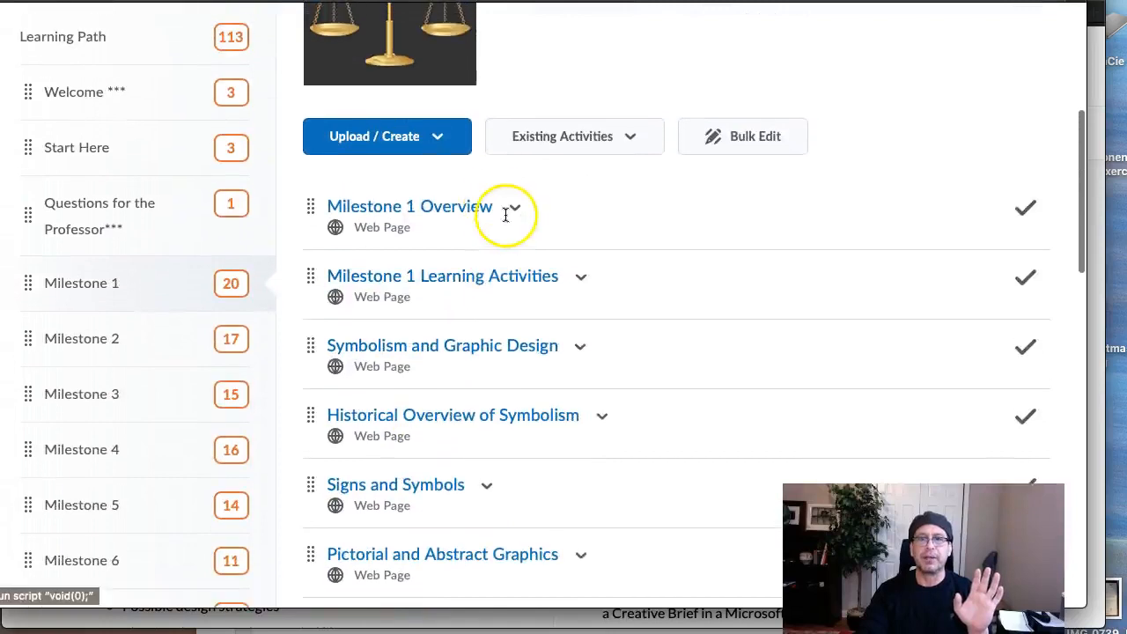
{"action": "scroll", "scroll_direction": "down", "scroll_amount": 3}
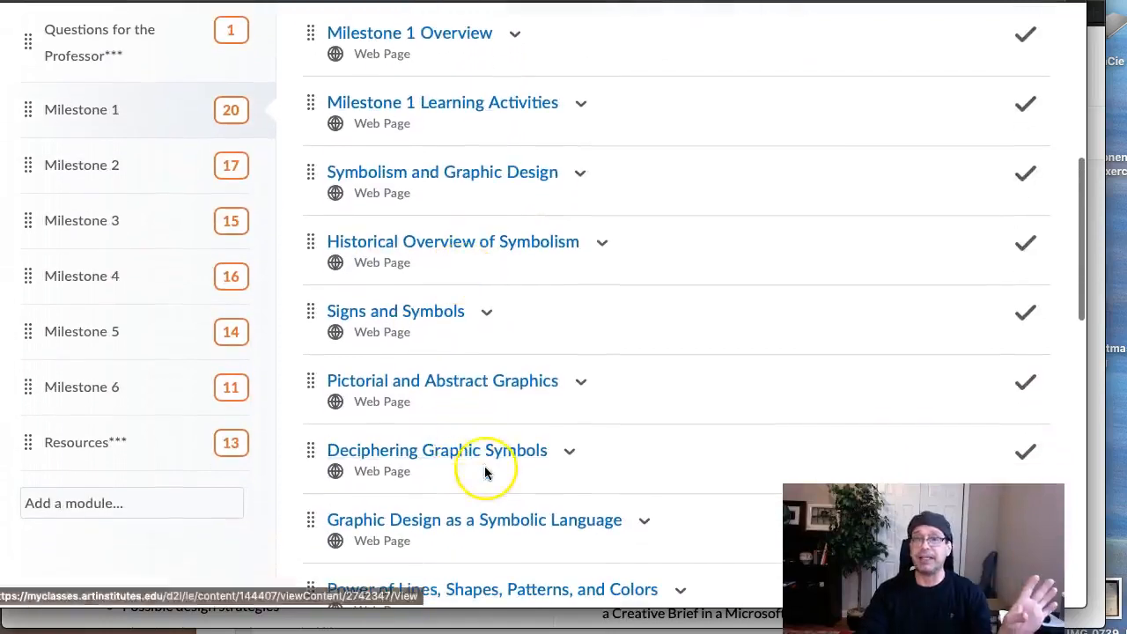
{"action": "scroll", "scroll_direction": "down", "scroll_amount": 3}
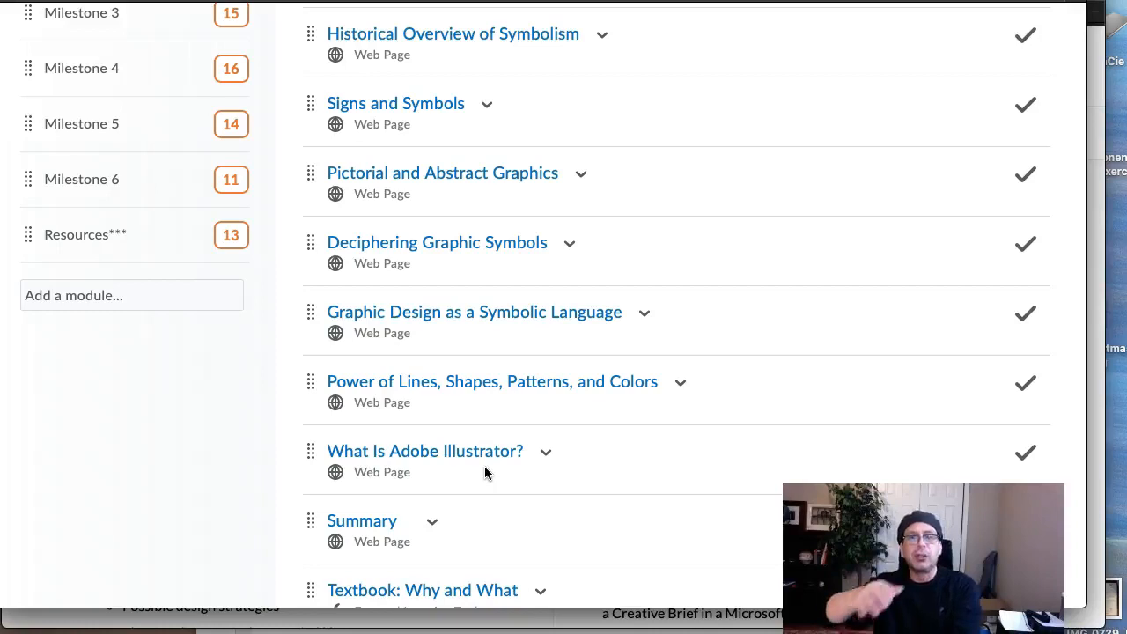
{"action": "mouse_move", "coordinate": [407, 346]}
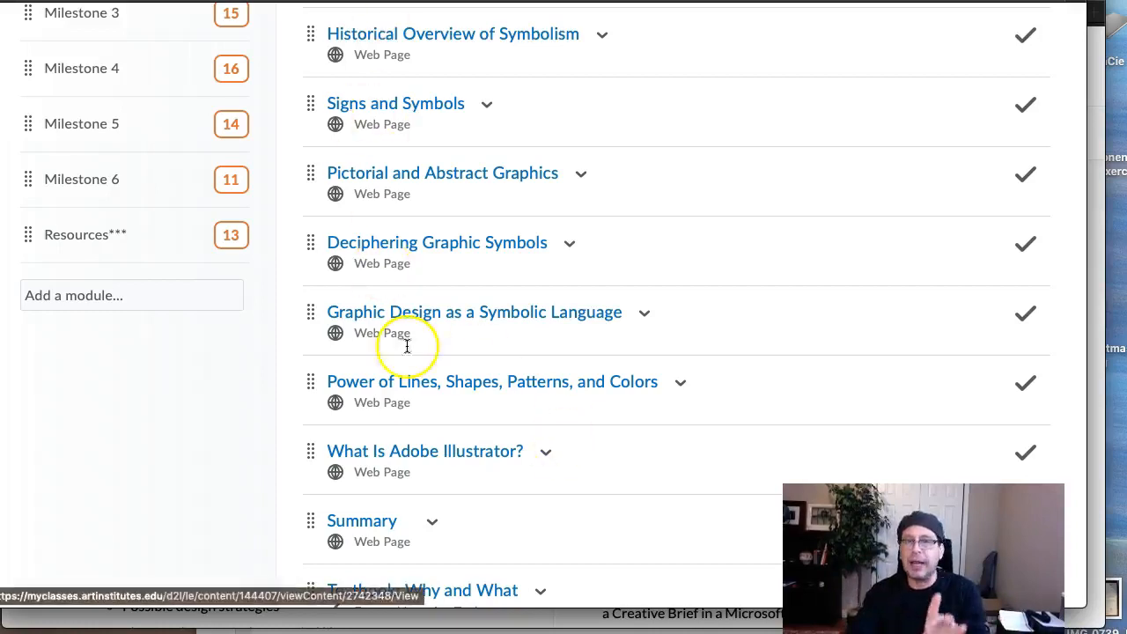
{"action": "scroll", "scroll_direction": "up", "scroll_amount": 3}
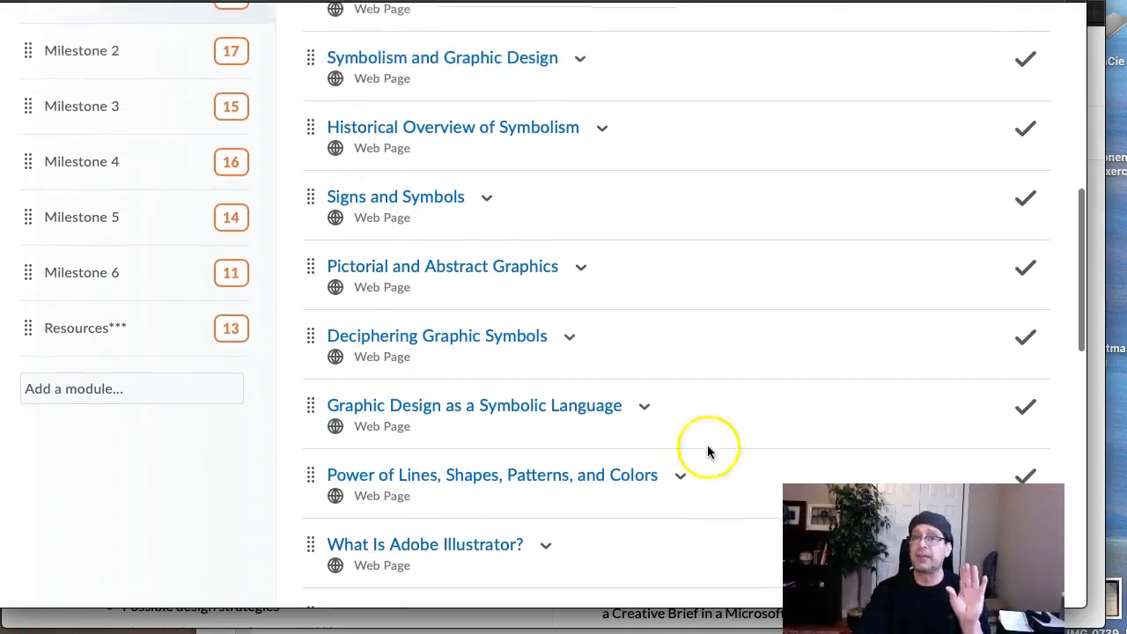
{"action": "mouse_move", "coordinate": [727, 410]}
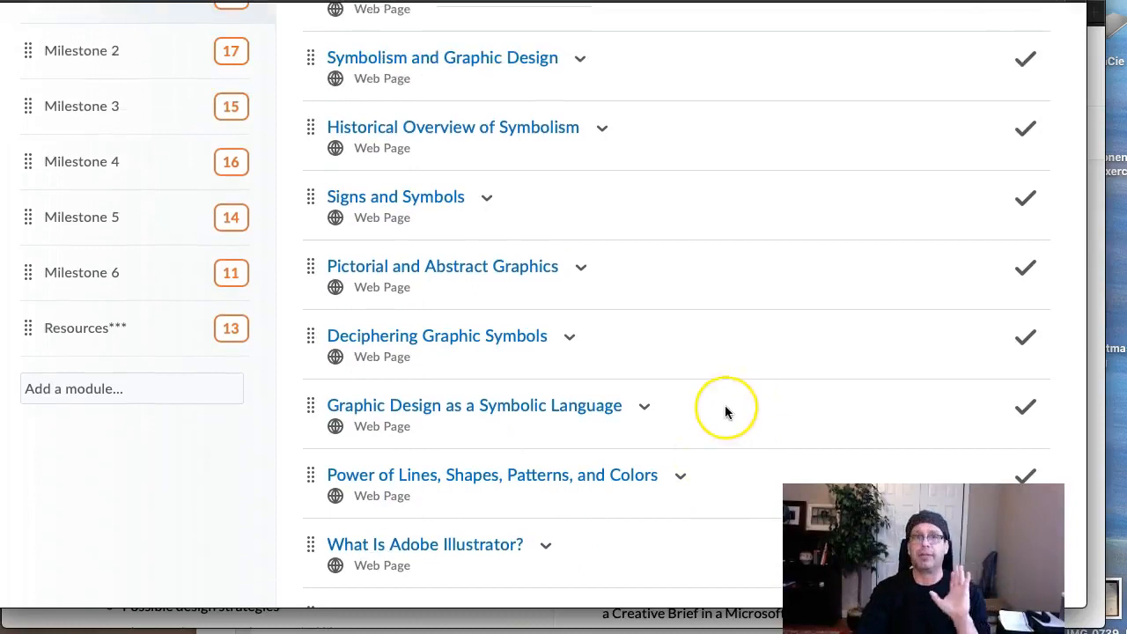
{"action": "scroll", "scroll_direction": "up", "scroll_amount": 3}
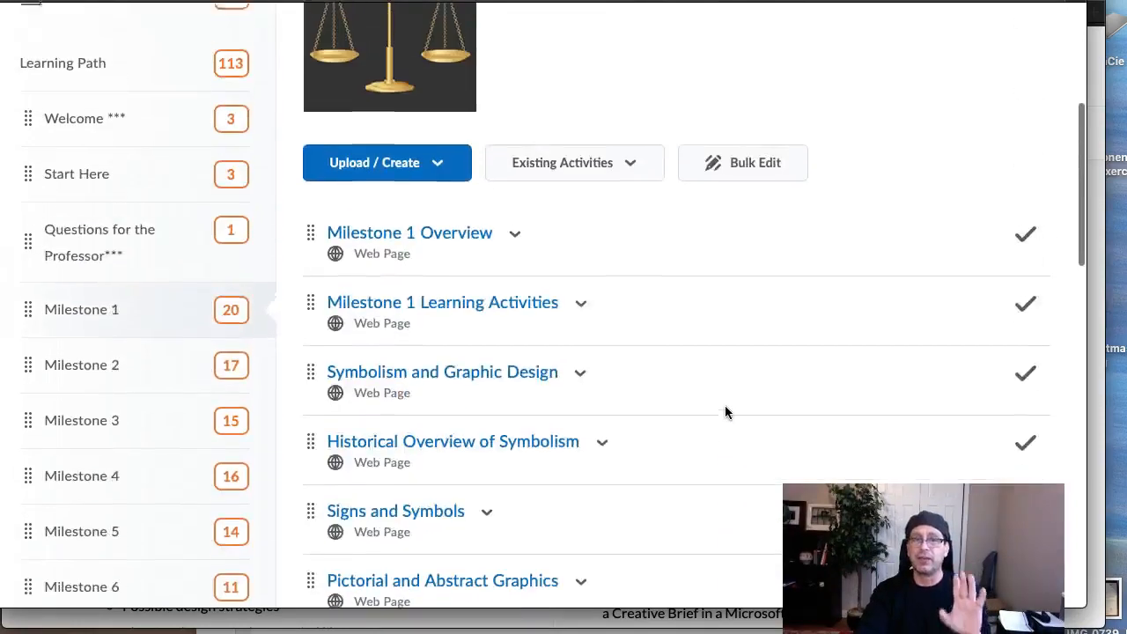
{"action": "scroll", "scroll_direction": "up", "scroll_amount": 3}
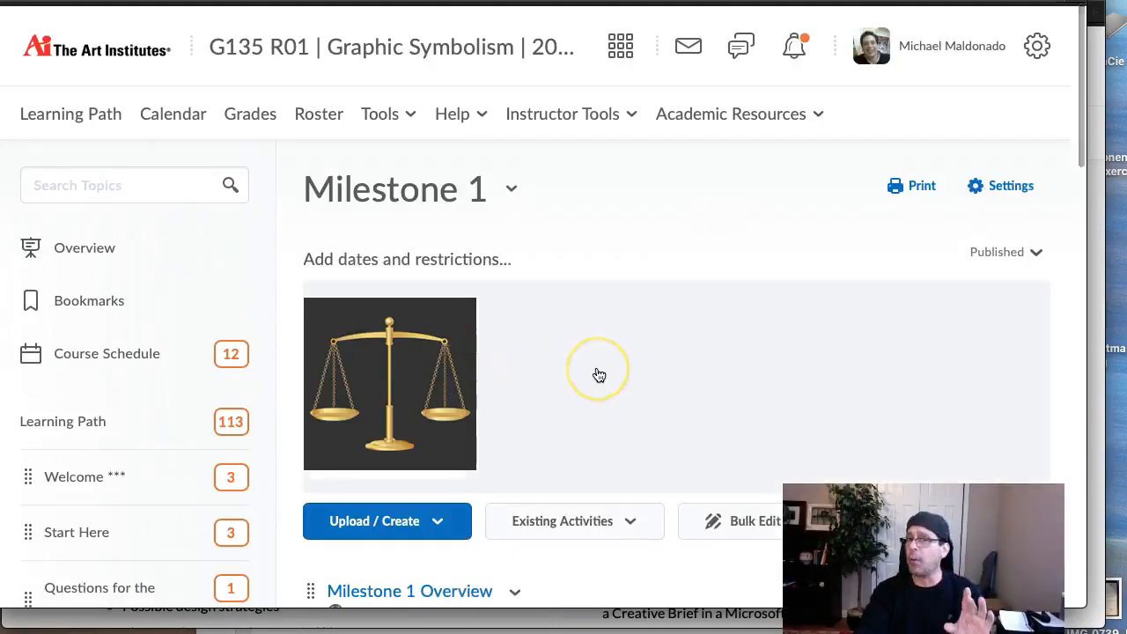
{"action": "scroll", "scroll_direction": "down", "scroll_amount": 3}
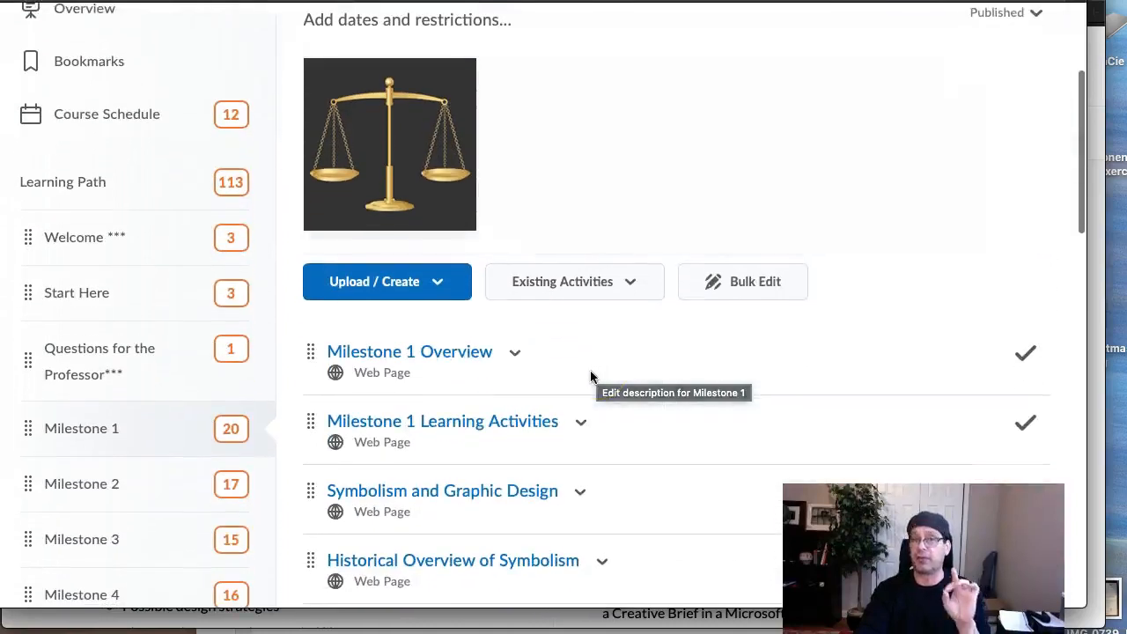
{"action": "scroll", "scroll_direction": "down", "scroll_amount": 3}
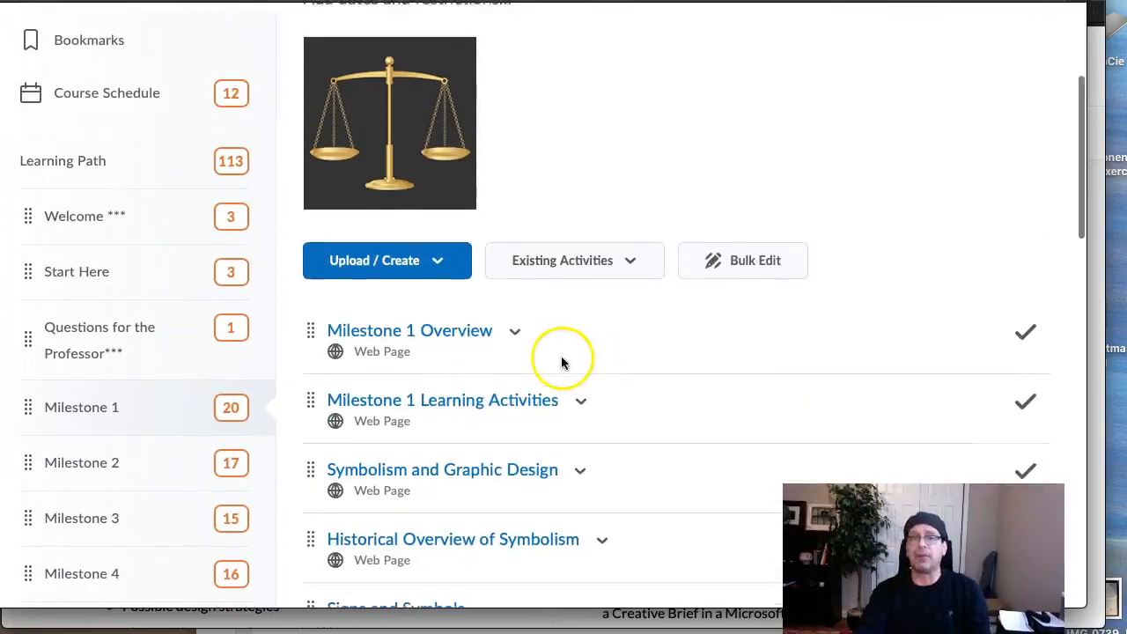
{"action": "scroll", "scroll_direction": "down", "scroll_amount": 3}
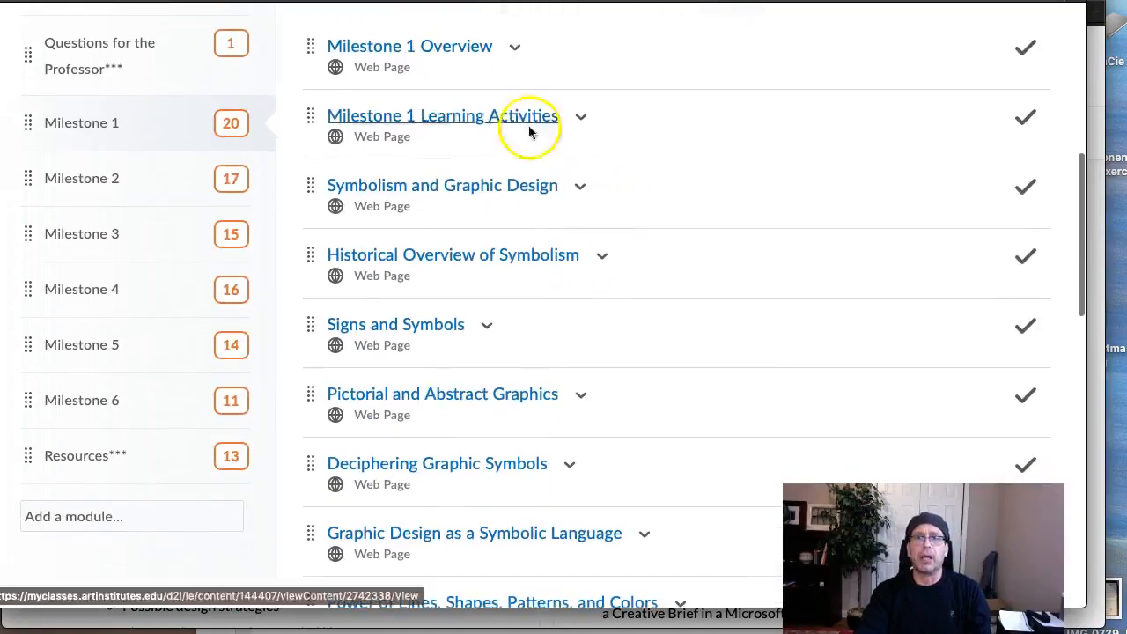
- Open Symbolism and Graphic Design in a new window and scroll through its Click to Explore links
{"action": "right_click", "coordinate": [442, 185]}
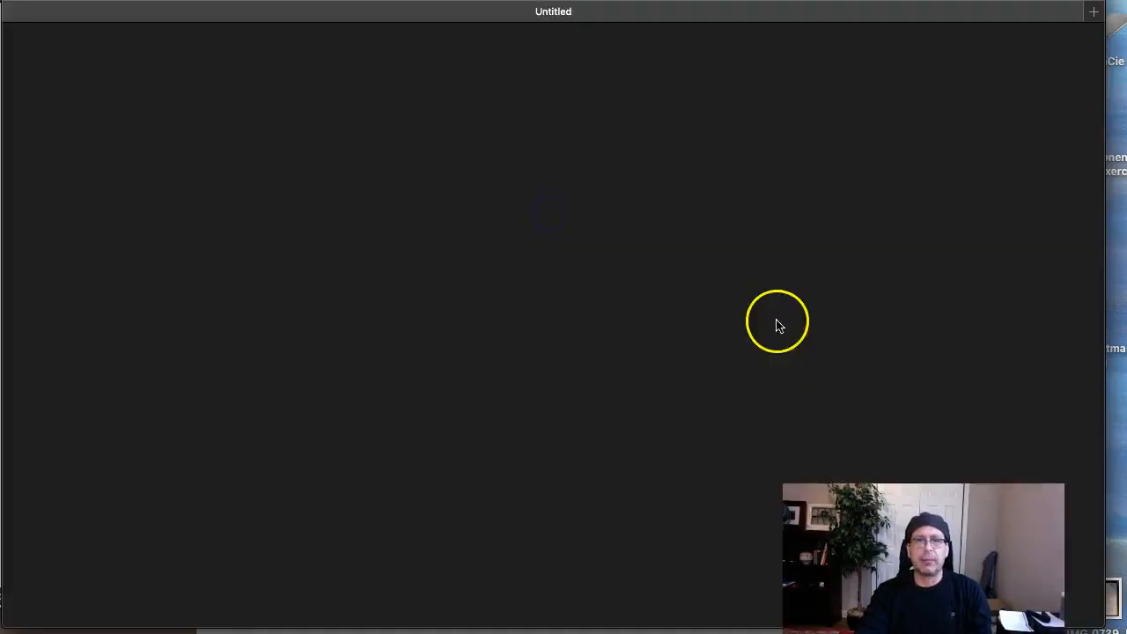
{"action": "mouse_move", "coordinate": [513, 342]}
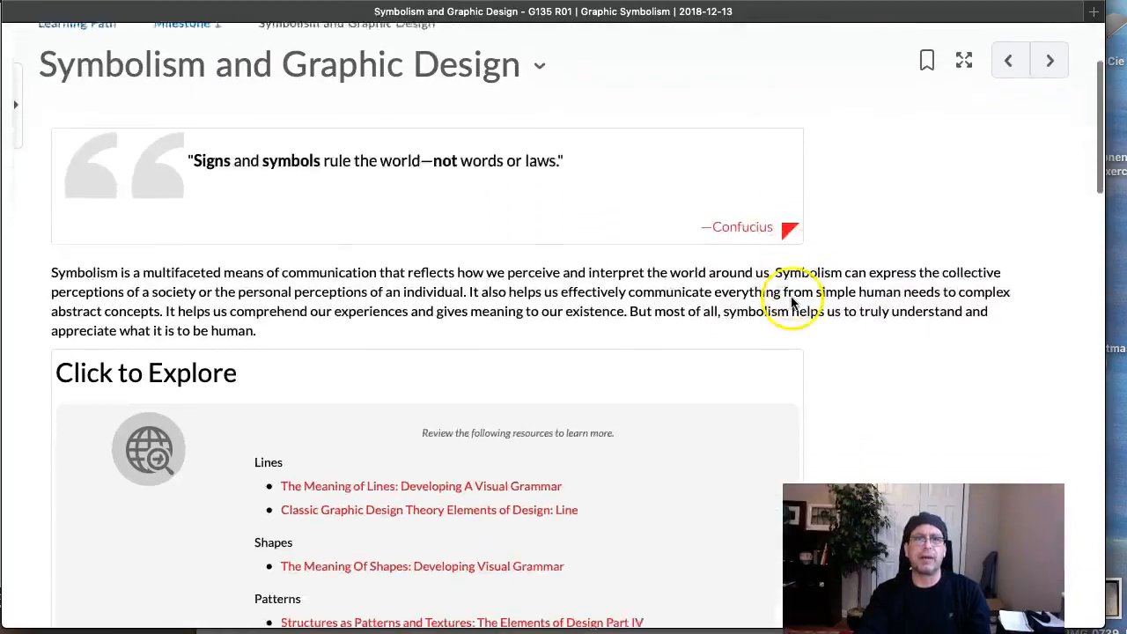
{"action": "scroll", "scroll_direction": "up", "scroll_amount": 3}
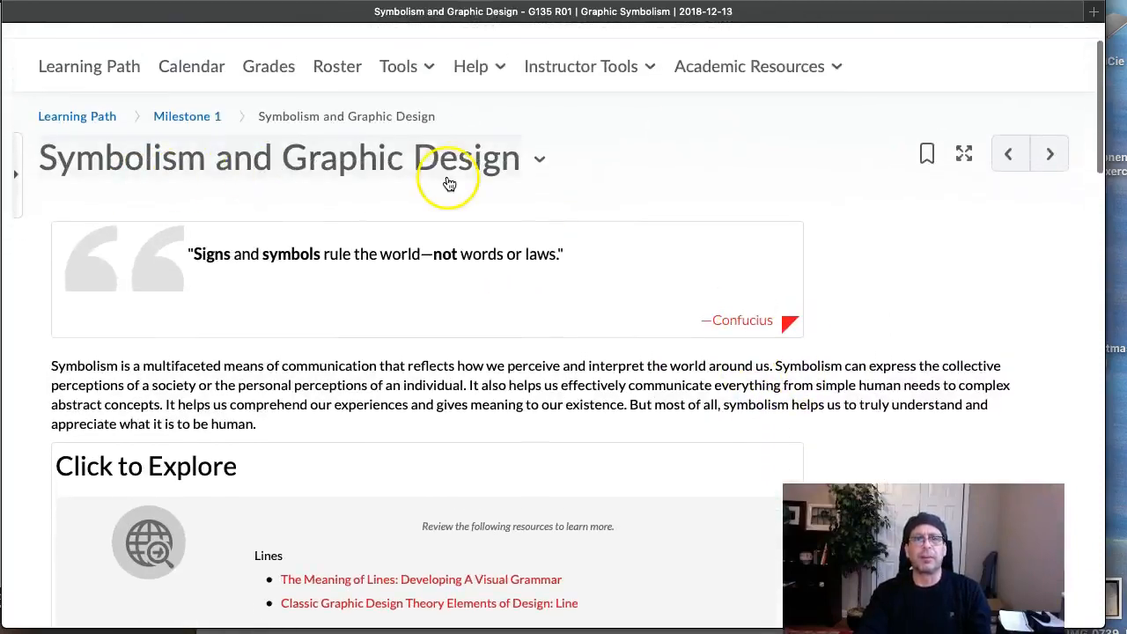
{"action": "scroll", "scroll_direction": "down", "scroll_amount": 3}
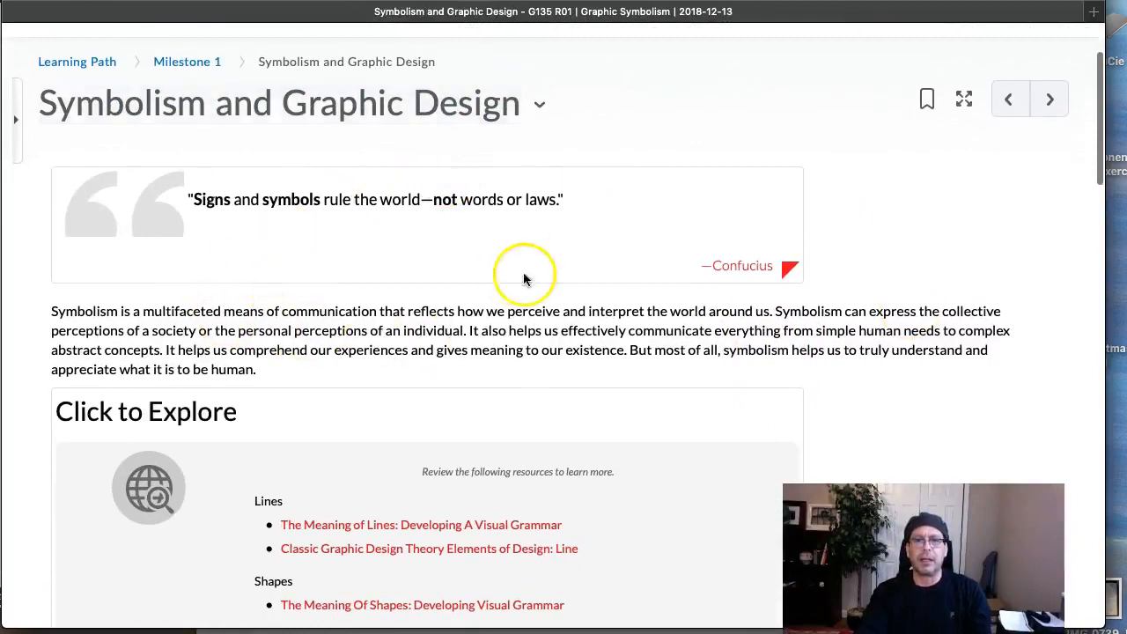
{"action": "scroll", "scroll_direction": "down", "scroll_amount": 3}
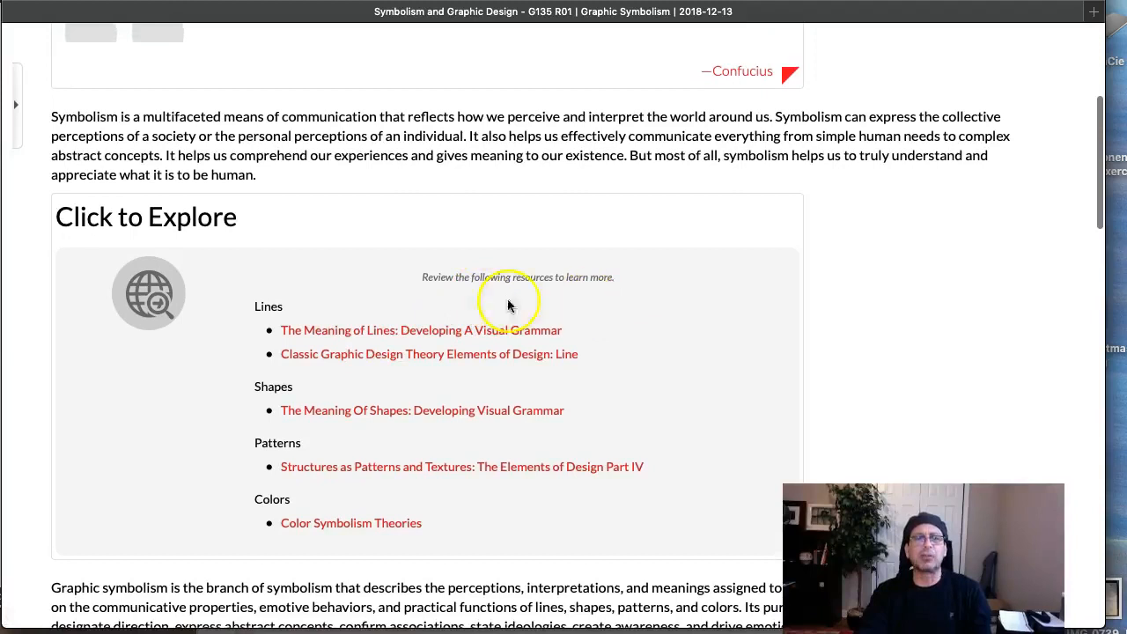
{"action": "mouse_move", "coordinate": [685, 435]}
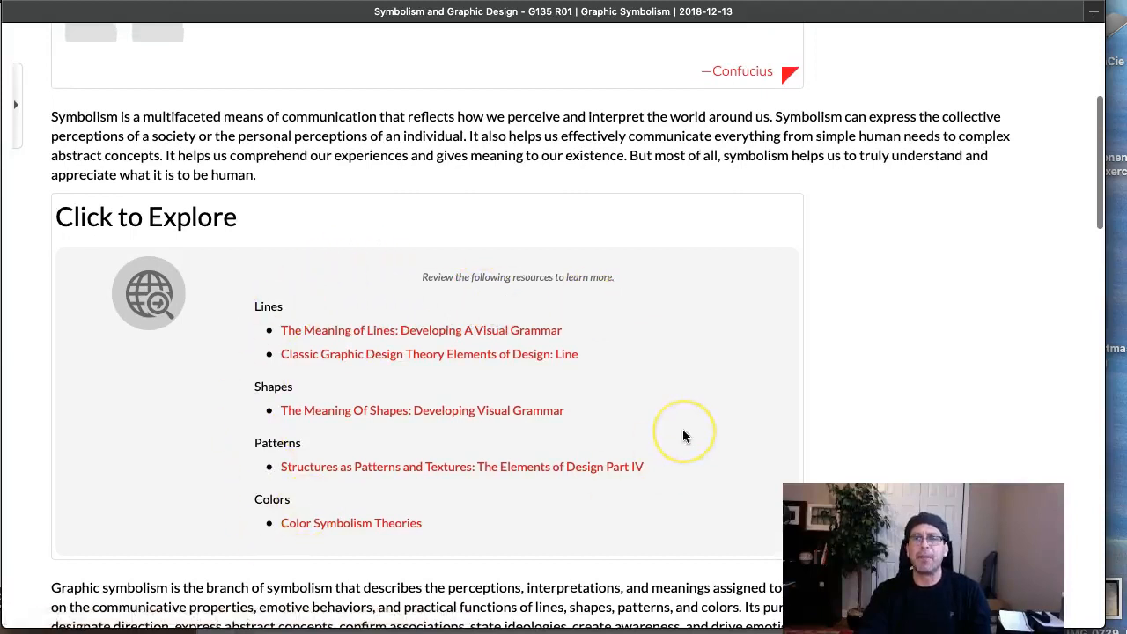
{"action": "mouse_move", "coordinate": [671, 438]}
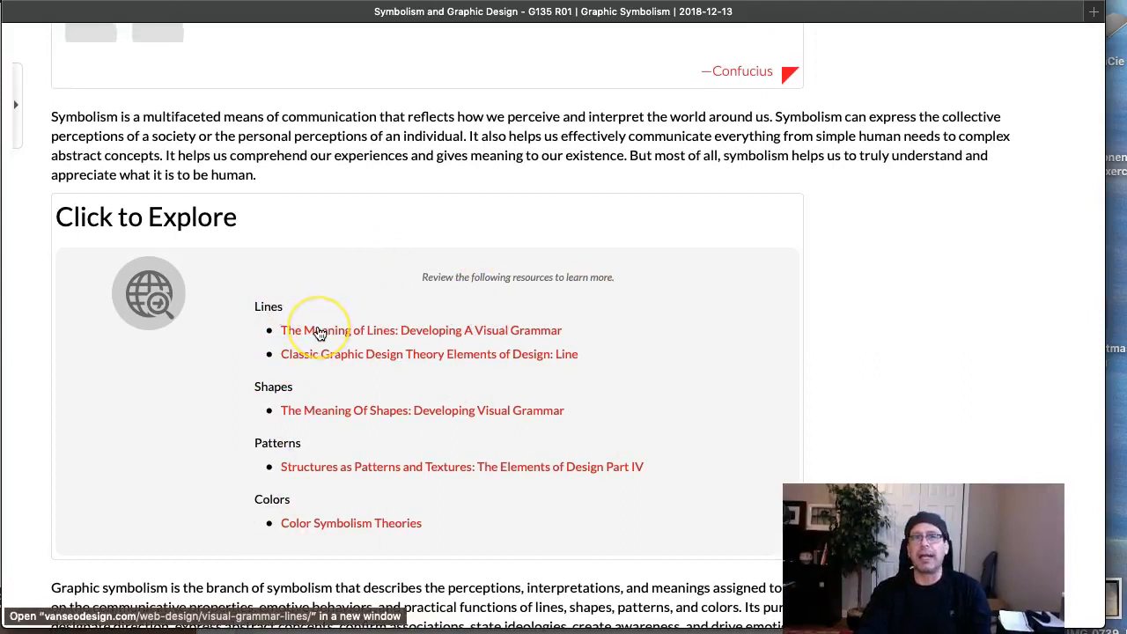
{"action": "mouse_move", "coordinate": [320, 333]}
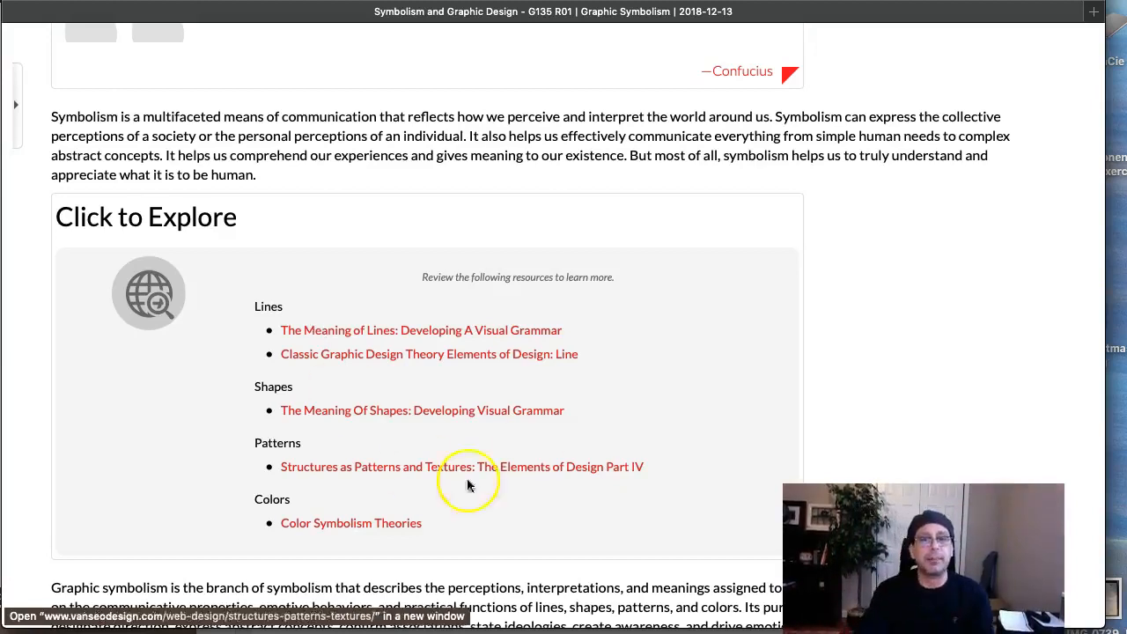
{"action": "mouse_move", "coordinate": [498, 473]}
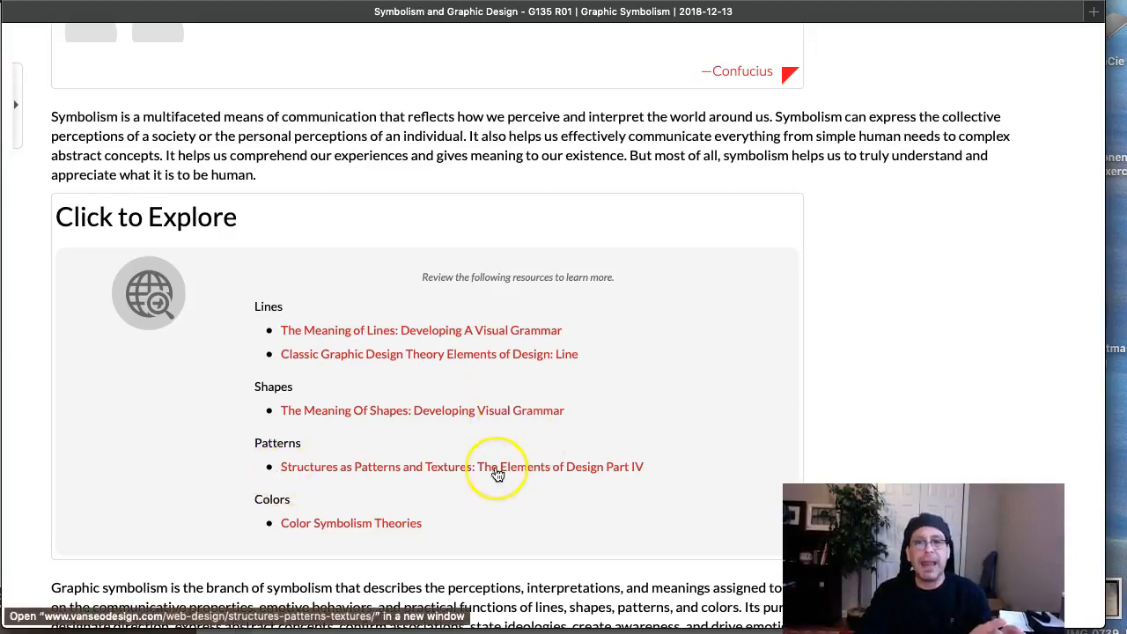
{"action": "mouse_move", "coordinate": [518, 333]}
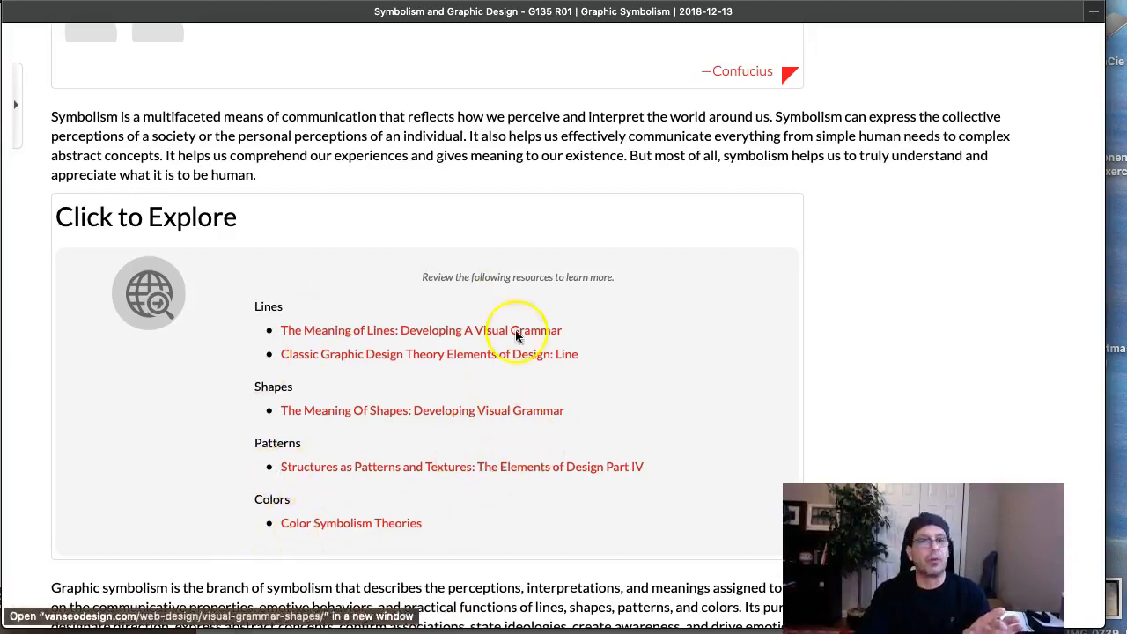
{"action": "scroll", "scroll_direction": "down", "scroll_amount": 3}
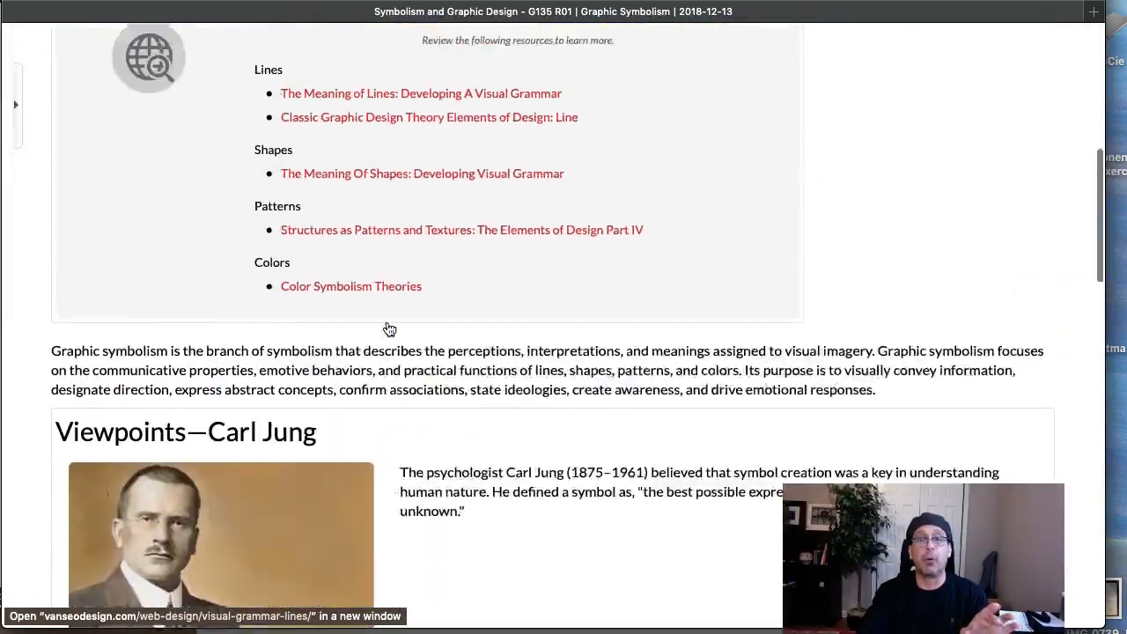
{"action": "scroll", "scroll_direction": "up", "scroll_amount": 3}
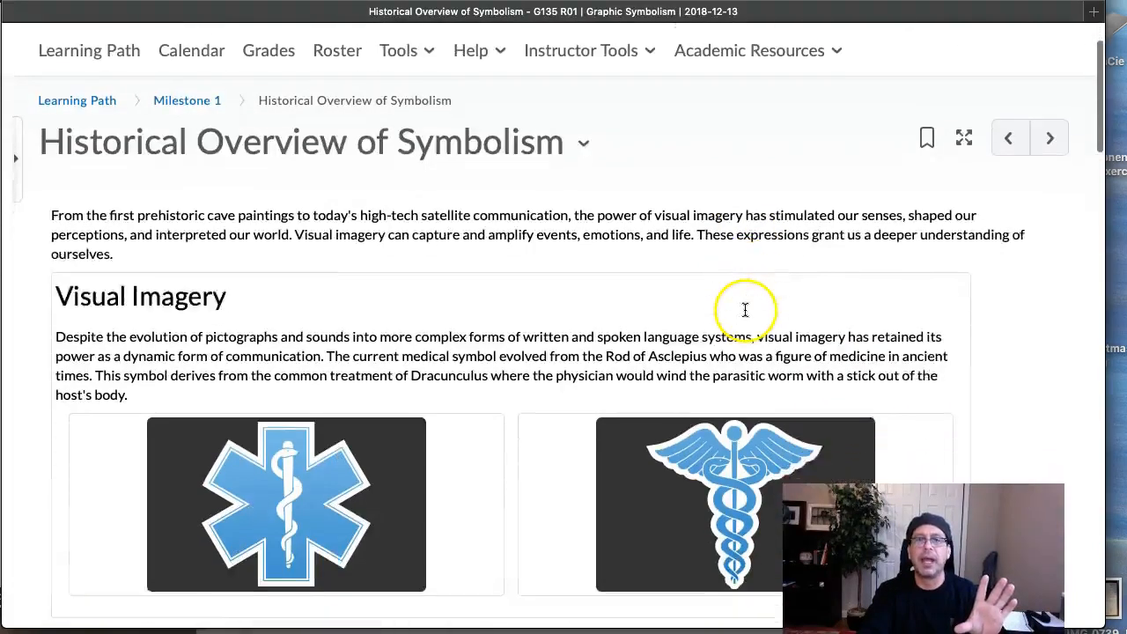
- Scroll down through the Historical Overview of Symbolism page and back up
{"action": "scroll", "scroll_direction": "down", "scroll_amount": 3}
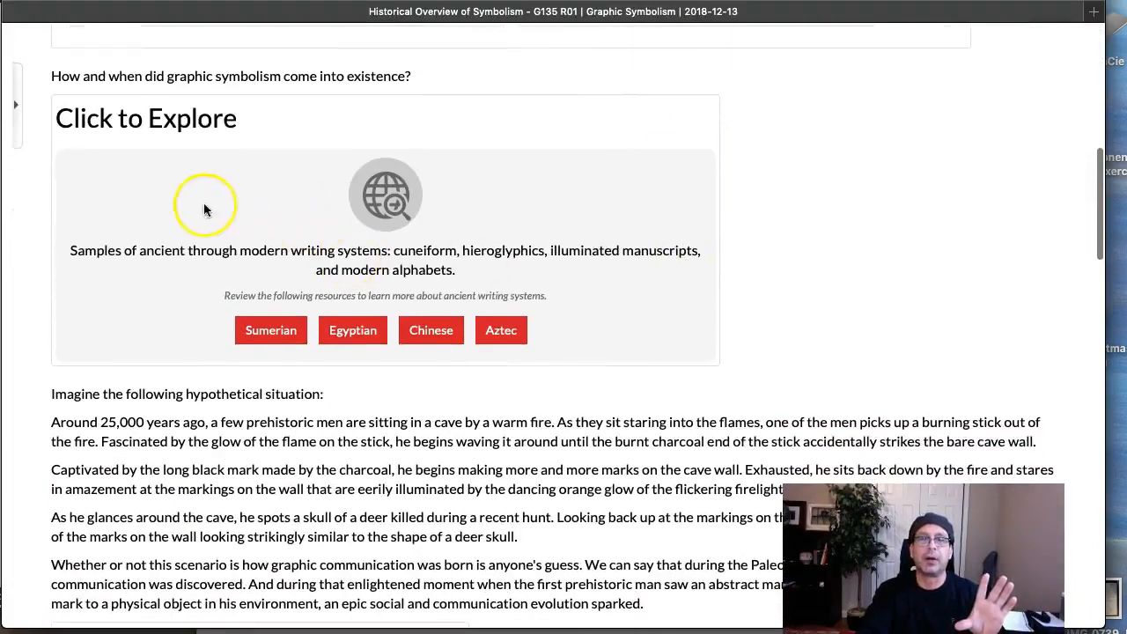
{"action": "mouse_move", "coordinate": [352, 330]}
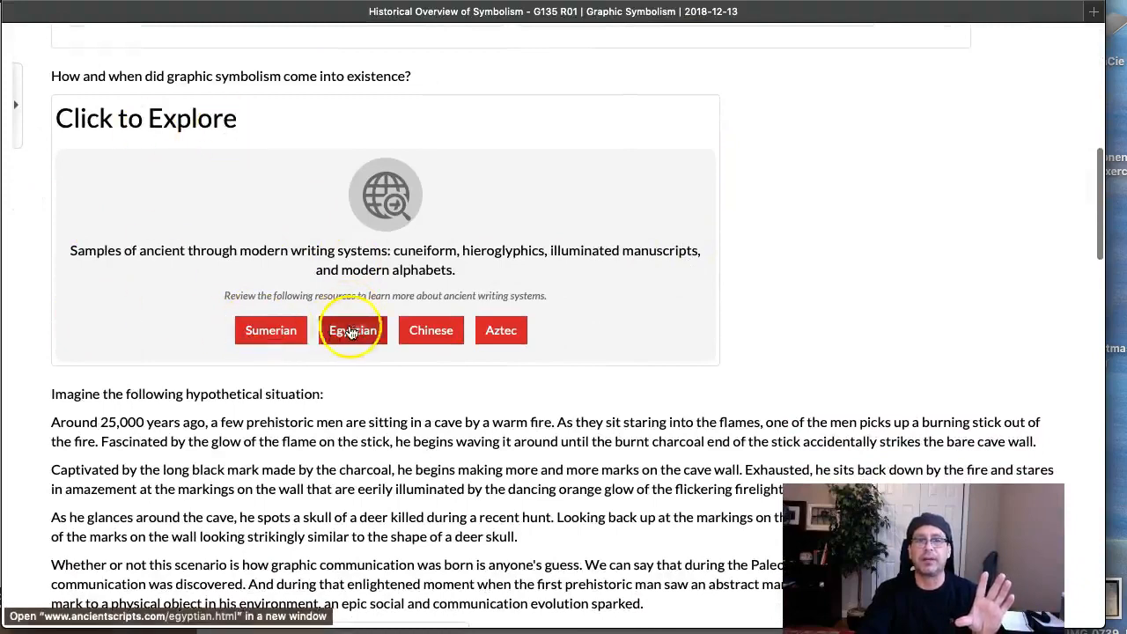
{"action": "scroll", "scroll_direction": "down", "scroll_amount": 3}
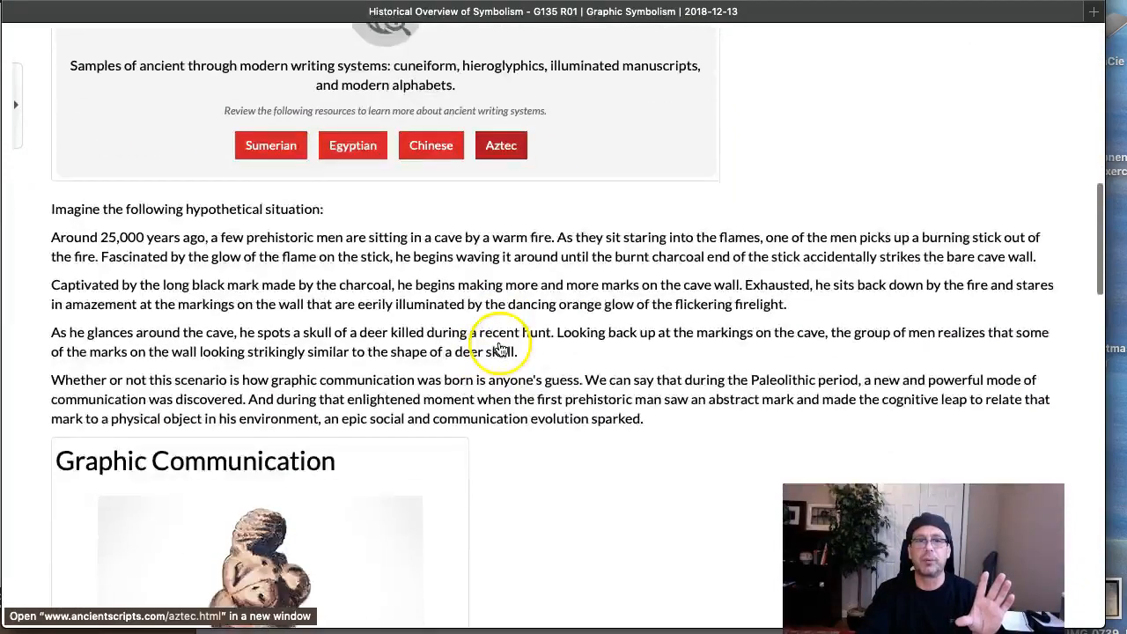
{"action": "scroll", "scroll_direction": "down", "scroll_amount": 3}
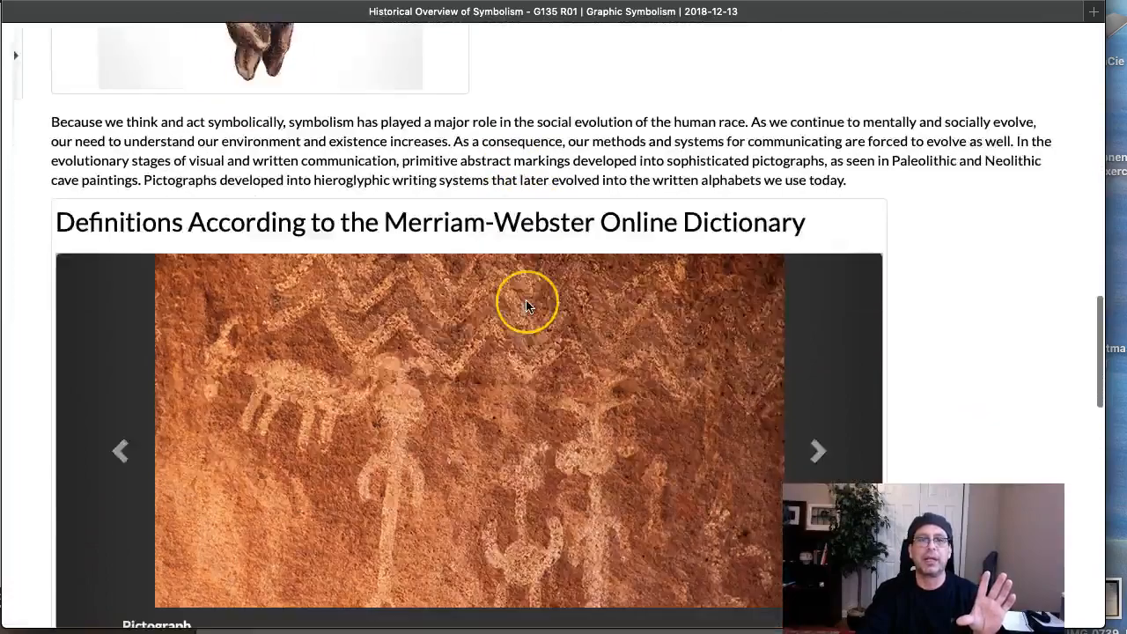
{"action": "scroll", "scroll_direction": "down", "scroll_amount": 3}
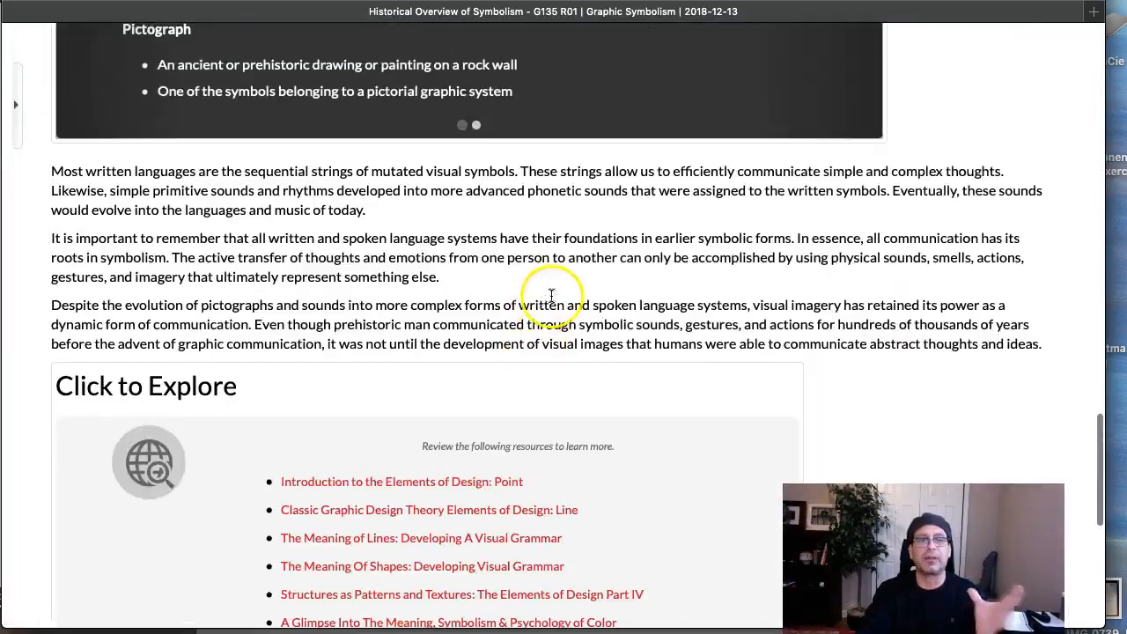
{"action": "scroll", "scroll_direction": "down", "scroll_amount": 3}
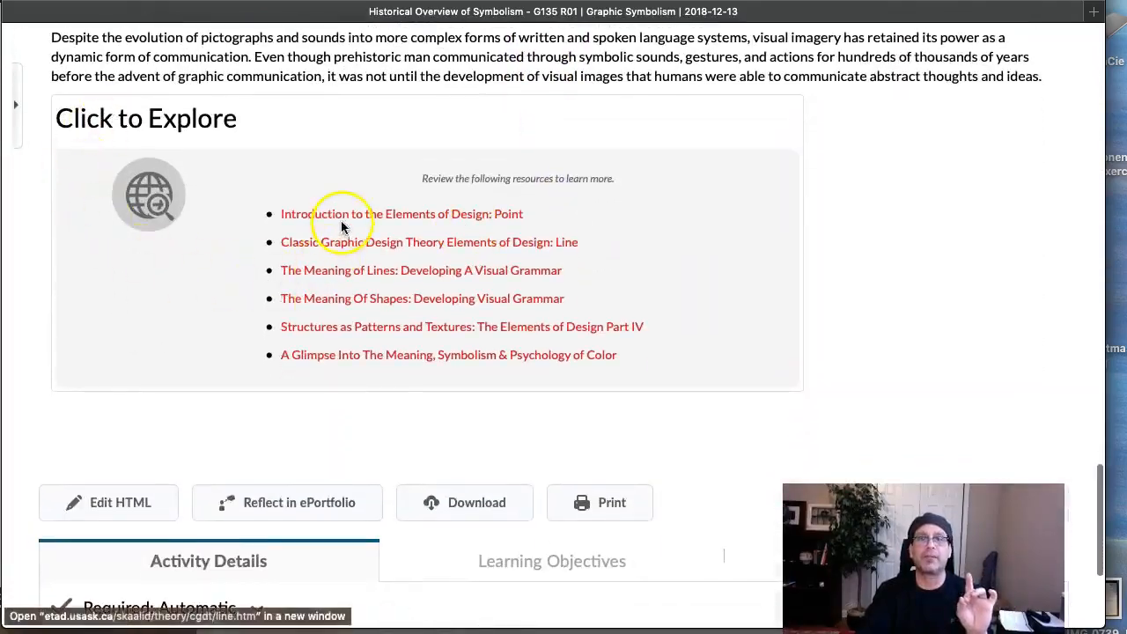
{"action": "mouse_move", "coordinate": [595, 354]}
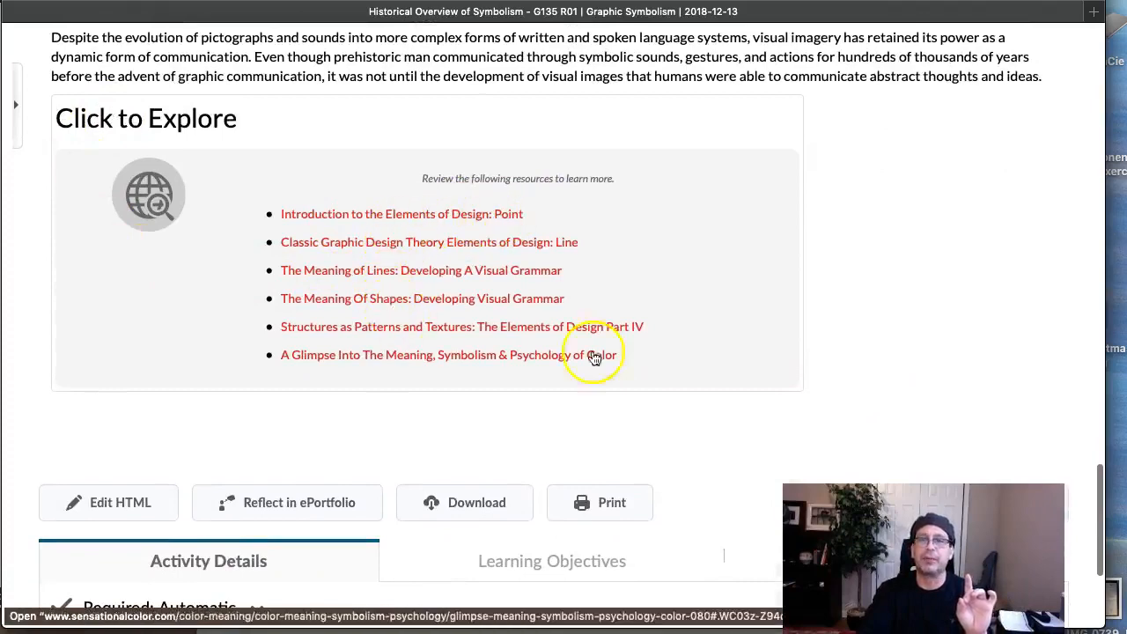
{"action": "scroll", "scroll_direction": "up", "scroll_amount": 3}
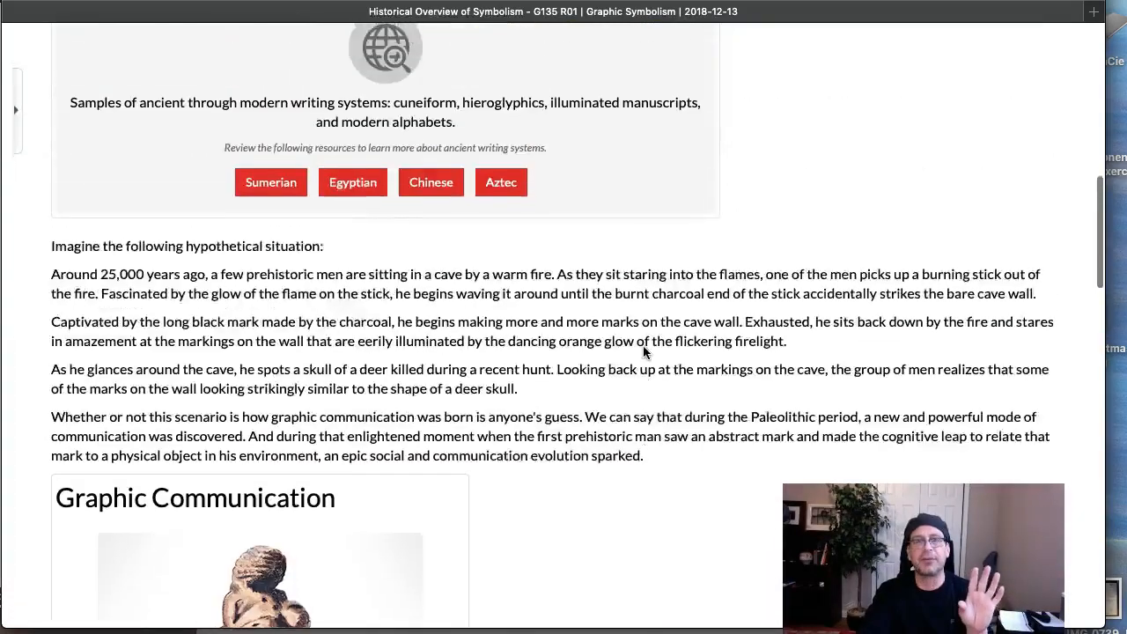
{"action": "scroll", "scroll_direction": "up", "scroll_amount": 3}
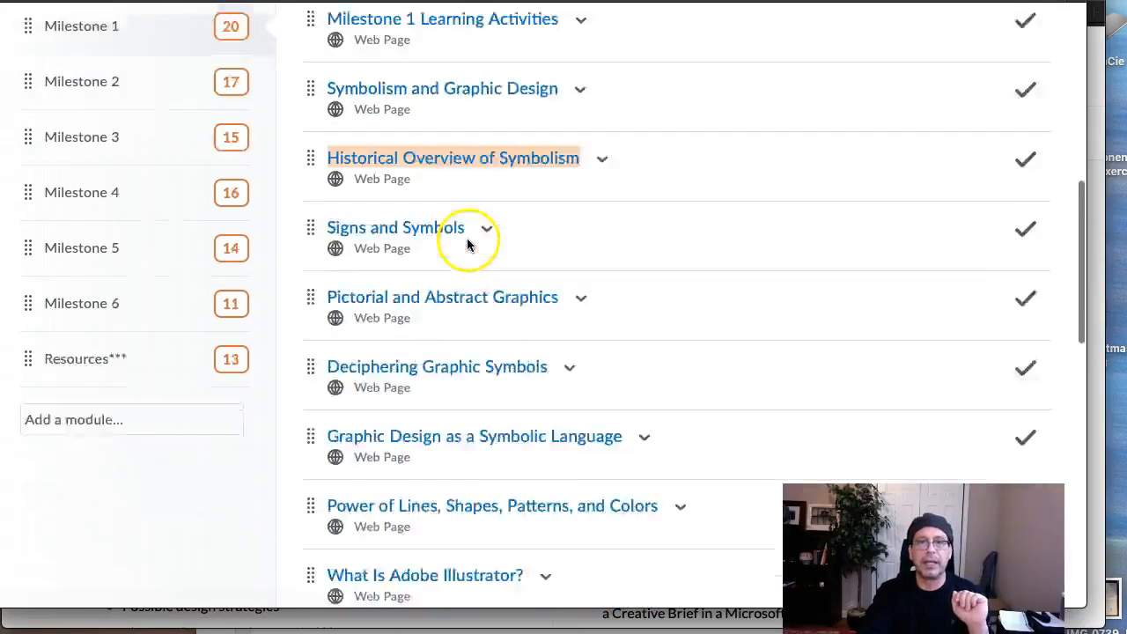
- Open Signs and Symbols in a separate window and read its Sign vs. Symbol examples and quiz
{"action": "right_click", "coordinate": [394, 227]}
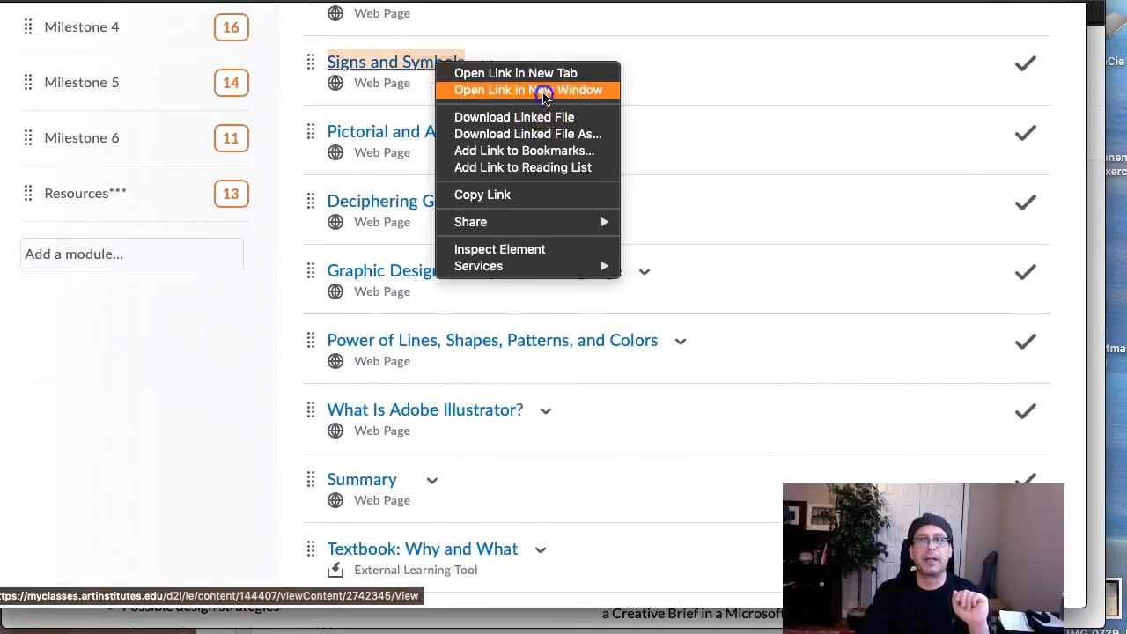
{"action": "left_click", "coordinate": [527, 90]}
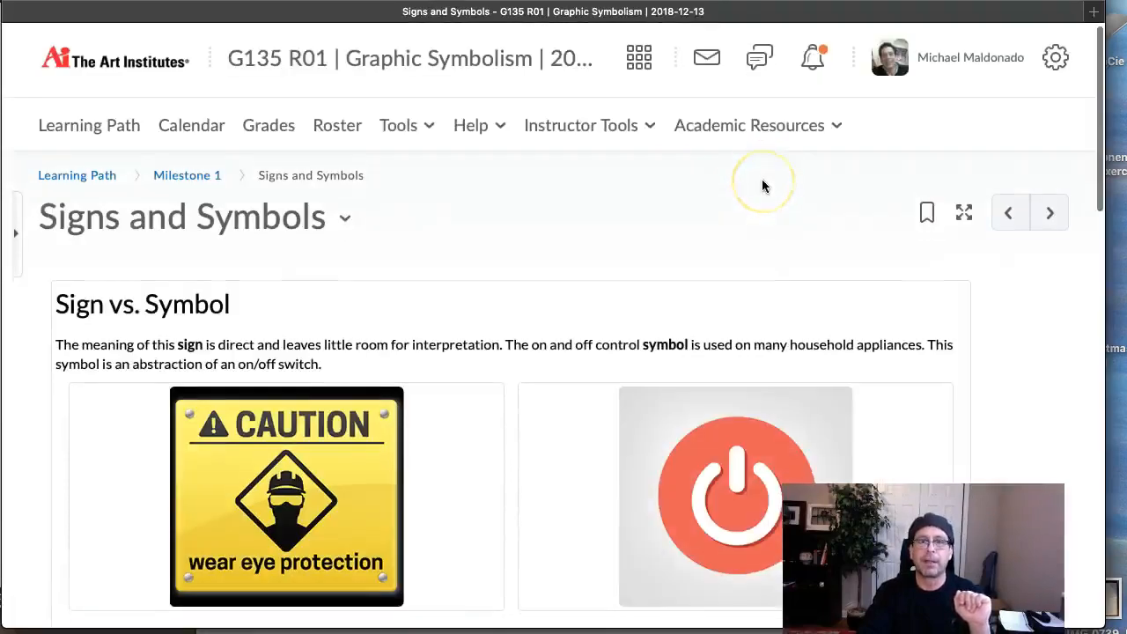
{"action": "scroll", "scroll_direction": "down", "scroll_amount": 3}
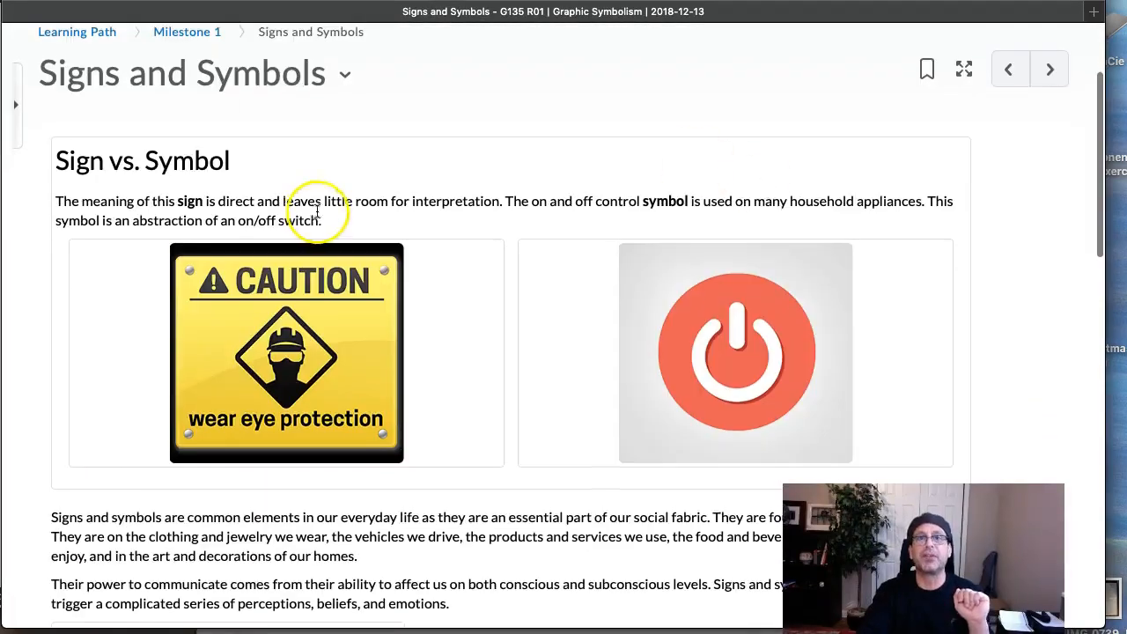
{"action": "scroll", "scroll_direction": "down", "scroll_amount": 3}
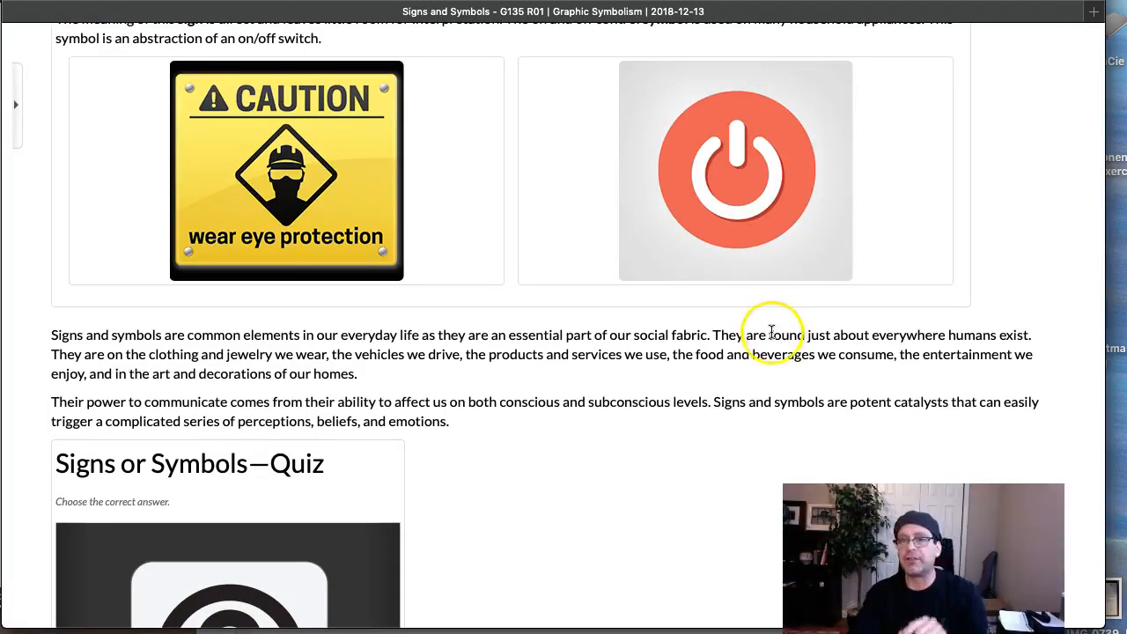
{"action": "scroll", "scroll_direction": "down", "scroll_amount": 3}
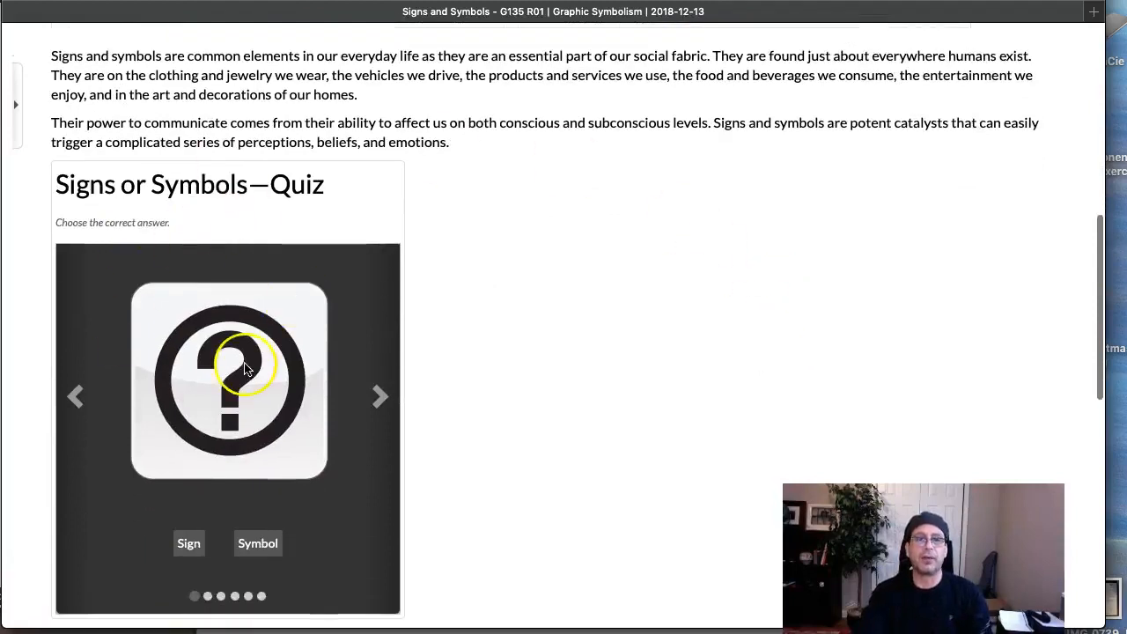
{"action": "scroll", "scroll_direction": "down", "scroll_amount": 3}
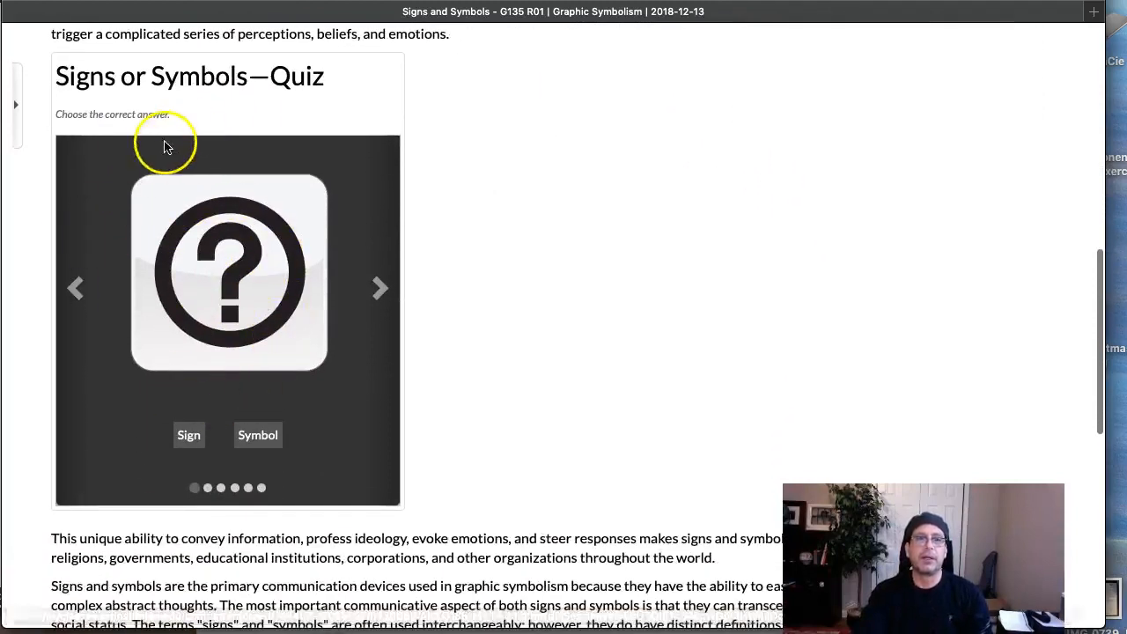
{"action": "scroll", "scroll_direction": "up", "scroll_amount": 3}
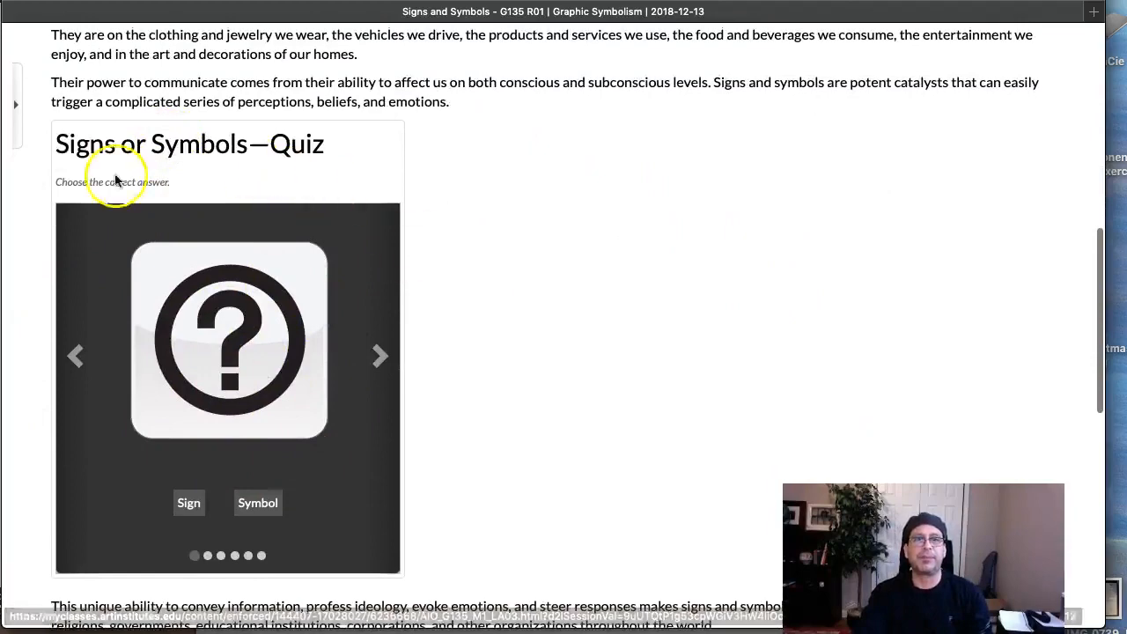
{"action": "scroll", "scroll_direction": "down", "scroll_amount": 3}
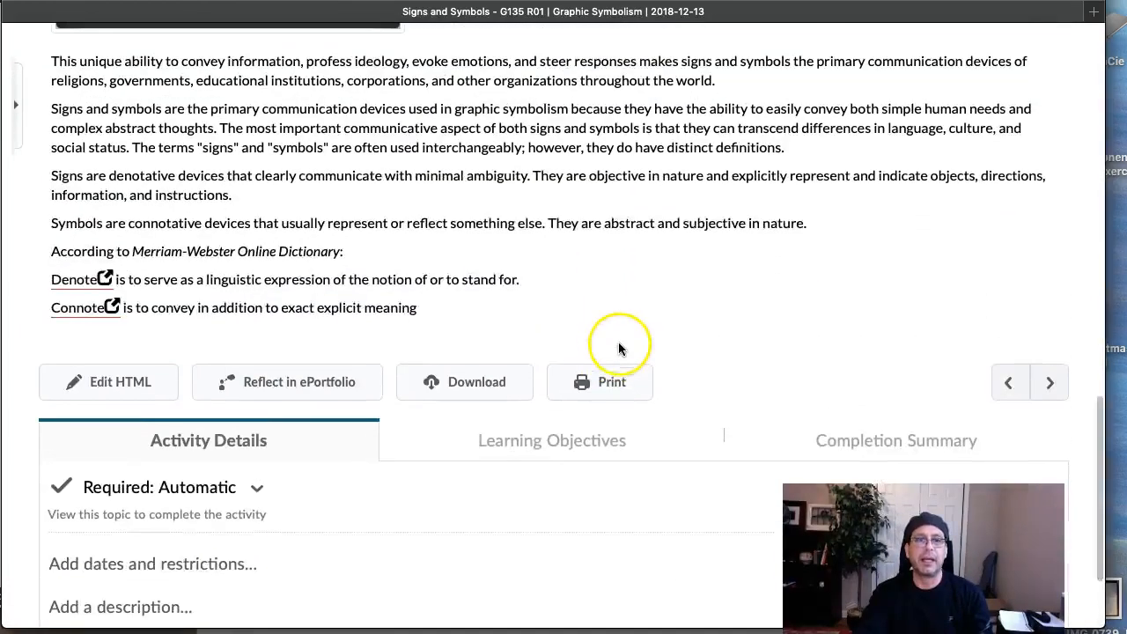
{"action": "scroll", "scroll_direction": "up", "scroll_amount": 3}
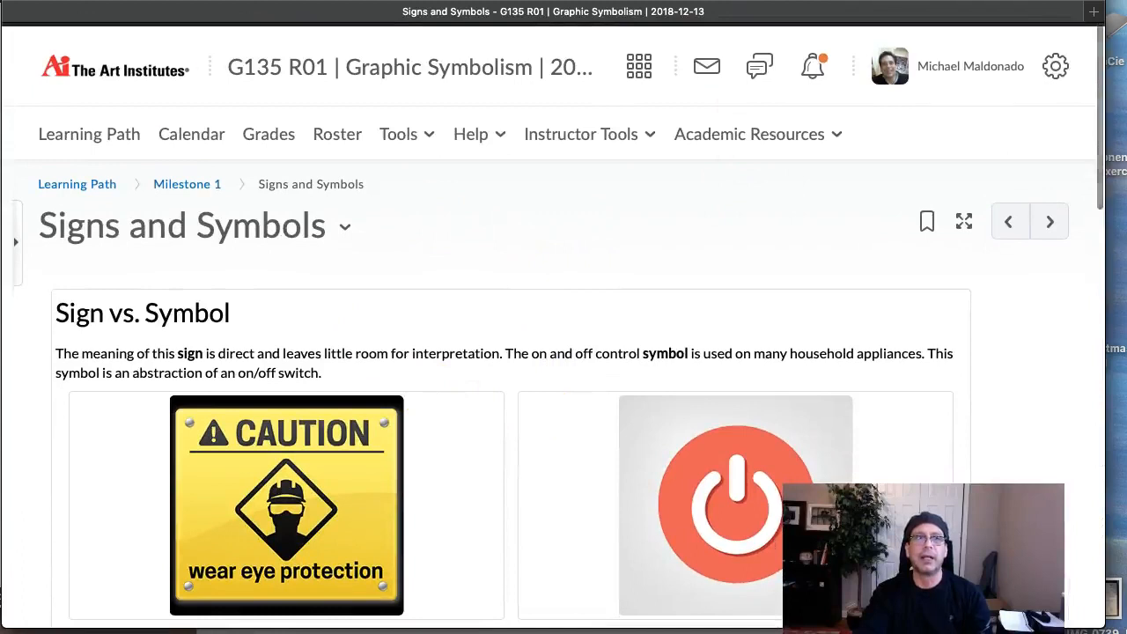
{"action": "mouse_move", "coordinate": [766, 276]}
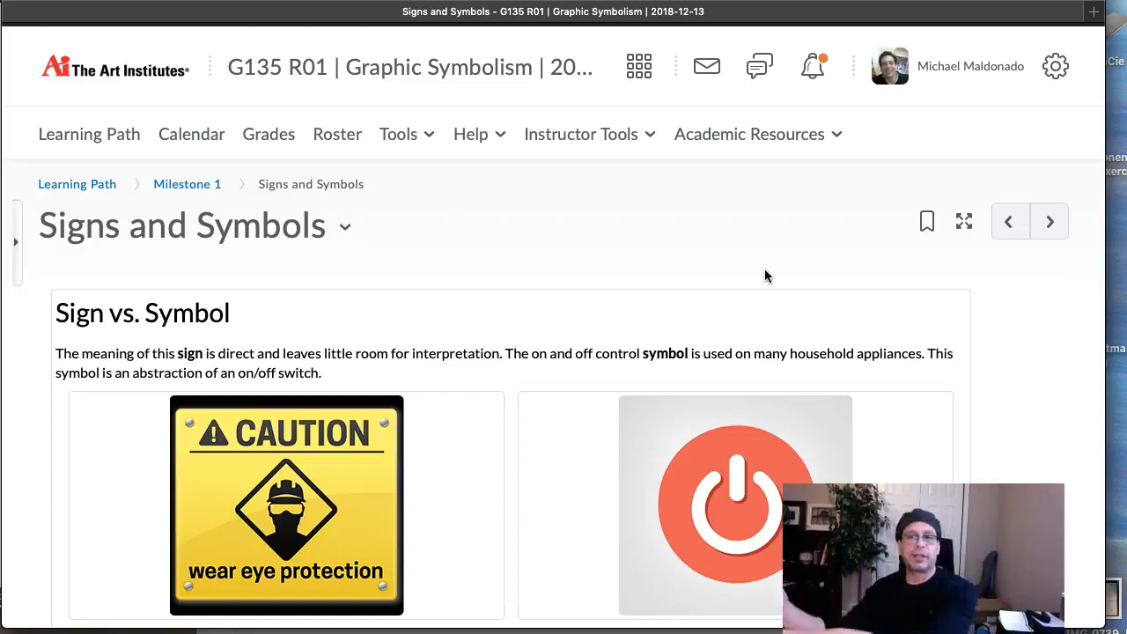
{"action": "mouse_move", "coordinate": [338, 134]}
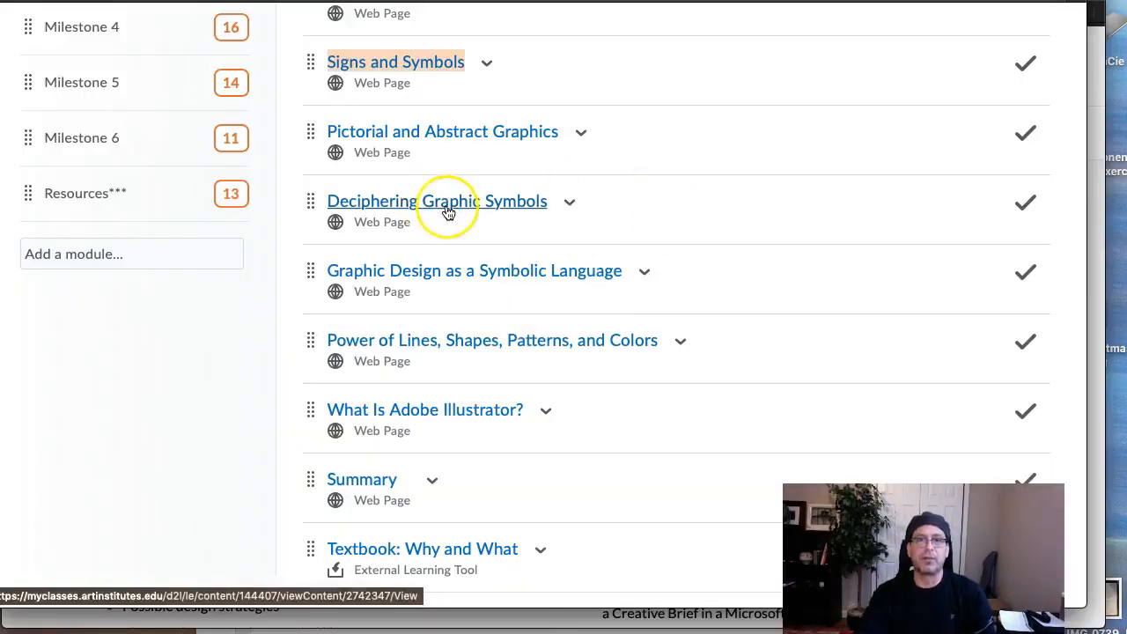
{"action": "mouse_move", "coordinate": [548, 288]}
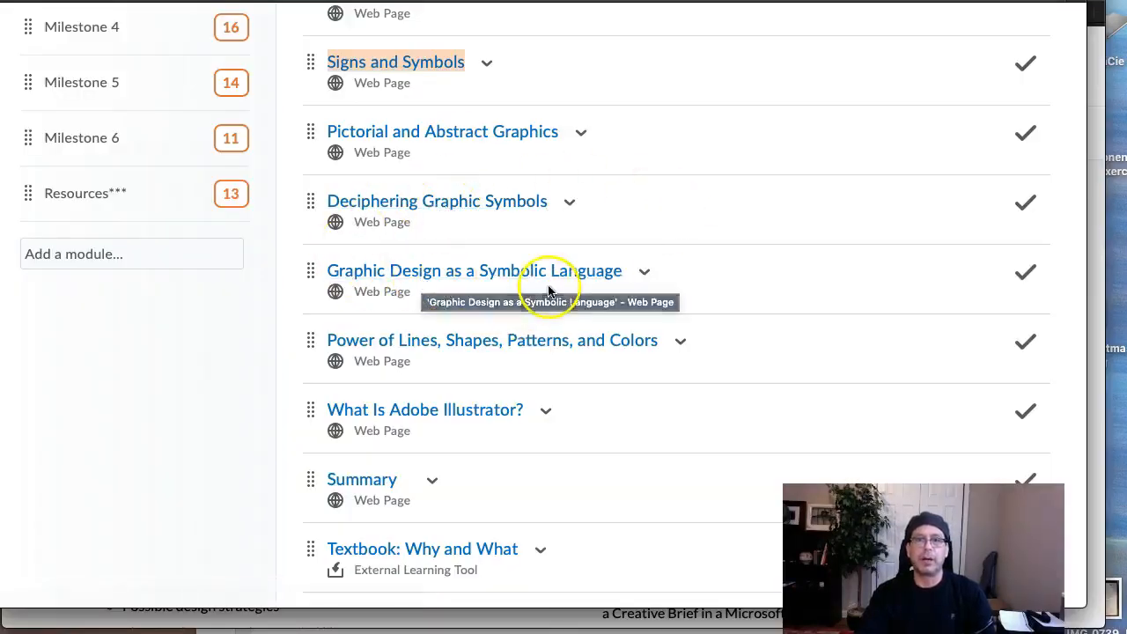
- Open Graphic Design as a Symbolic Language in a new window and view the page
{"action": "right_click", "coordinate": [473, 271]}
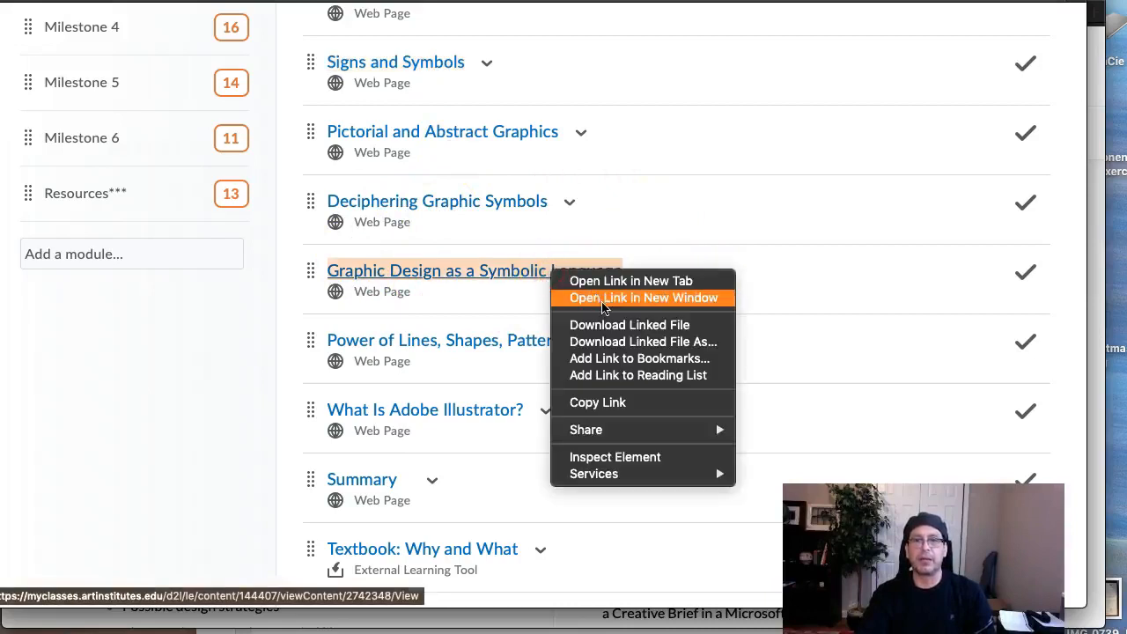
{"action": "left_click", "coordinate": [644, 298]}
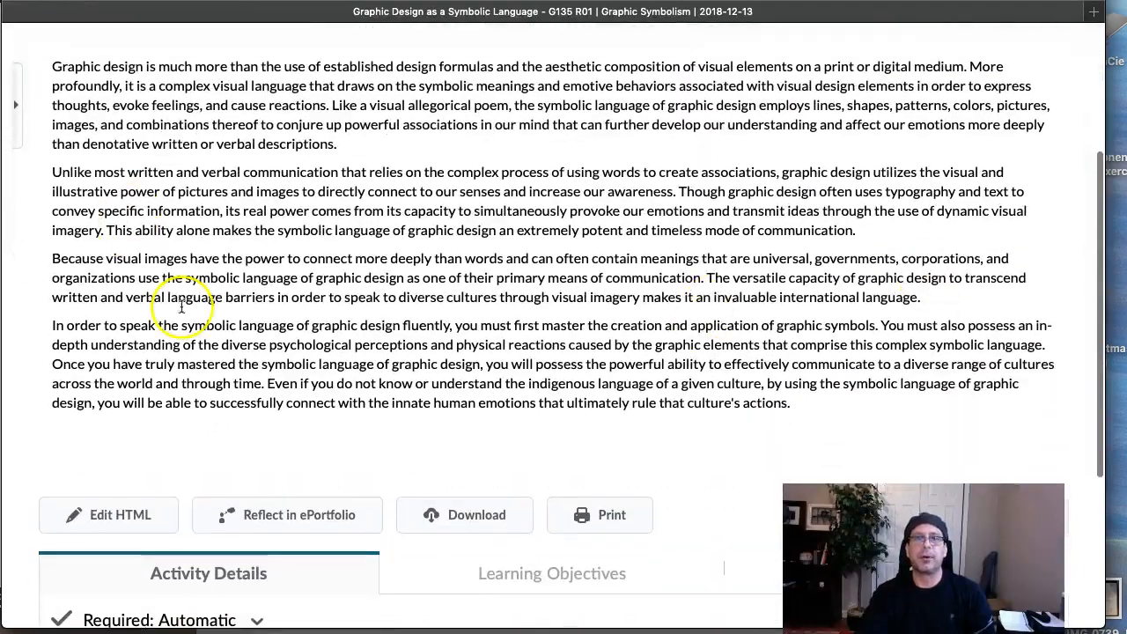
{"action": "mouse_move", "coordinate": [840, 321]}
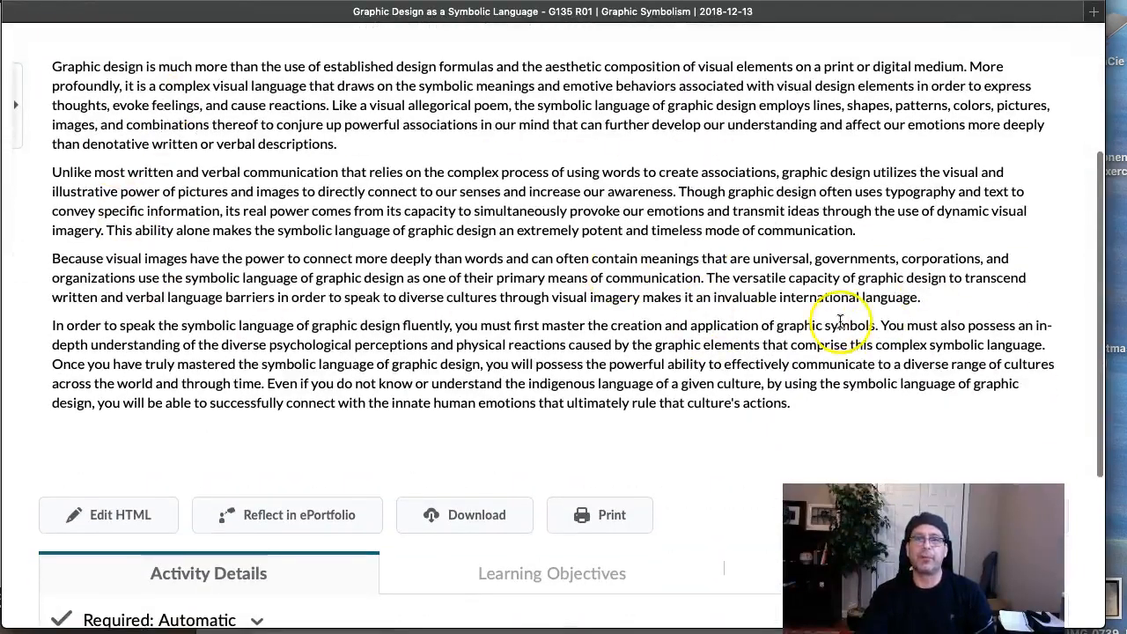
{"action": "scroll", "scroll_direction": "up", "scroll_amount": 3}
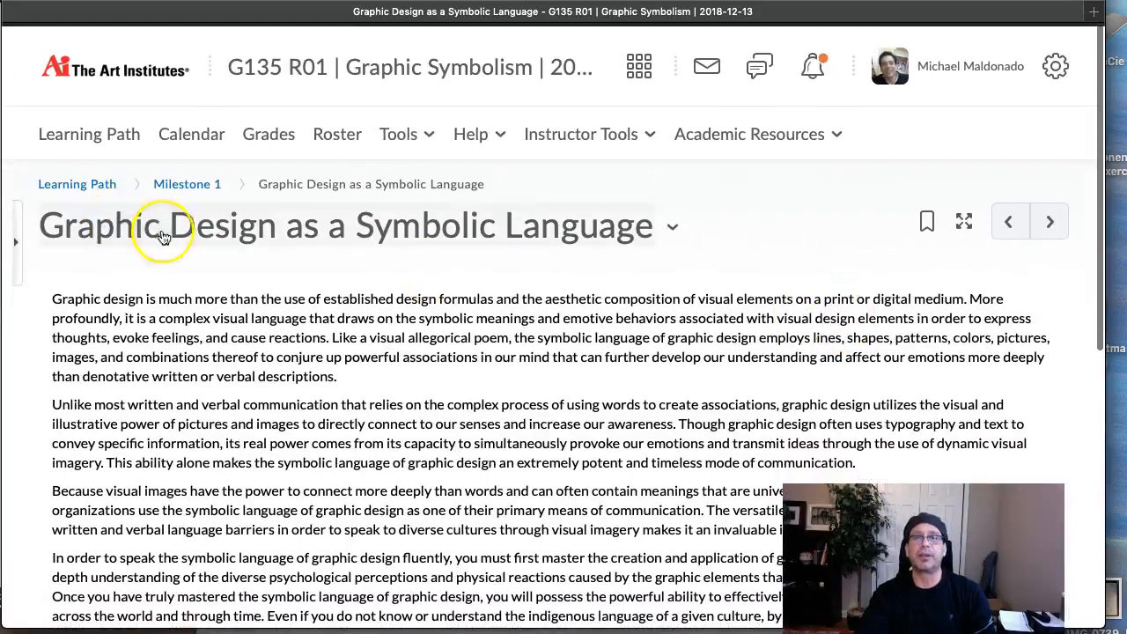
{"action": "mouse_move", "coordinate": [185, 249]}
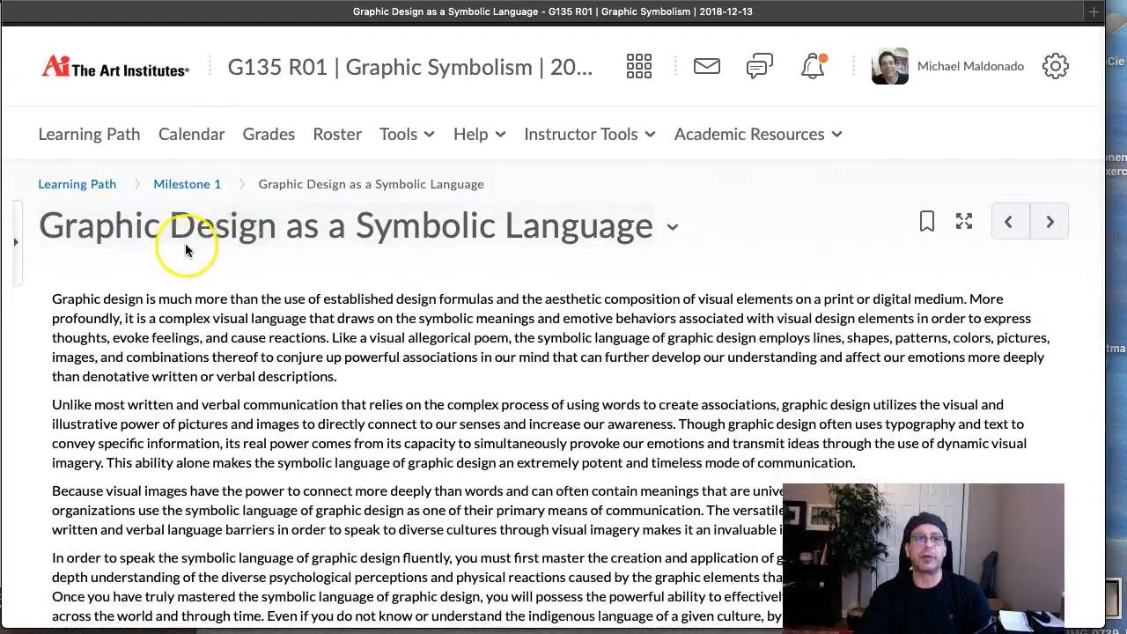
{"action": "mouse_move", "coordinate": [430, 225]}
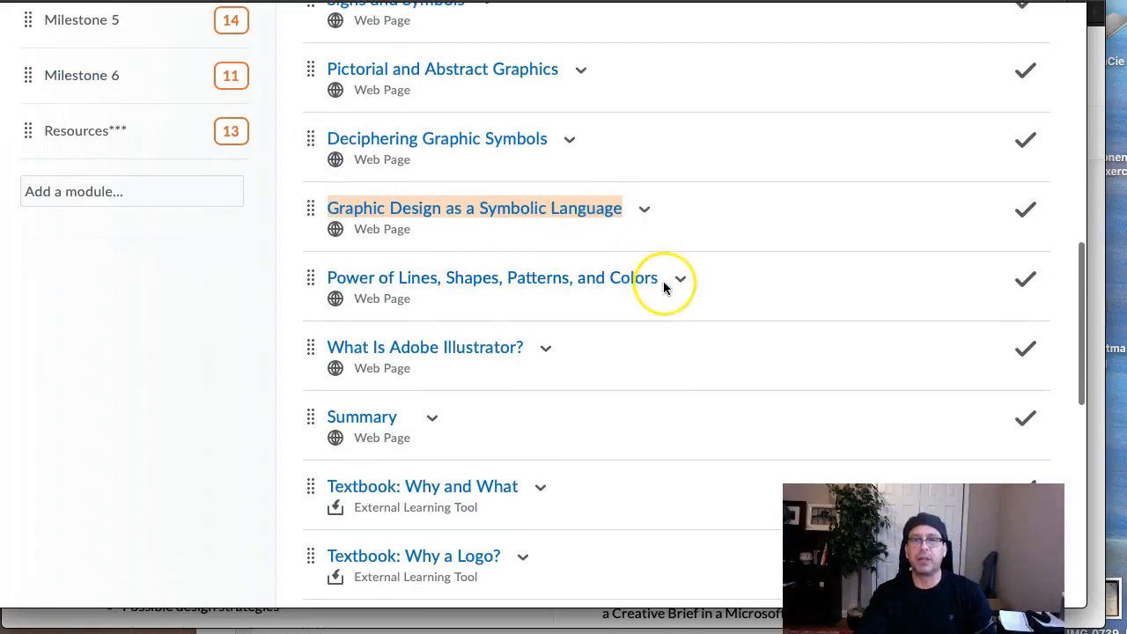
- Open the Power of Lines, Shapes, Patterns, and Colors topic from the Milestone 1 list
{"action": "scroll", "scroll_direction": "up", "scroll_amount": 3}
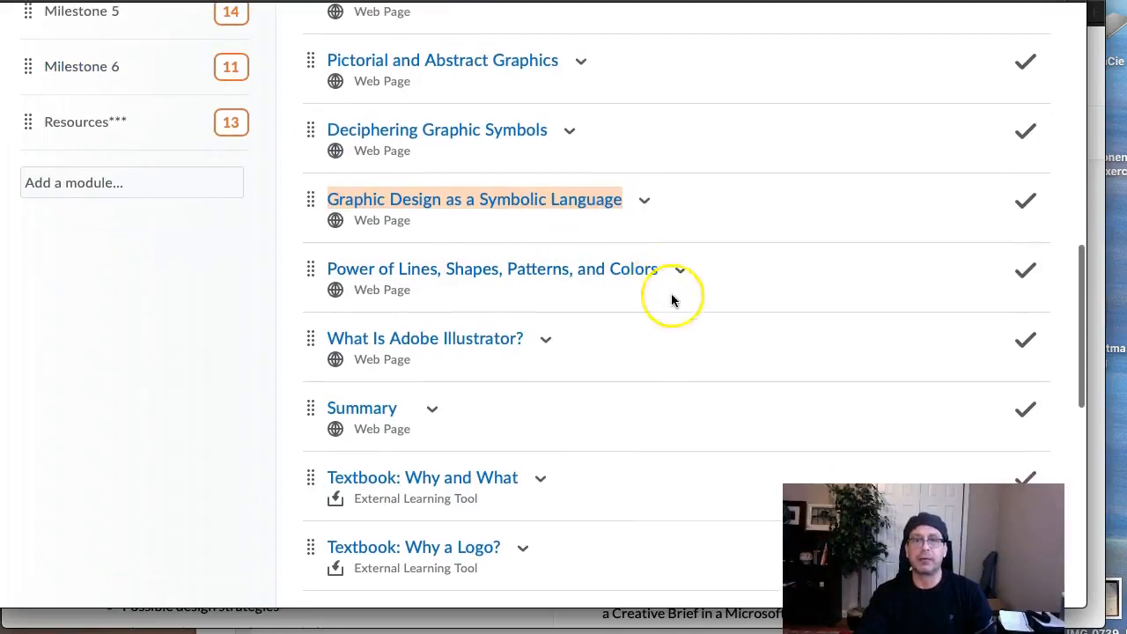
{"action": "mouse_move", "coordinate": [577, 269]}
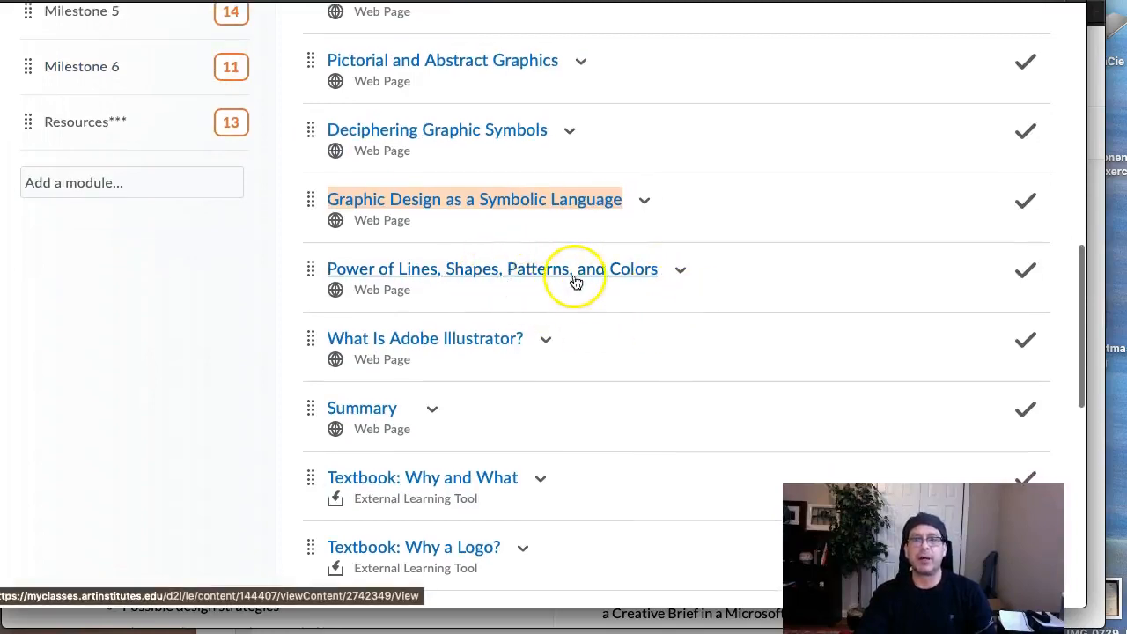
{"action": "left_click", "coordinate": [492, 269]}
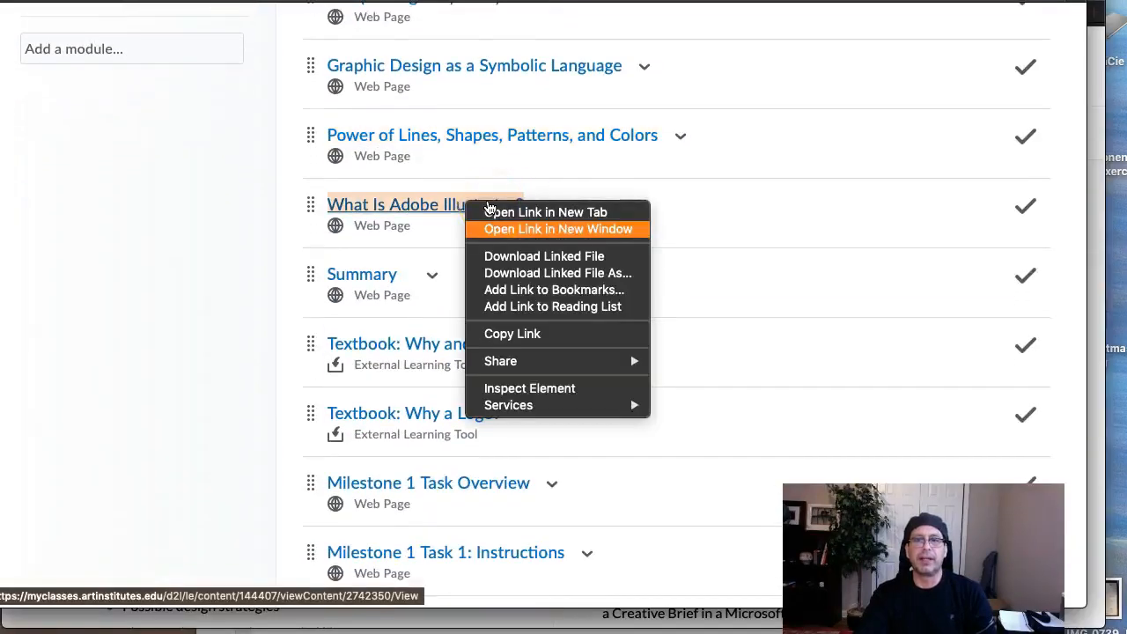
- Open What Is Adobe Illustrator? in a separate window
{"action": "left_click", "coordinate": [558, 229]}
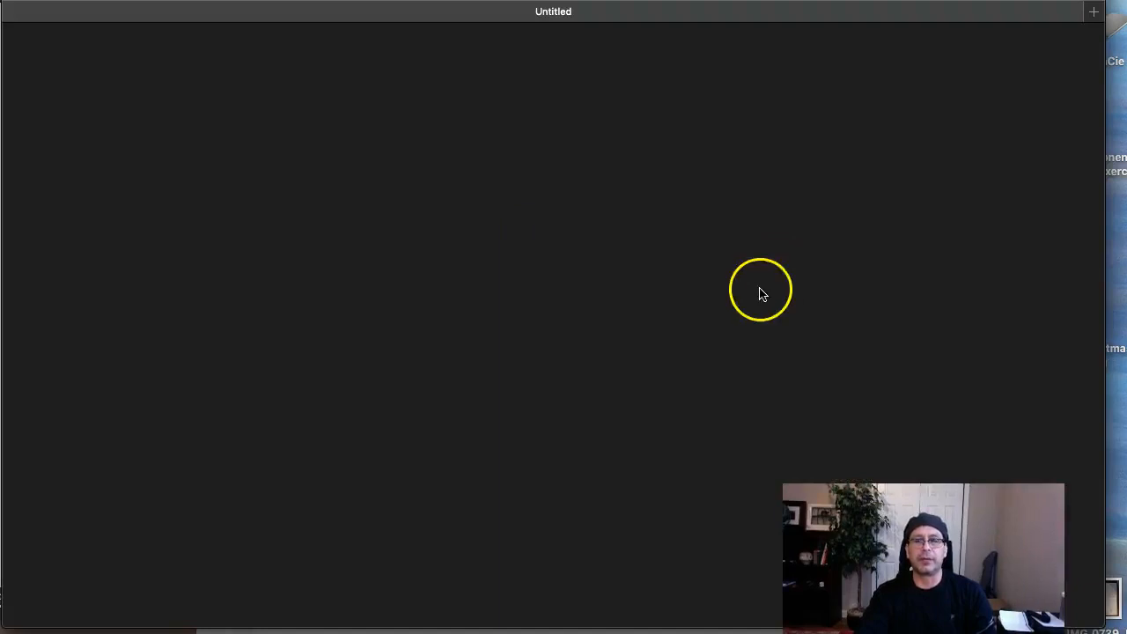
{"action": "mouse_move", "coordinate": [358, 335]}
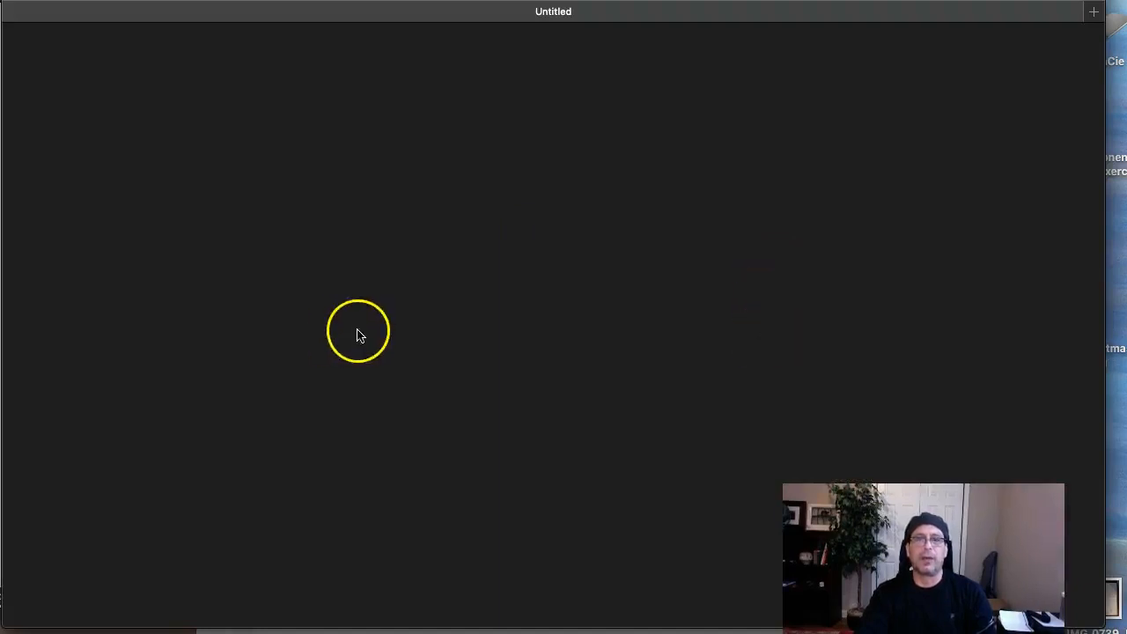
{"action": "mouse_move", "coordinate": [541, 335]}
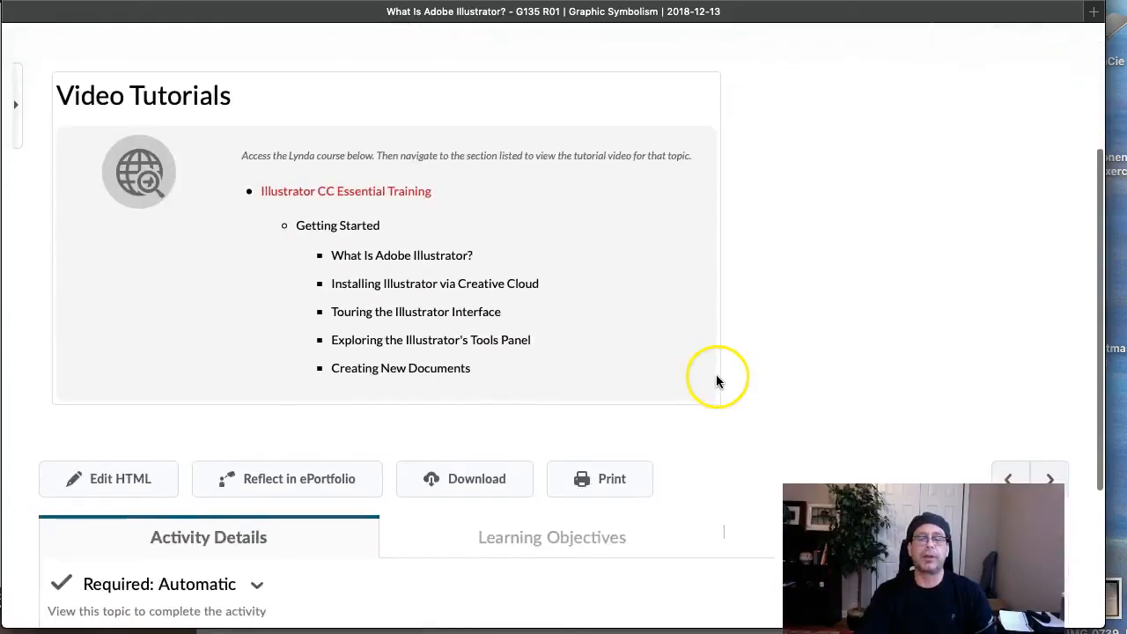
{"action": "mouse_move", "coordinate": [717, 381]}
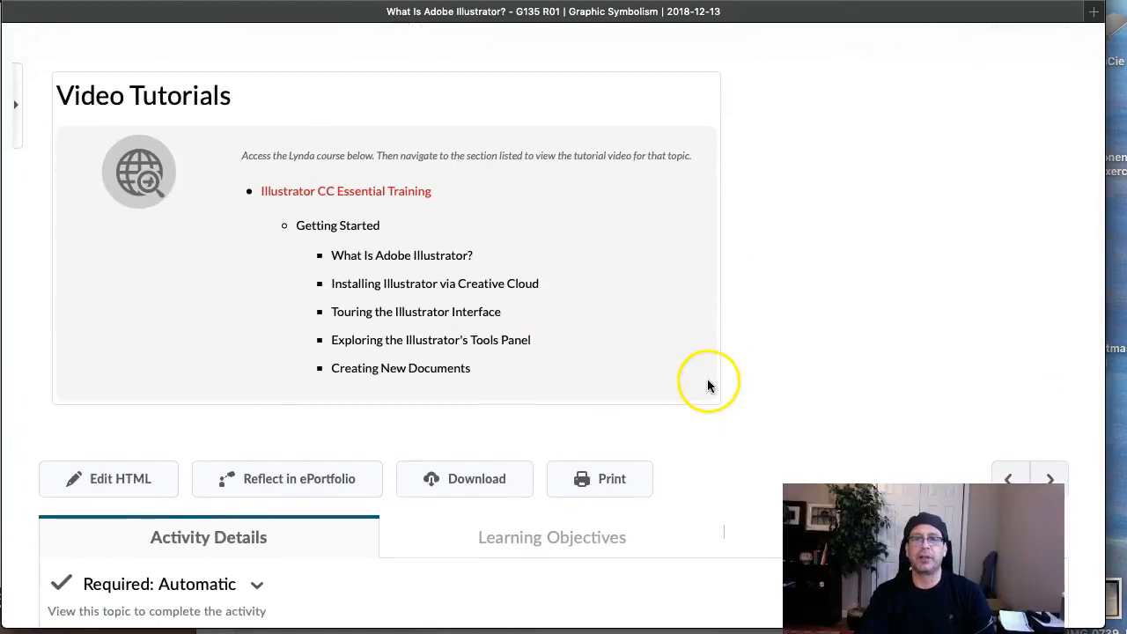
{"action": "mouse_move", "coordinate": [316, 191]}
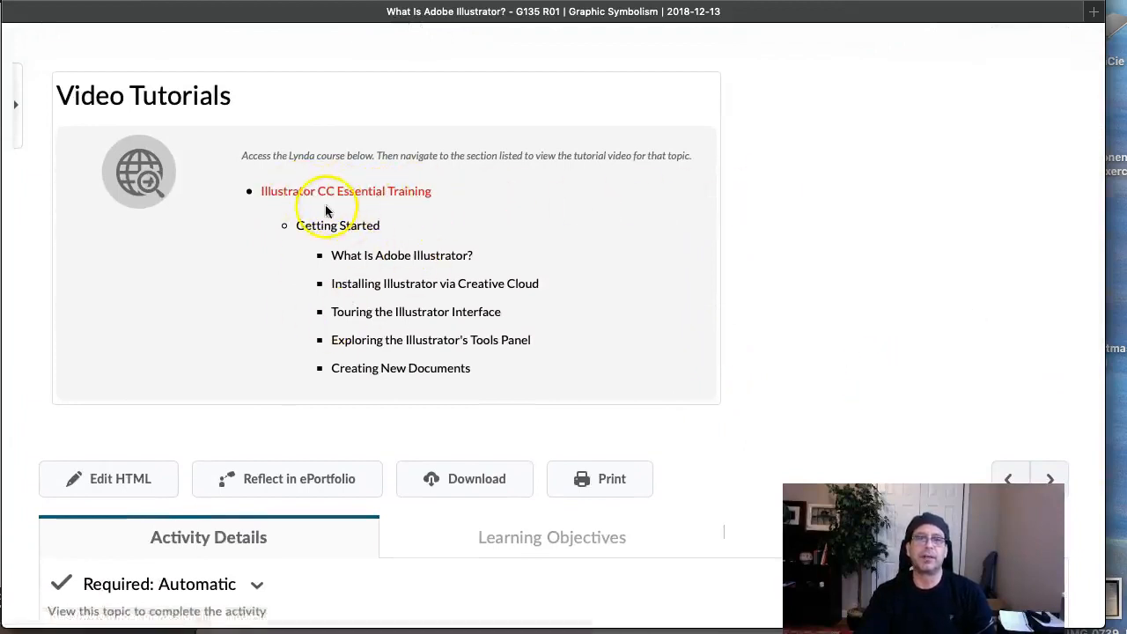
{"action": "mouse_move", "coordinate": [341, 201]}
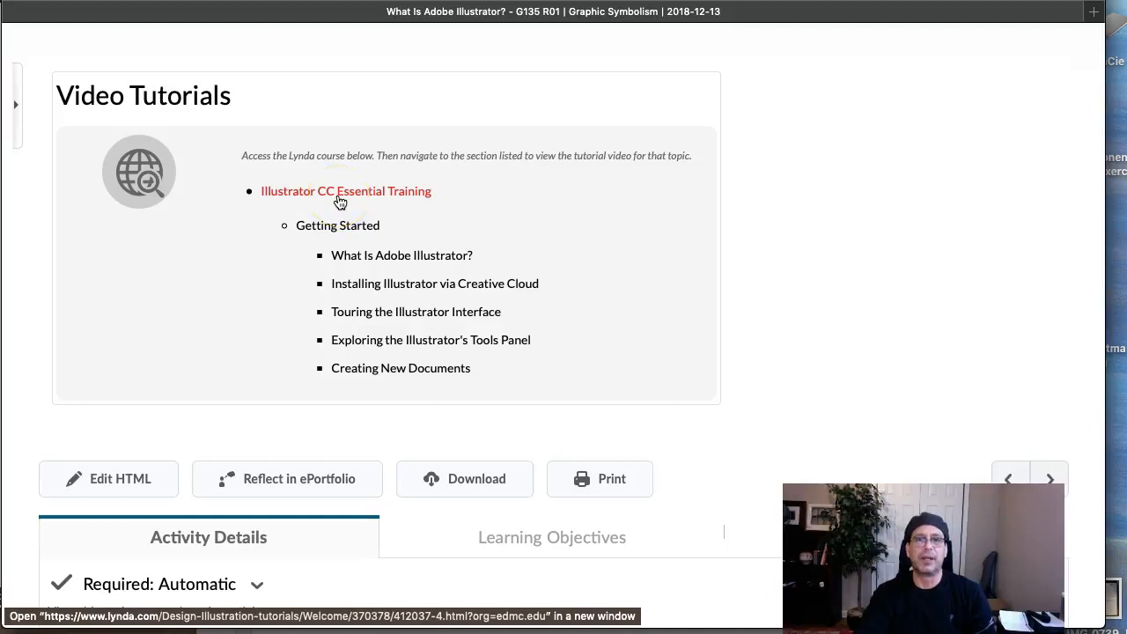
{"action": "mouse_move", "coordinate": [431, 397]}
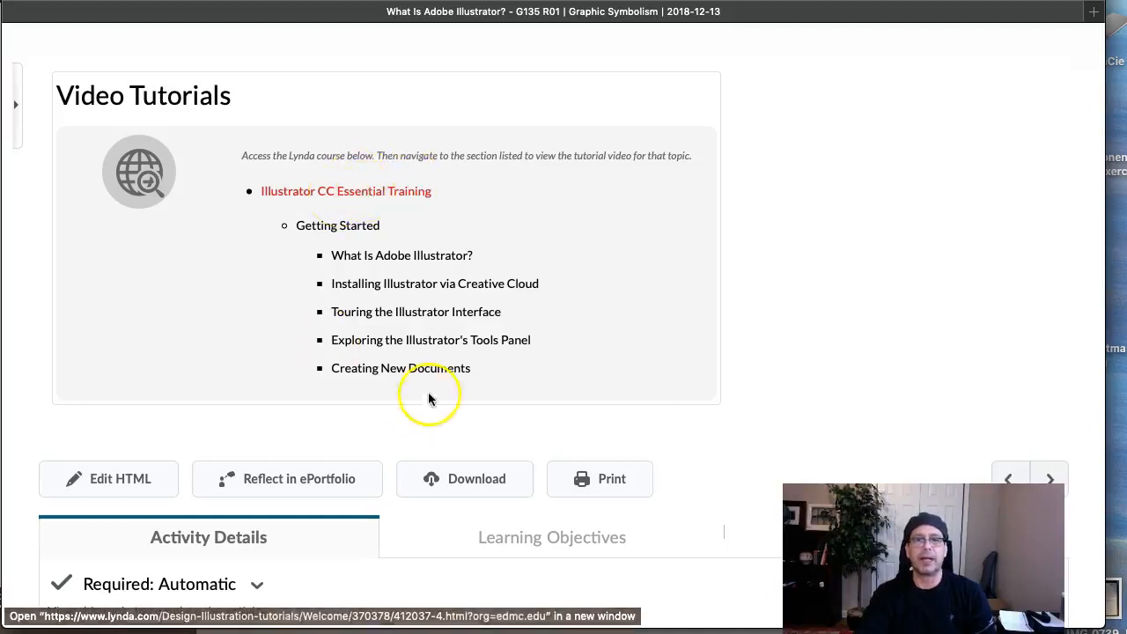
{"action": "mouse_move", "coordinate": [363, 204]}
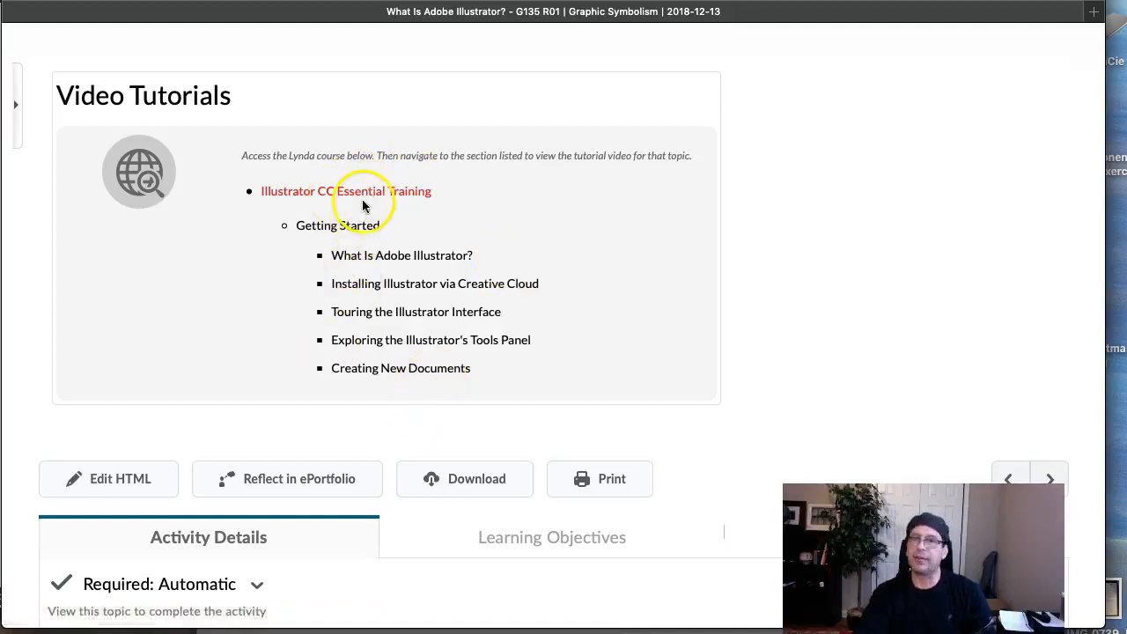
{"action": "mouse_move", "coordinate": [370, 210]}
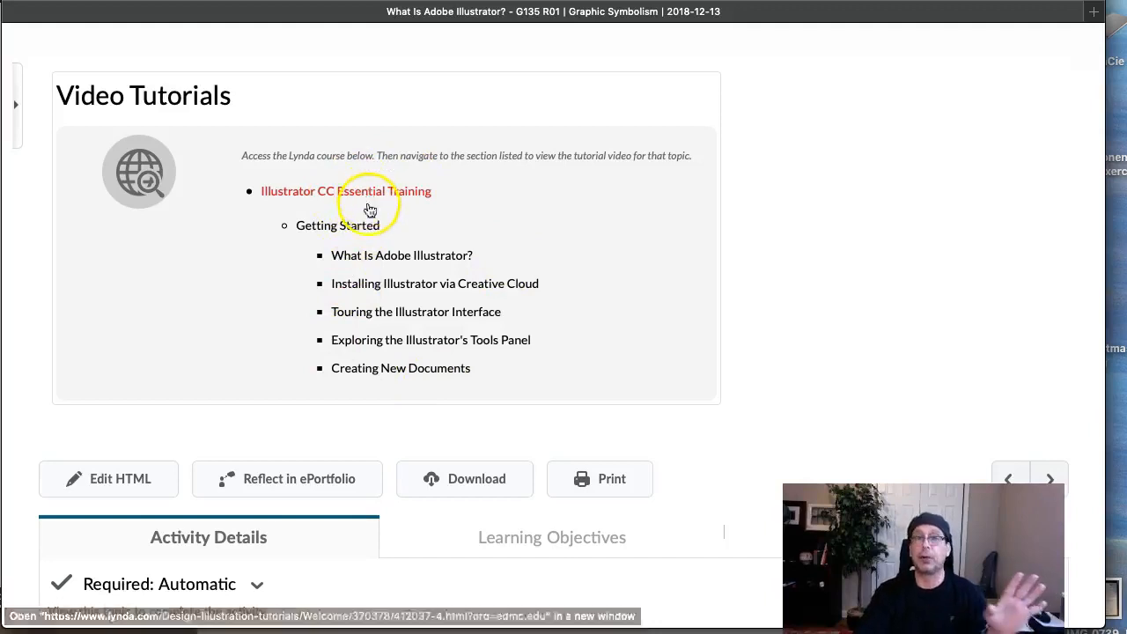
{"action": "right_click", "coordinate": [347, 191]}
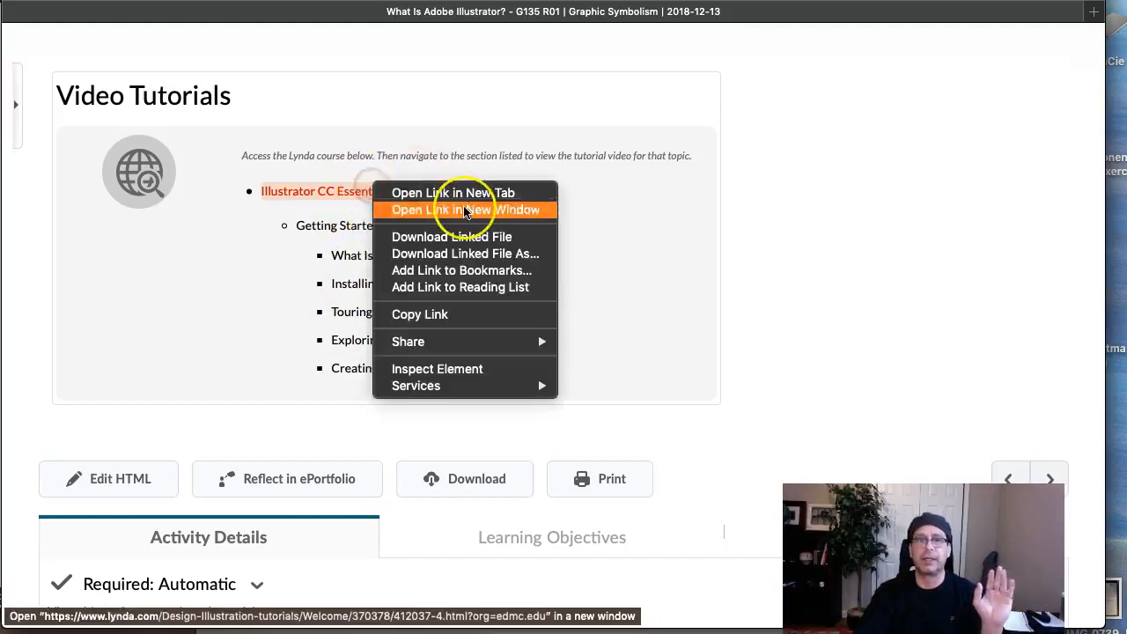
{"action": "left_click", "coordinate": [464, 210]}
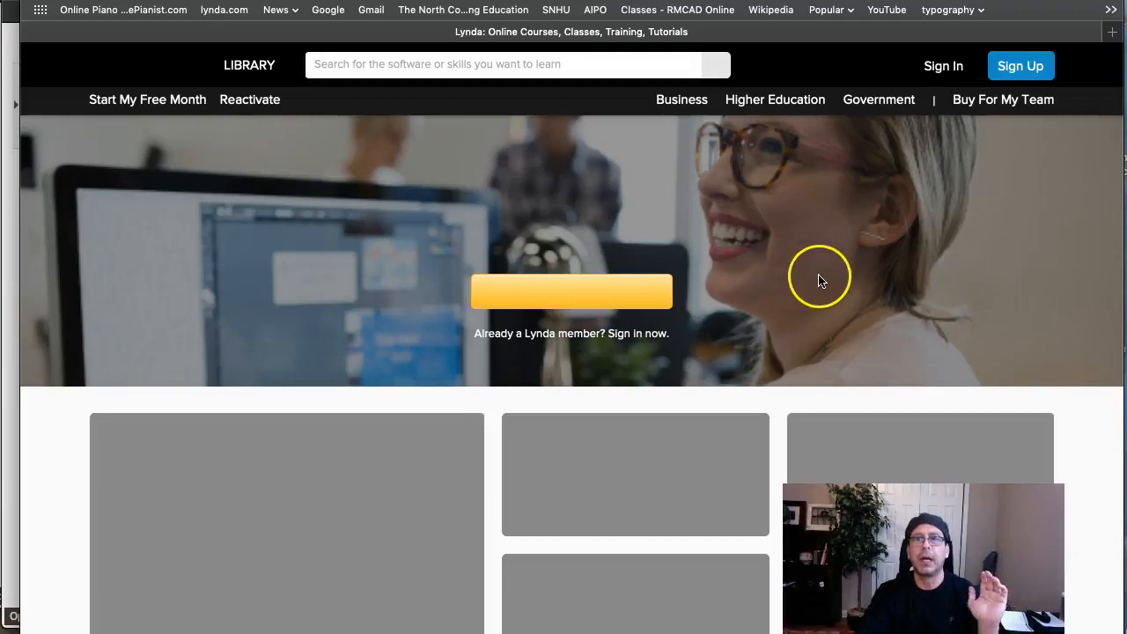
{"action": "mouse_move", "coordinate": [717, 282]}
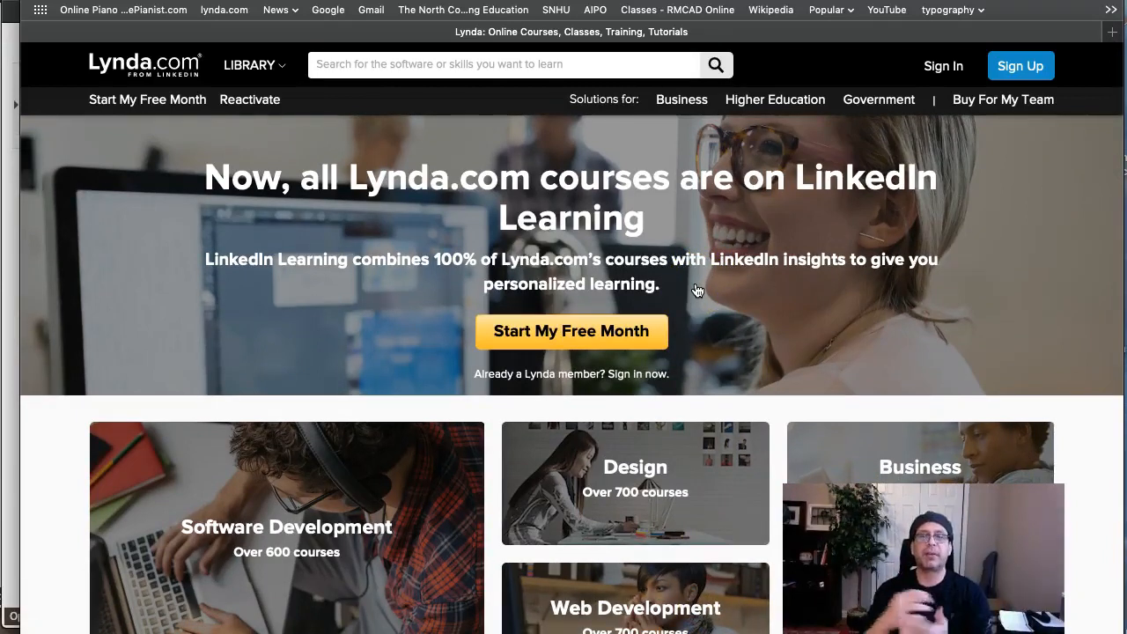
{"action": "mouse_move", "coordinate": [97, 33]}
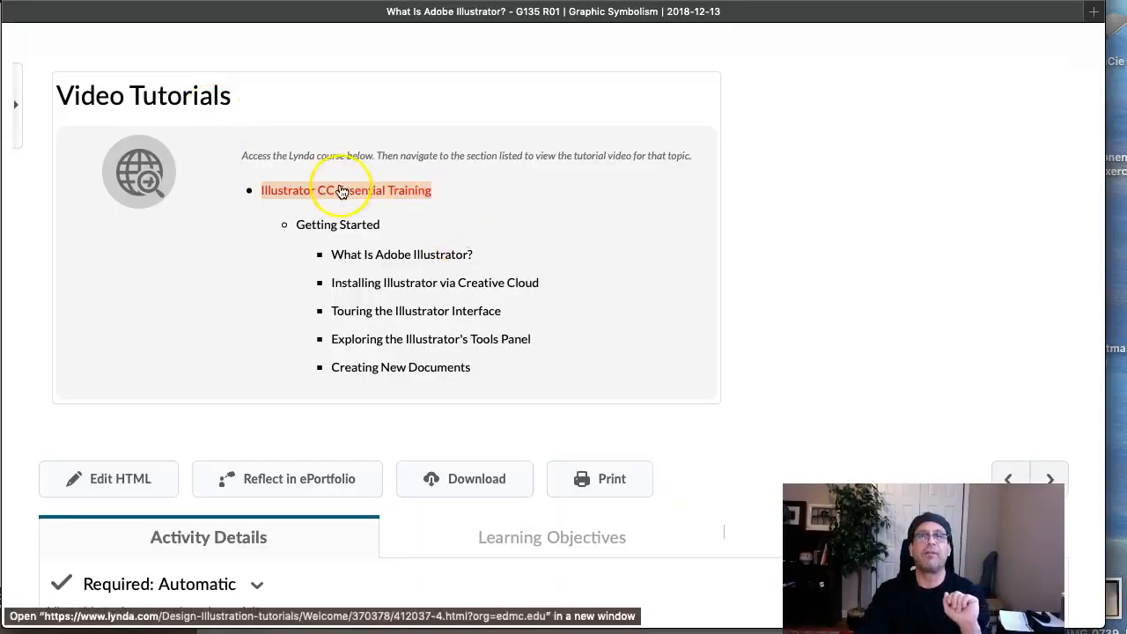
{"action": "mouse_move", "coordinate": [493, 388]}
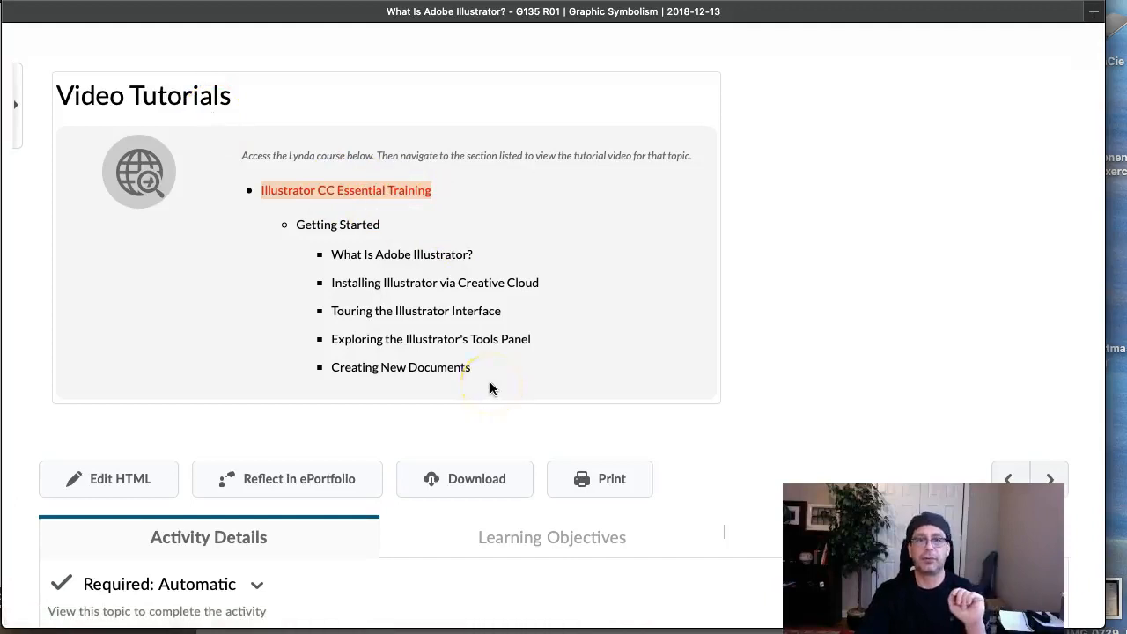
- Scroll the Milestone 1 list from Summary down to the Task 1 and Task 2 topics
{"action": "scroll", "scroll_direction": "up", "scroll_amount": 3}
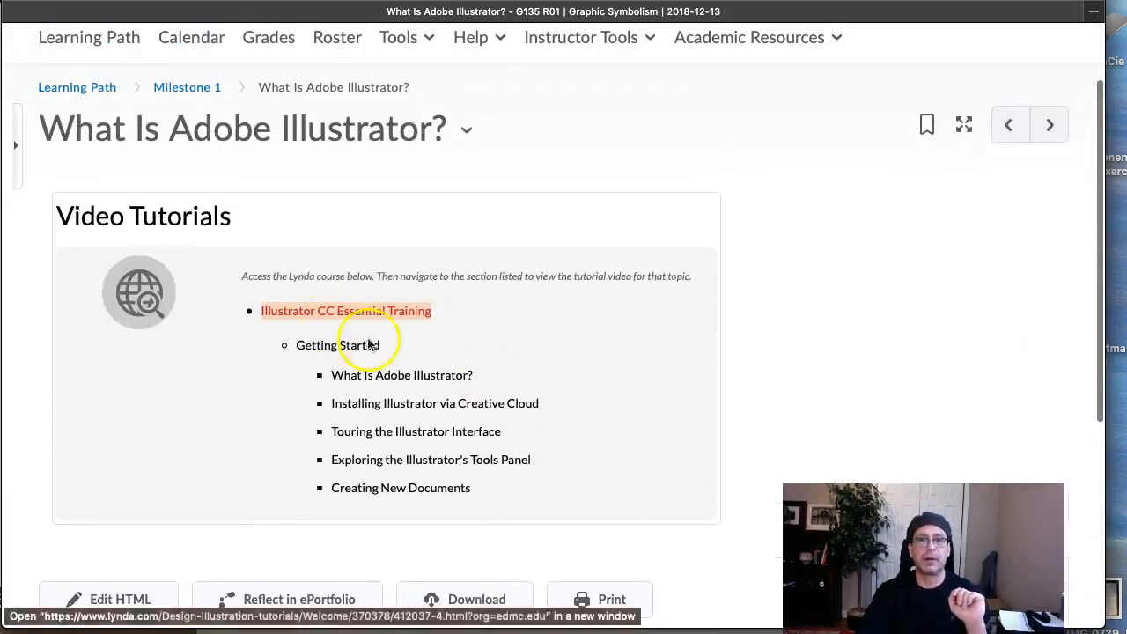
{"action": "mouse_move", "coordinate": [553, 341]}
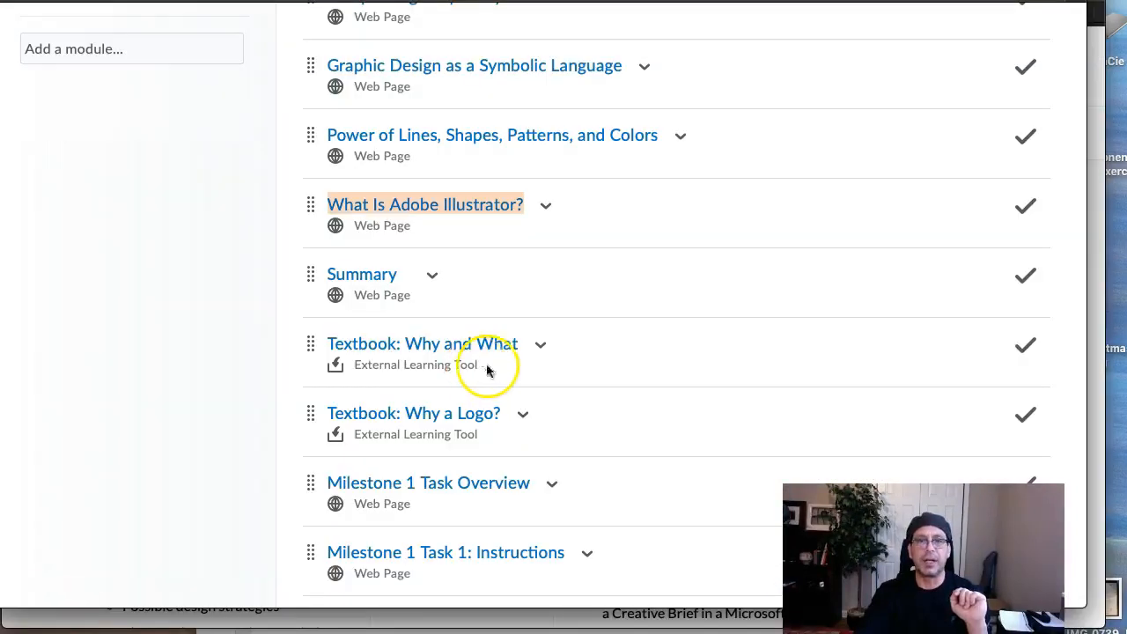
{"action": "scroll", "scroll_direction": "down", "scroll_amount": 3}
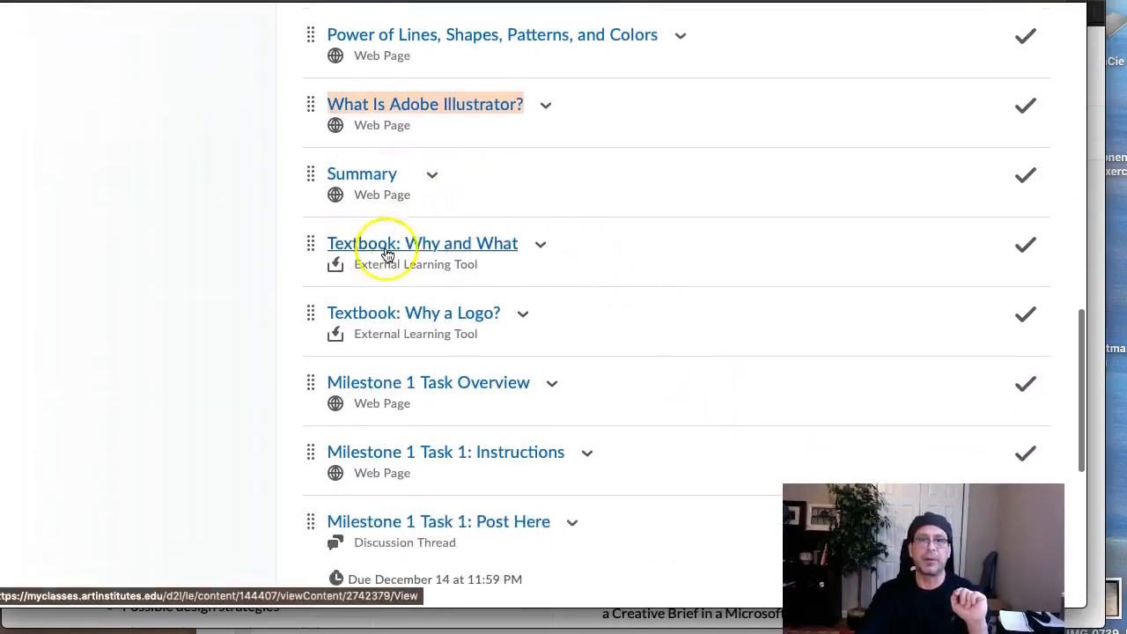
{"action": "mouse_move", "coordinate": [441, 312]}
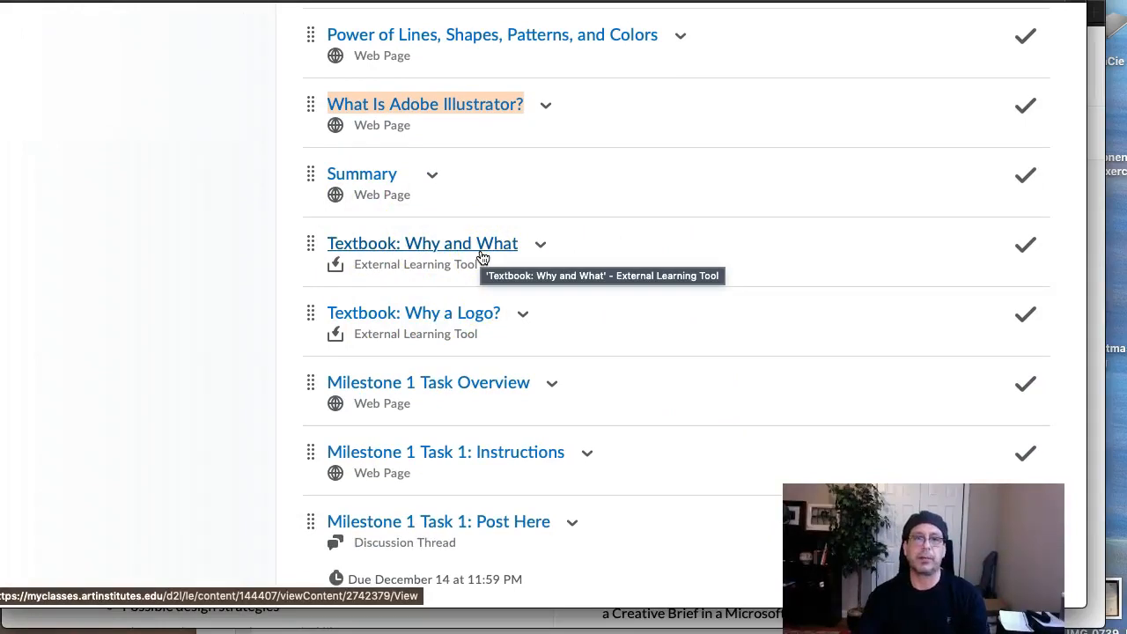
{"action": "scroll", "scroll_direction": "down", "scroll_amount": 3}
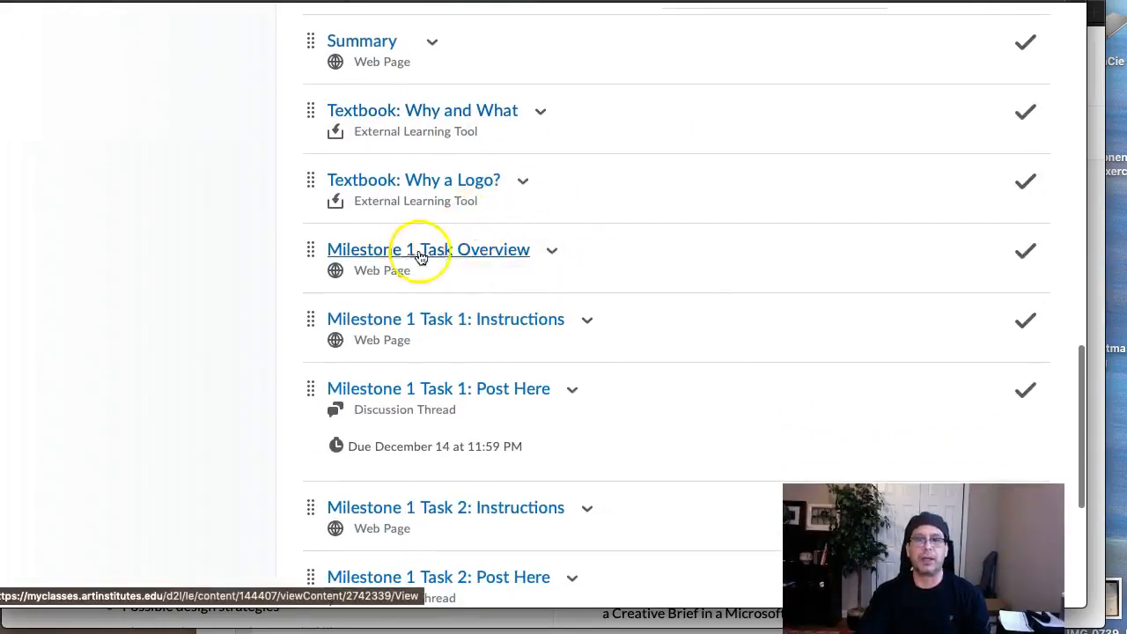
{"action": "scroll", "scroll_direction": "down", "scroll_amount": 3}
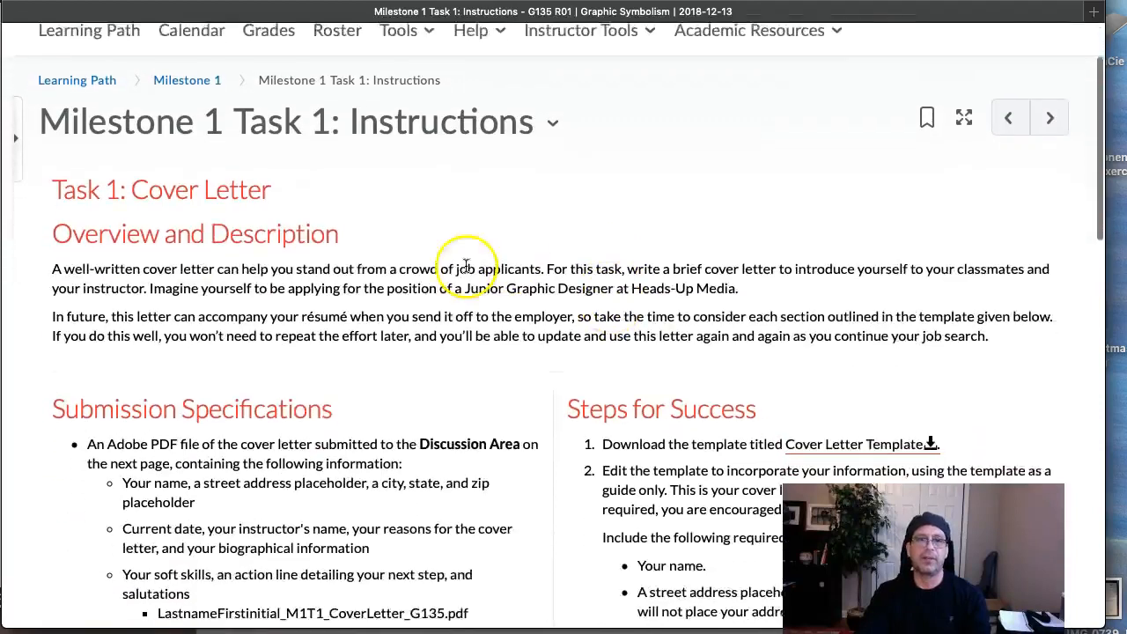
- Highlight wording in the cover letter task description while reading it
{"action": "scroll", "scroll_direction": "up", "scroll_amount": 3}
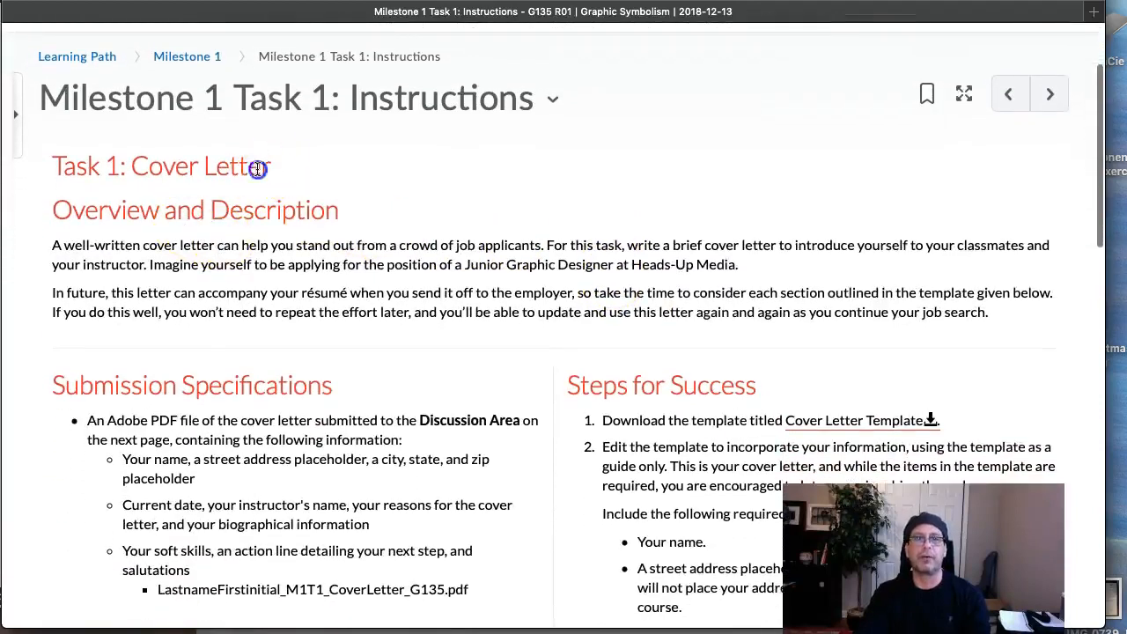
{"action": "double_click", "coordinate": [200, 165]}
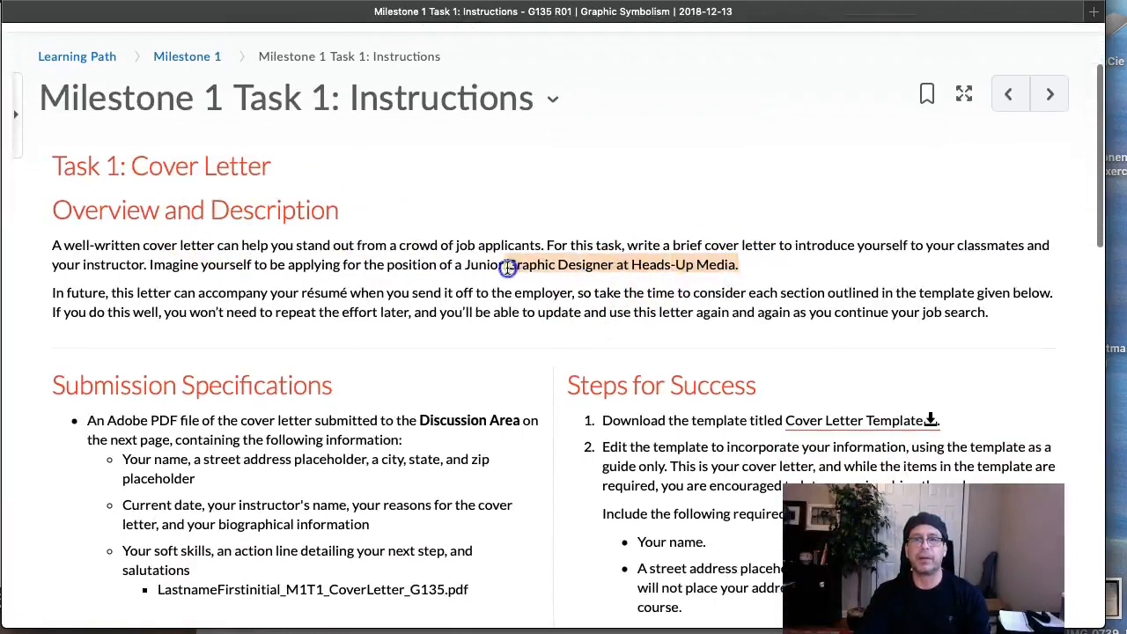
{"action": "scroll", "scroll_direction": "down", "scroll_amount": 3}
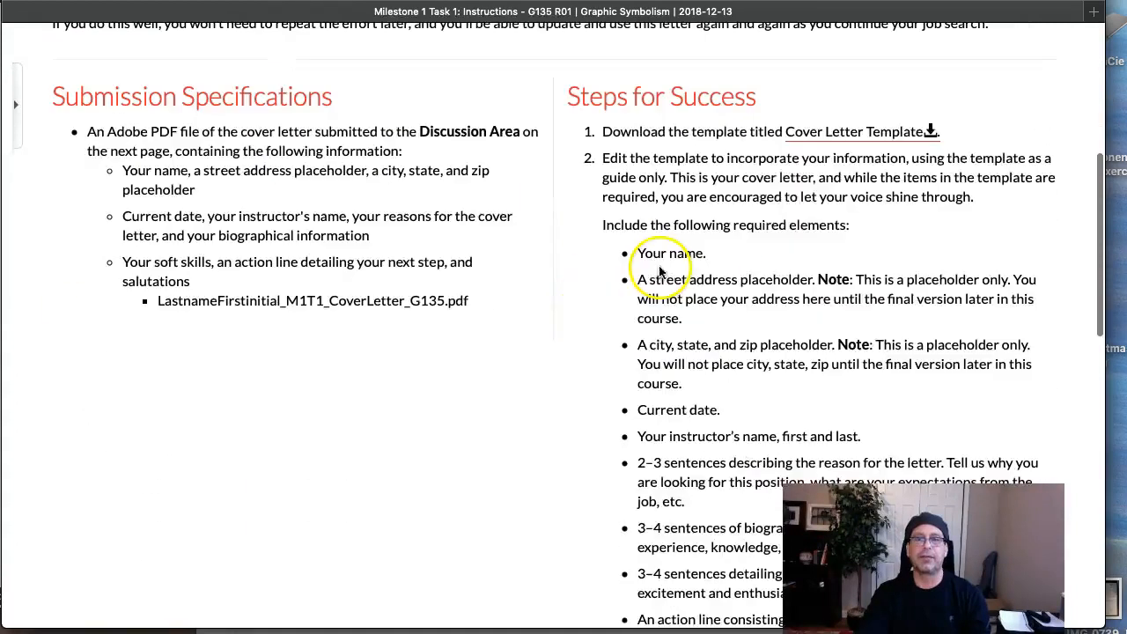
{"action": "mouse_move", "coordinate": [809, 131]}
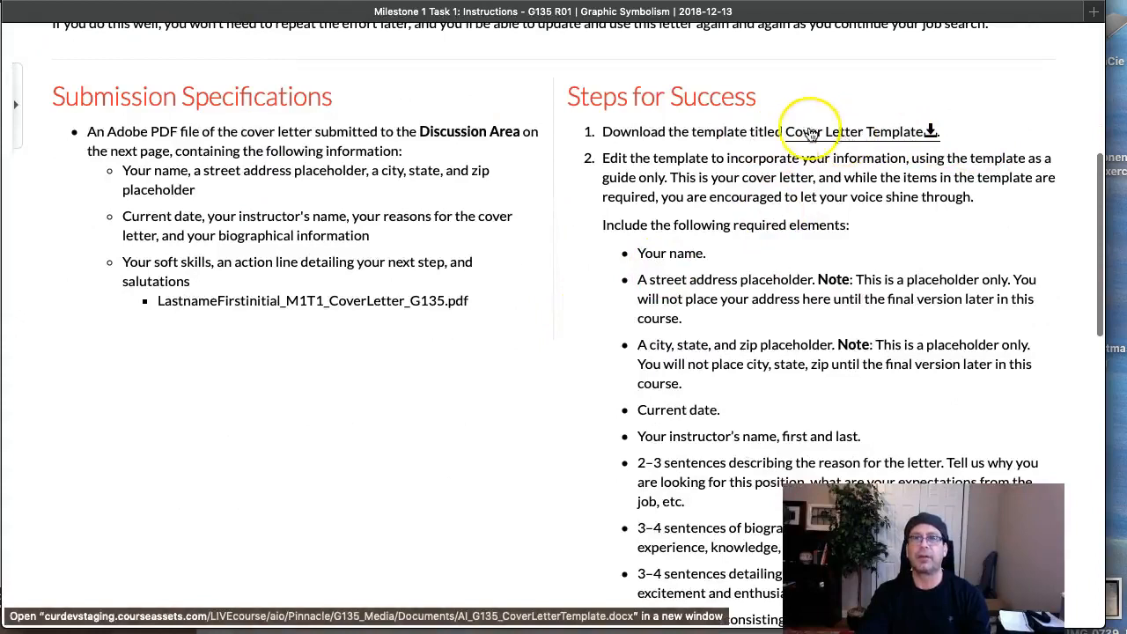
{"action": "scroll", "scroll_direction": "down", "scroll_amount": 3}
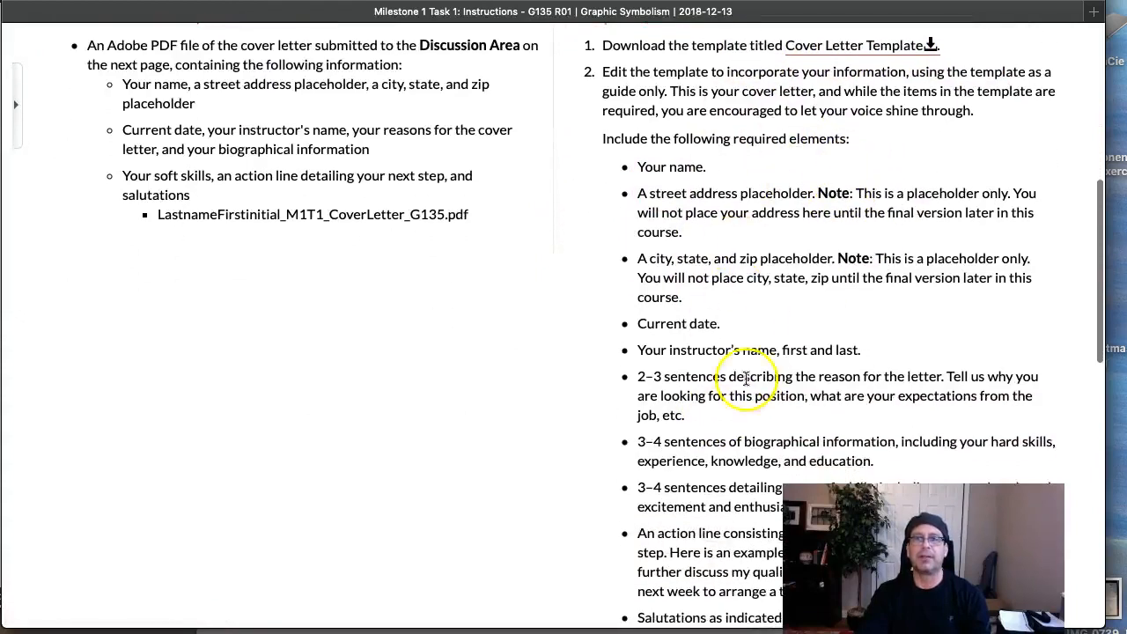
- Scroll through the rest of the Task 1 instructions down to the grading rubric
{"action": "scroll", "scroll_direction": "up", "scroll_amount": 3}
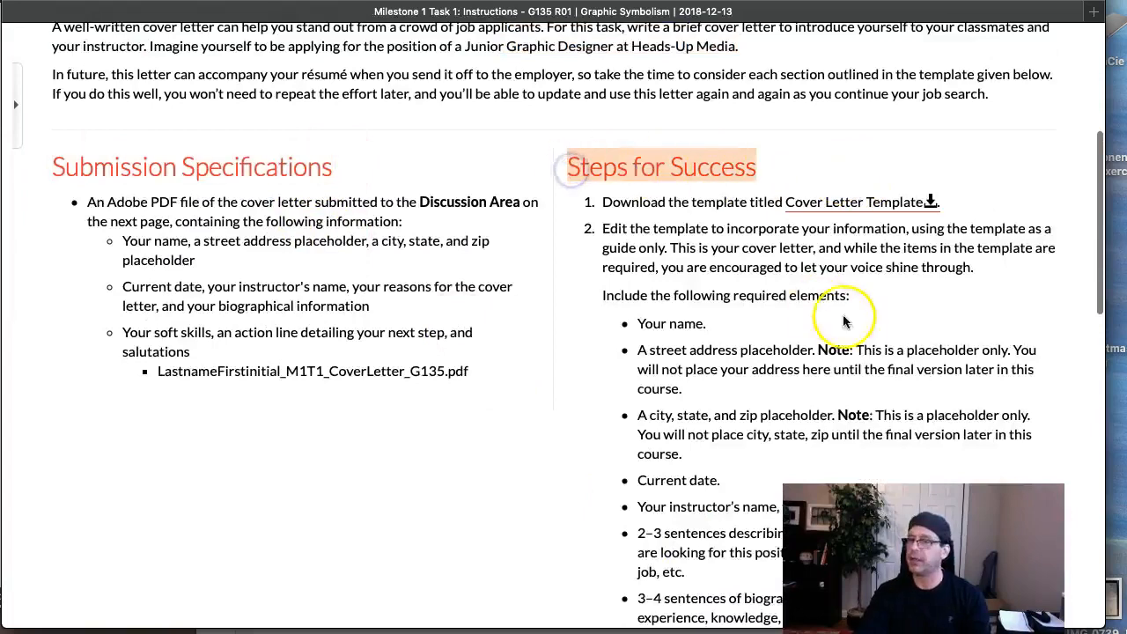
{"action": "scroll", "scroll_direction": "down", "scroll_amount": 3}
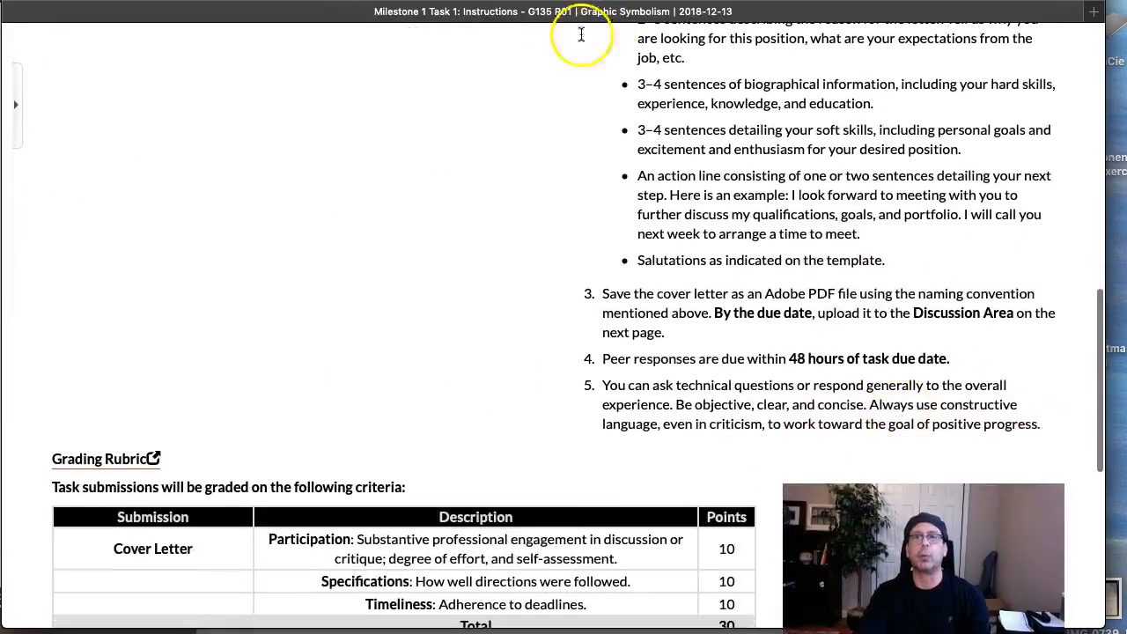
{"action": "scroll", "scroll_direction": "up", "scroll_amount": 3}
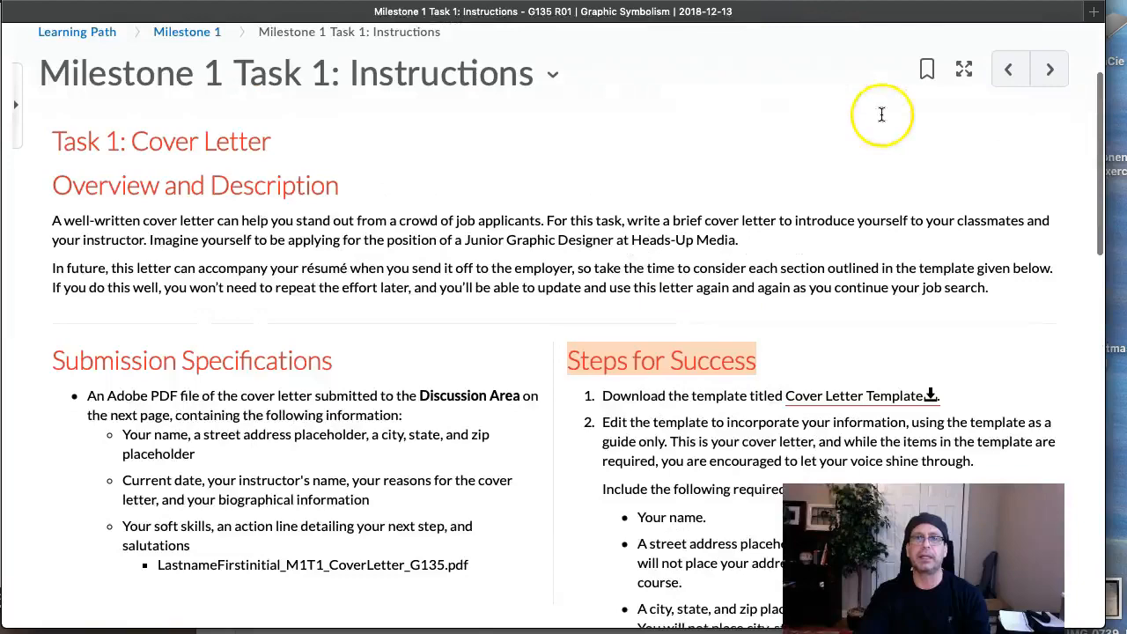
{"action": "scroll", "scroll_direction": "down", "scroll_amount": 3}
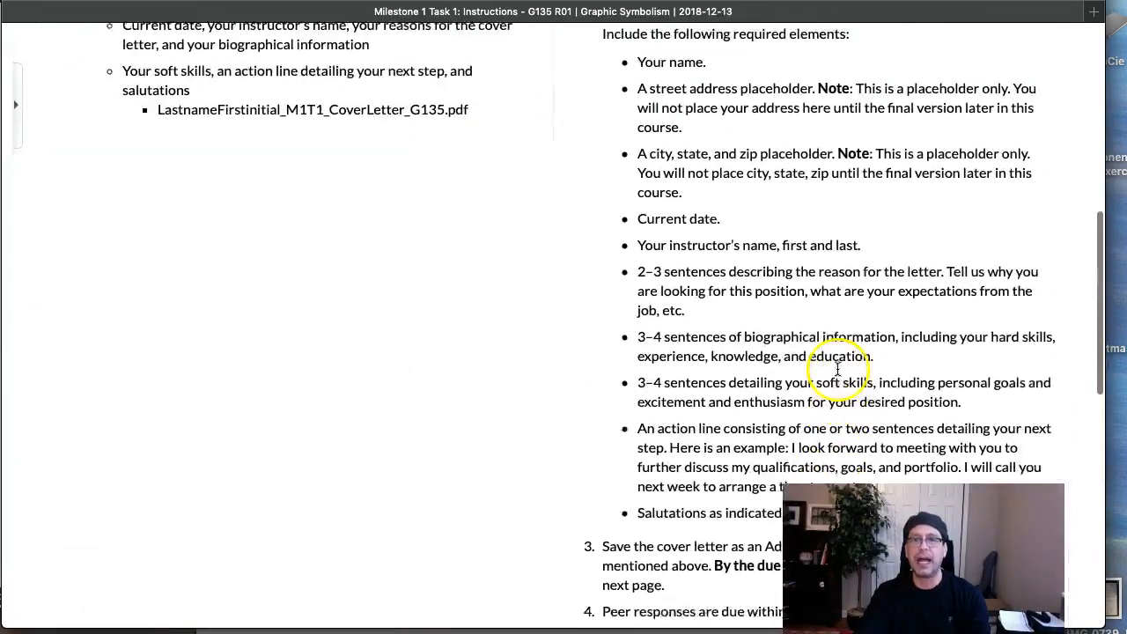
{"action": "scroll", "scroll_direction": "down", "scroll_amount": 3}
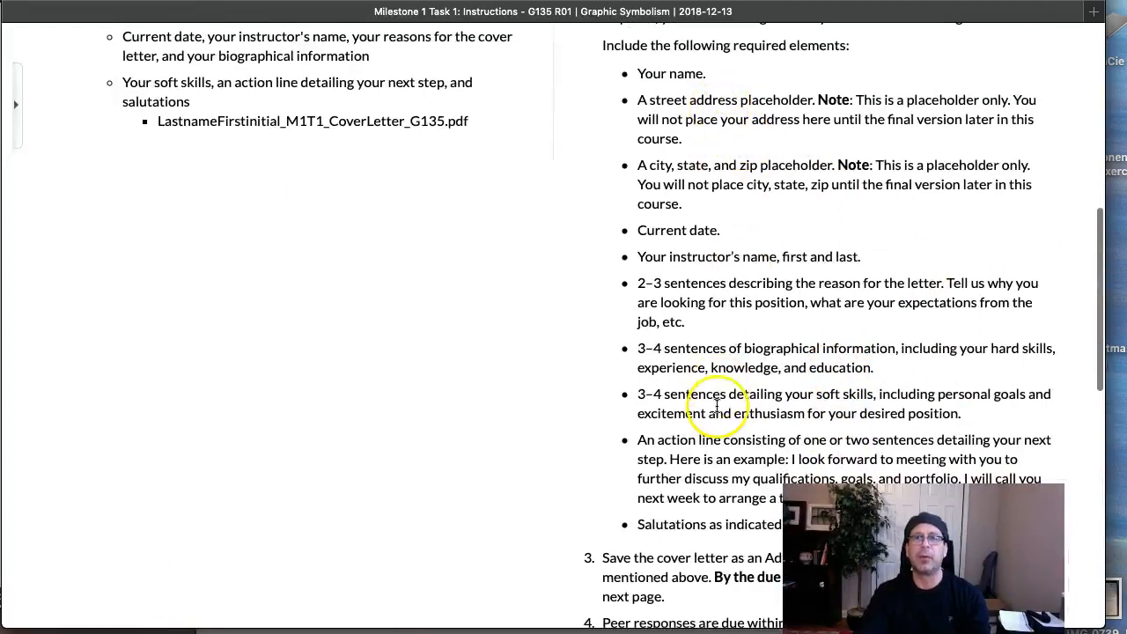
{"action": "scroll", "scroll_direction": "down", "scroll_amount": 3}
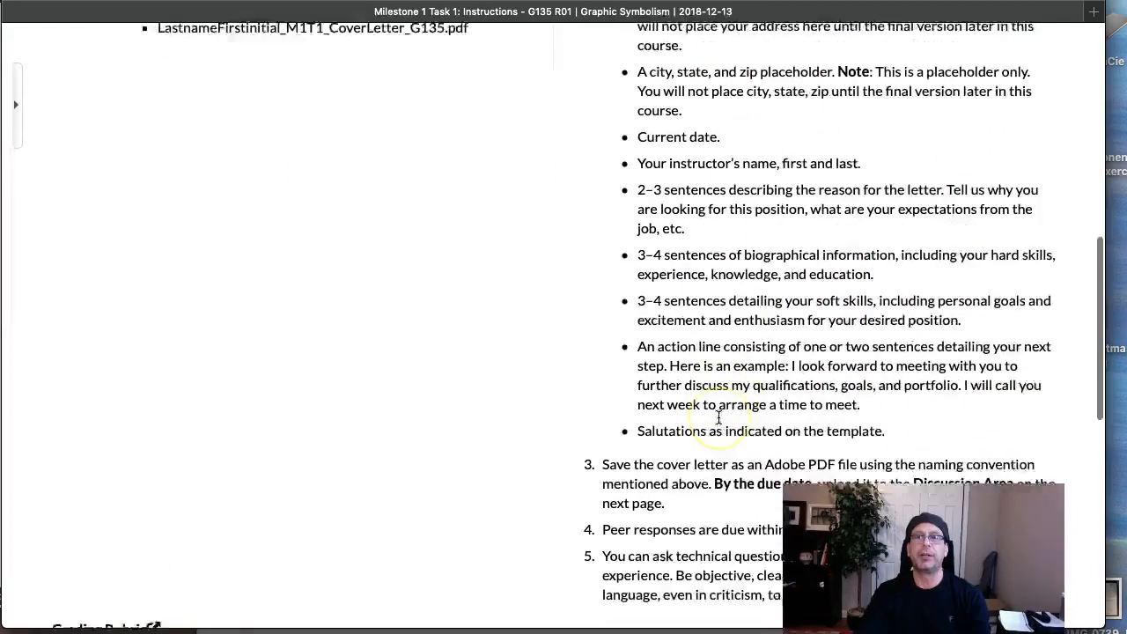
{"action": "scroll", "scroll_direction": "down", "scroll_amount": 3}
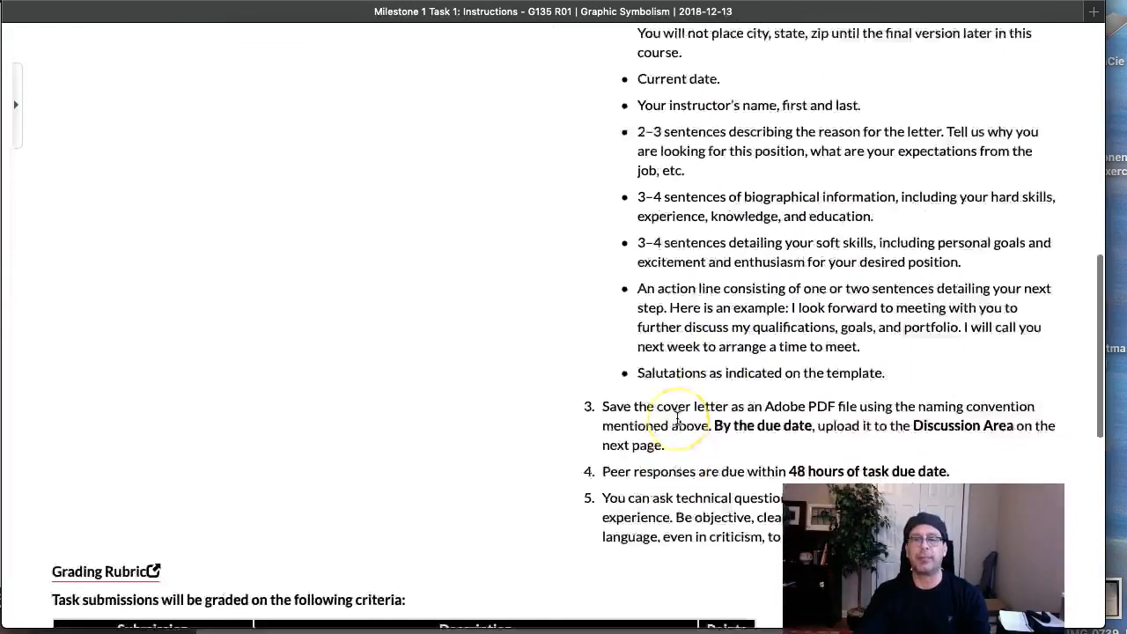
{"action": "scroll", "scroll_direction": "up", "scroll_amount": 3}
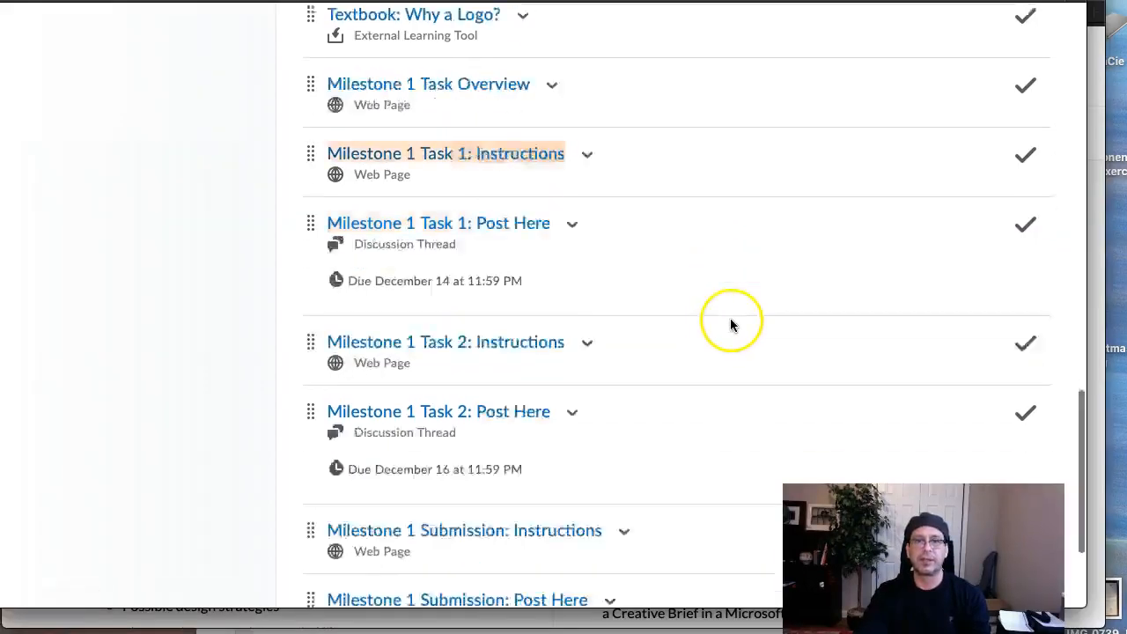
- Scroll down and bring up link options for Milestone 1 Task 1: Post Here
{"action": "scroll", "scroll_direction": "down", "scroll_amount": 3}
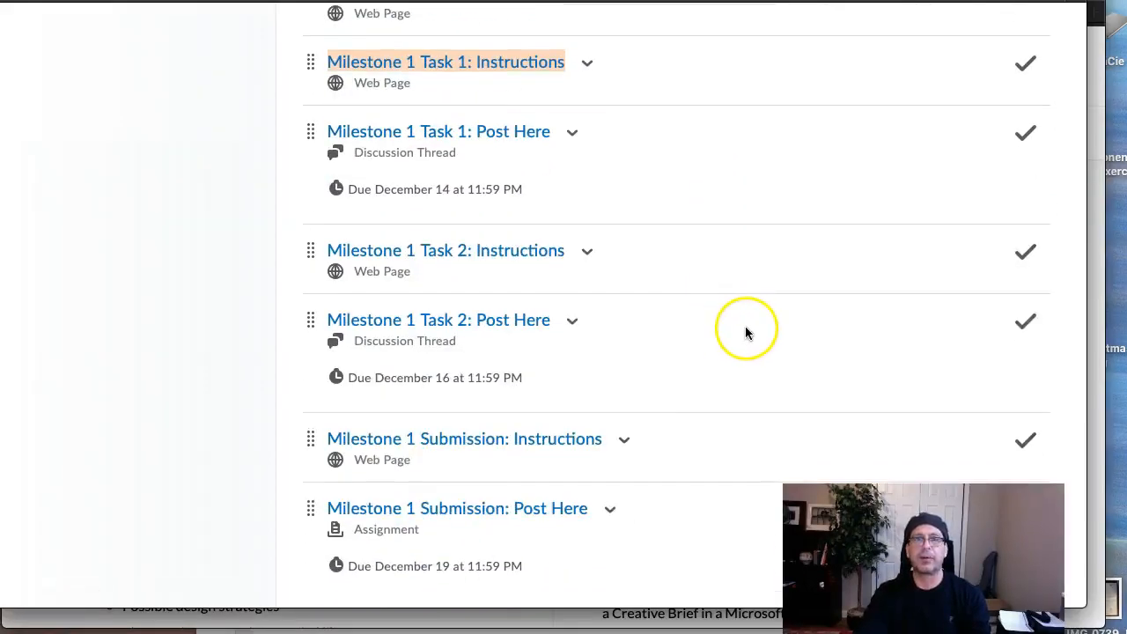
{"action": "mouse_move", "coordinate": [448, 159]}
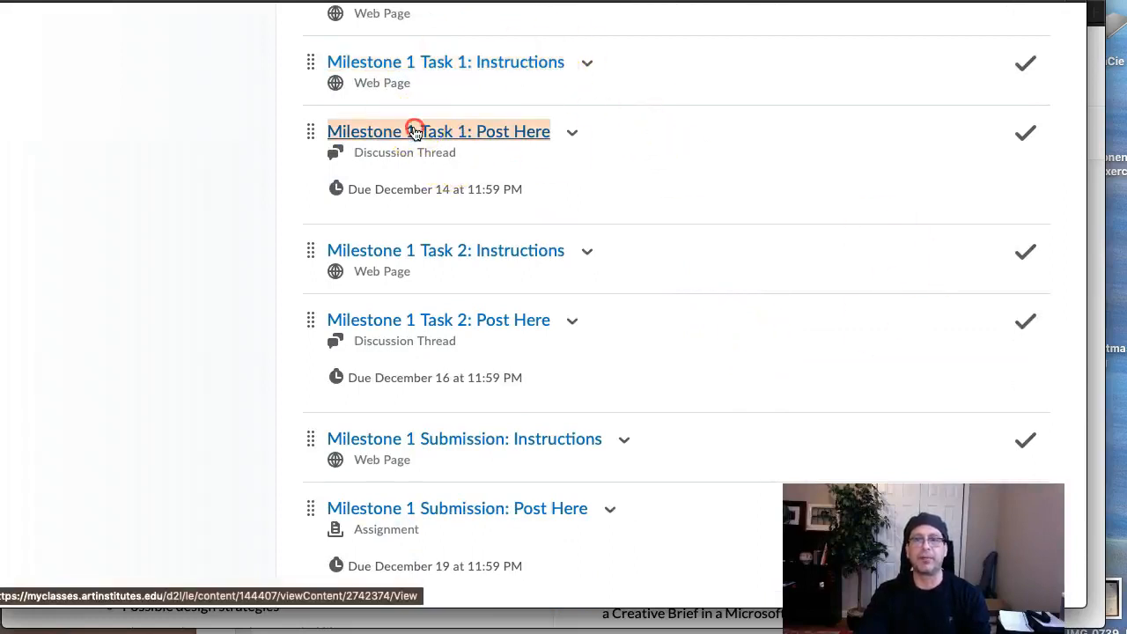
{"action": "right_click", "coordinate": [415, 131]}
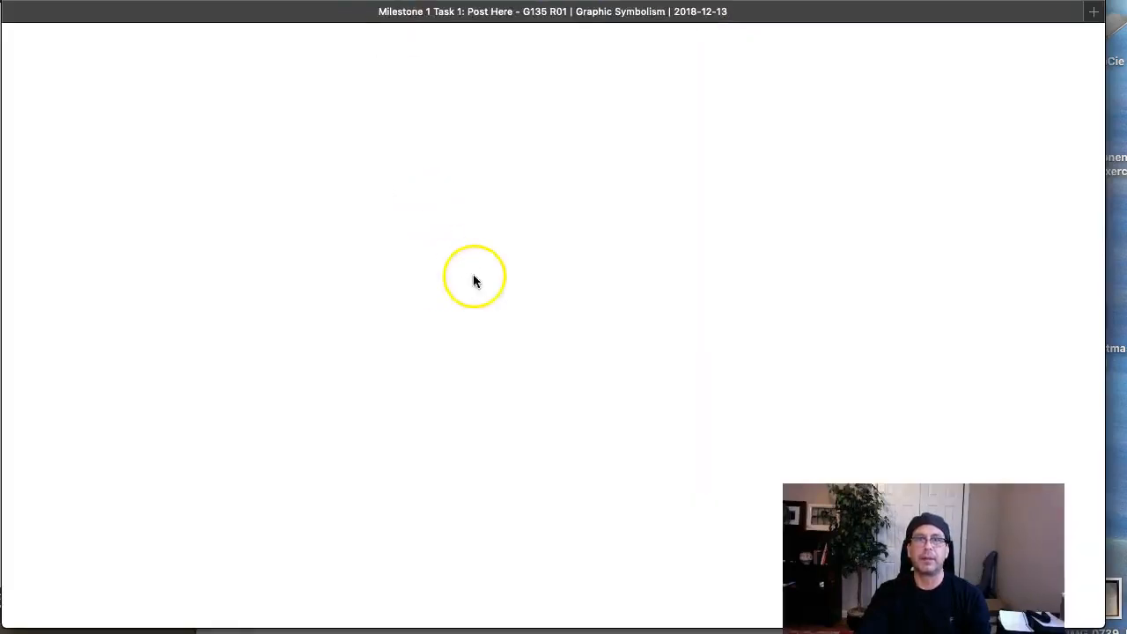
{"action": "mouse_move", "coordinate": [653, 104]}
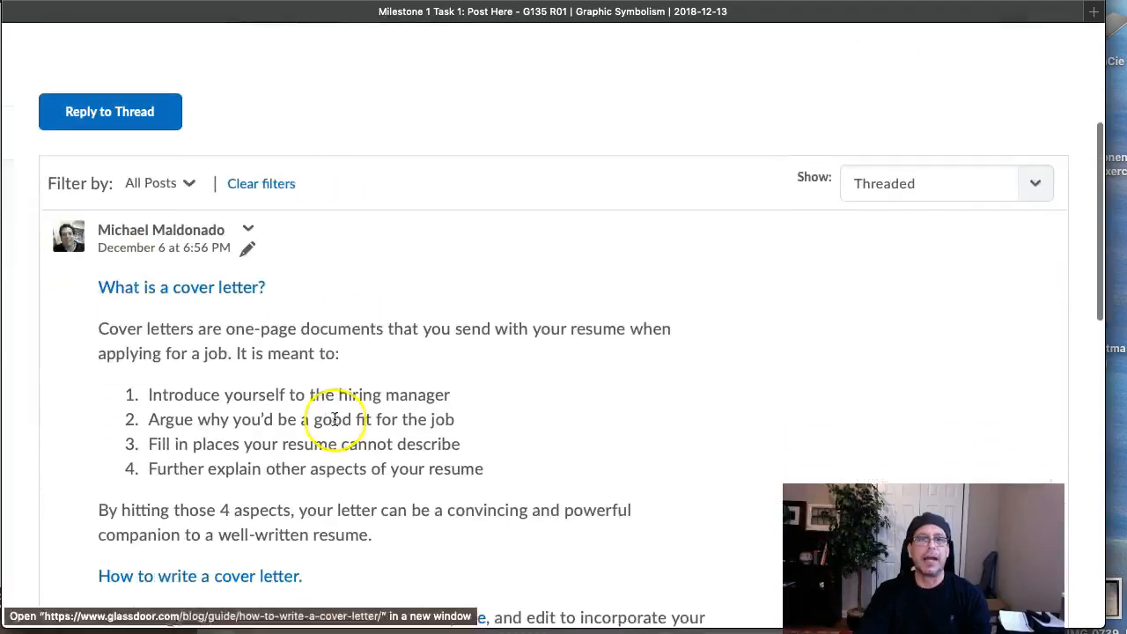
- Scroll through the Task 1: Post Here thread's post explaining what a cover letter is
{"action": "scroll", "scroll_direction": "up", "scroll_amount": 3}
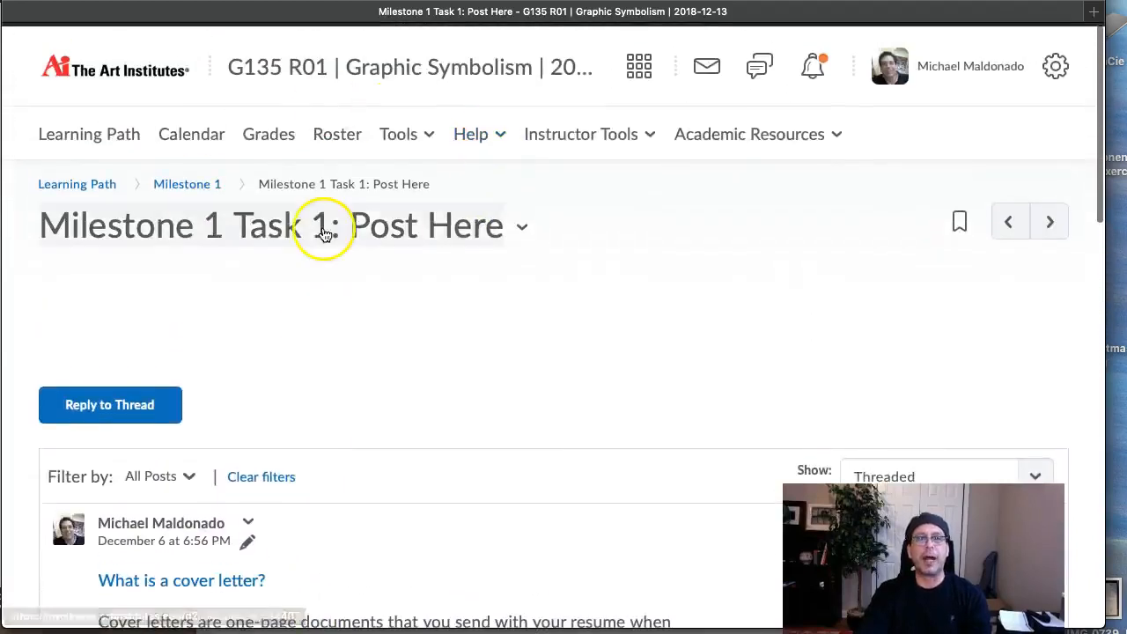
{"action": "scroll", "scroll_direction": "down", "scroll_amount": 3}
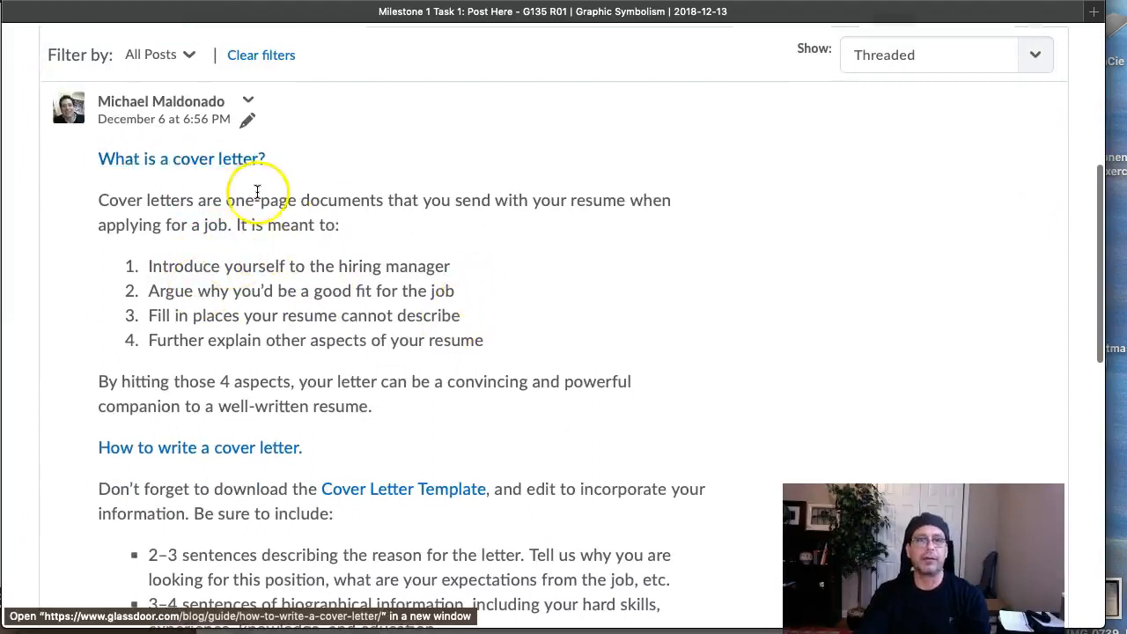
{"action": "scroll", "scroll_direction": "down", "scroll_amount": 3}
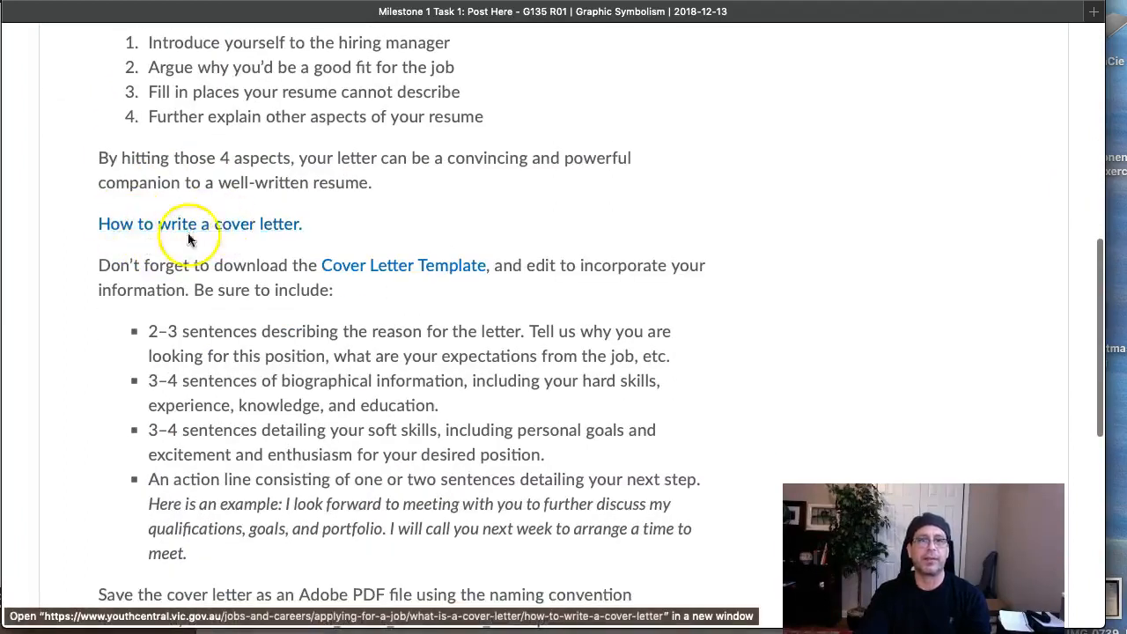
{"action": "scroll", "scroll_direction": "down", "scroll_amount": 3}
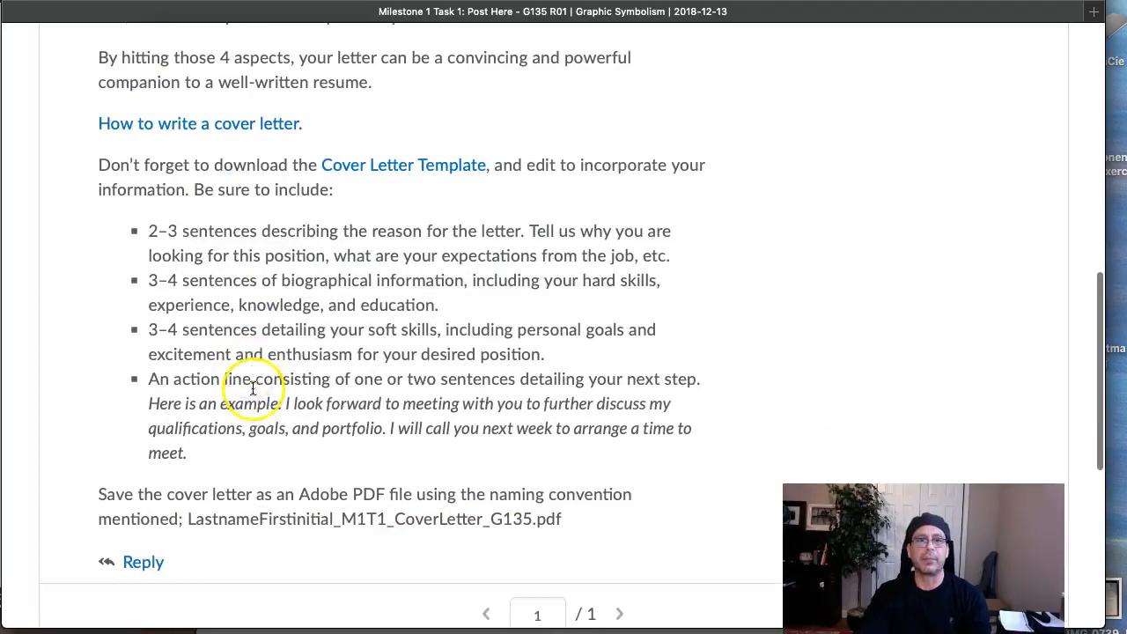
{"action": "scroll", "scroll_direction": "up", "scroll_amount": 3}
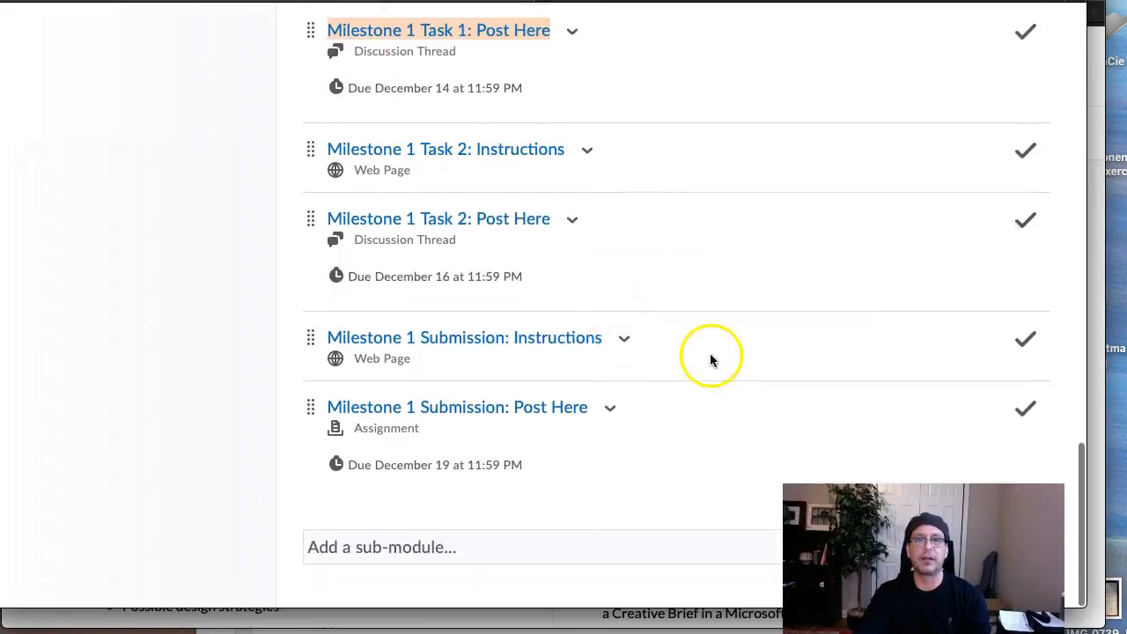
- Open Milestone 1 Task 2: Instructions in a new tab and scroll the Creative Brief page
{"action": "right_click", "coordinate": [446, 148]}
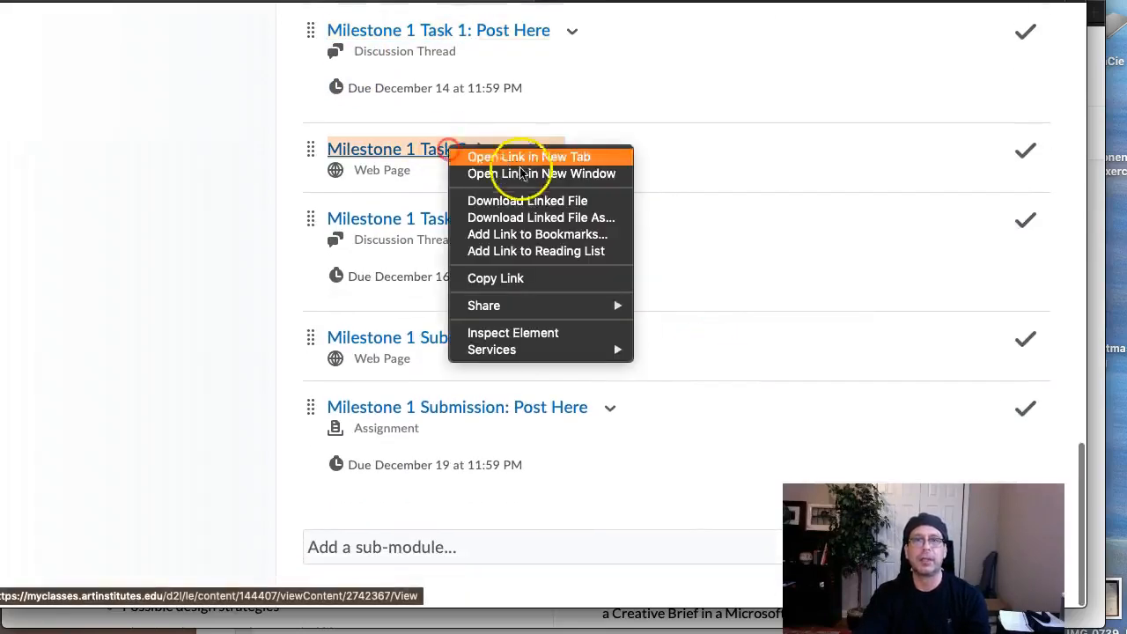
{"action": "left_click", "coordinate": [541, 174]}
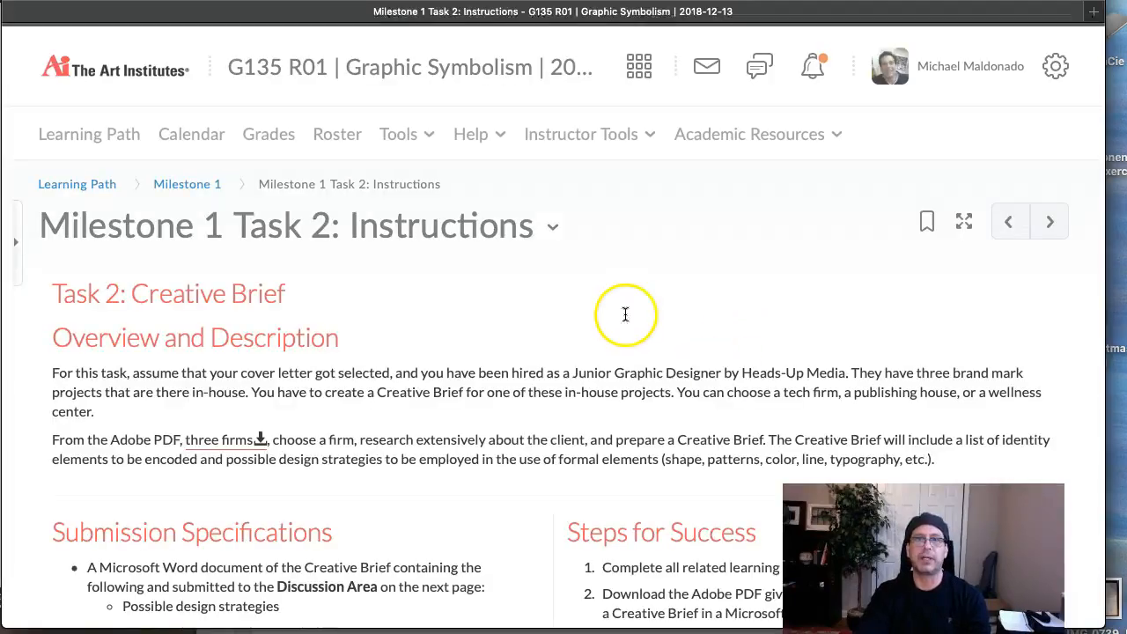
{"action": "scroll", "scroll_direction": "down", "scroll_amount": 3}
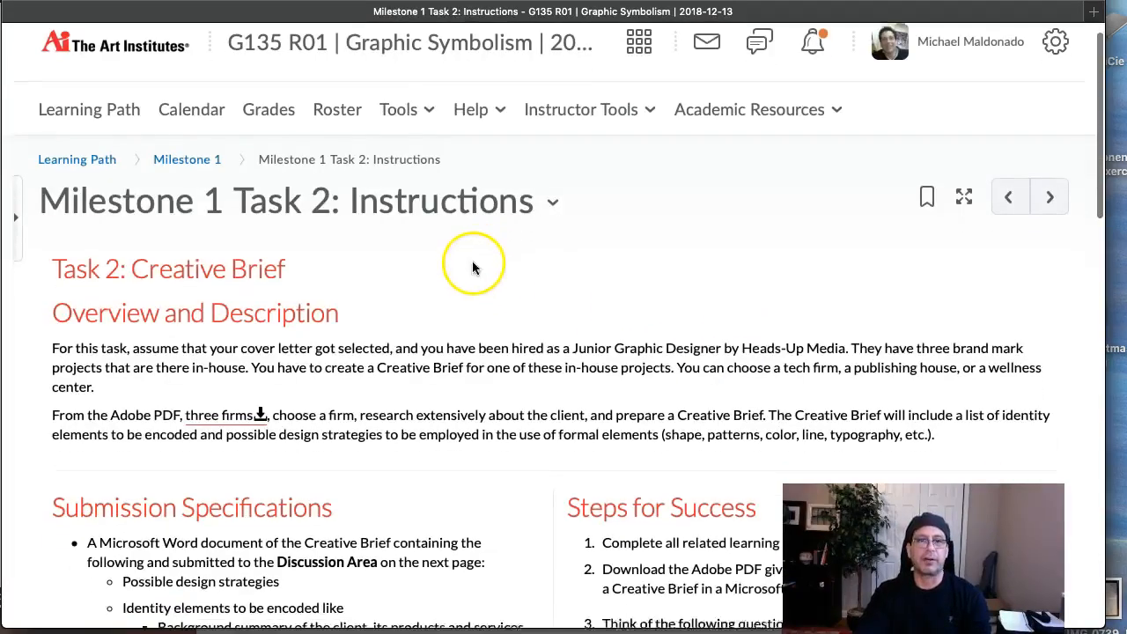
{"action": "scroll", "scroll_direction": "down", "scroll_amount": 3}
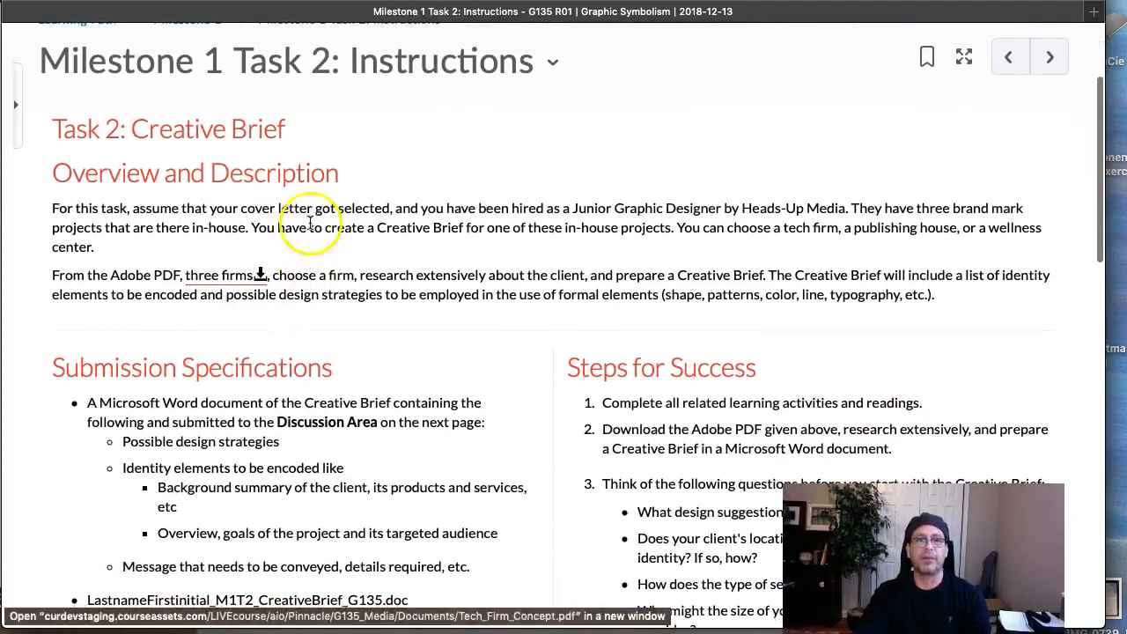
{"action": "mouse_move", "coordinate": [309, 251]}
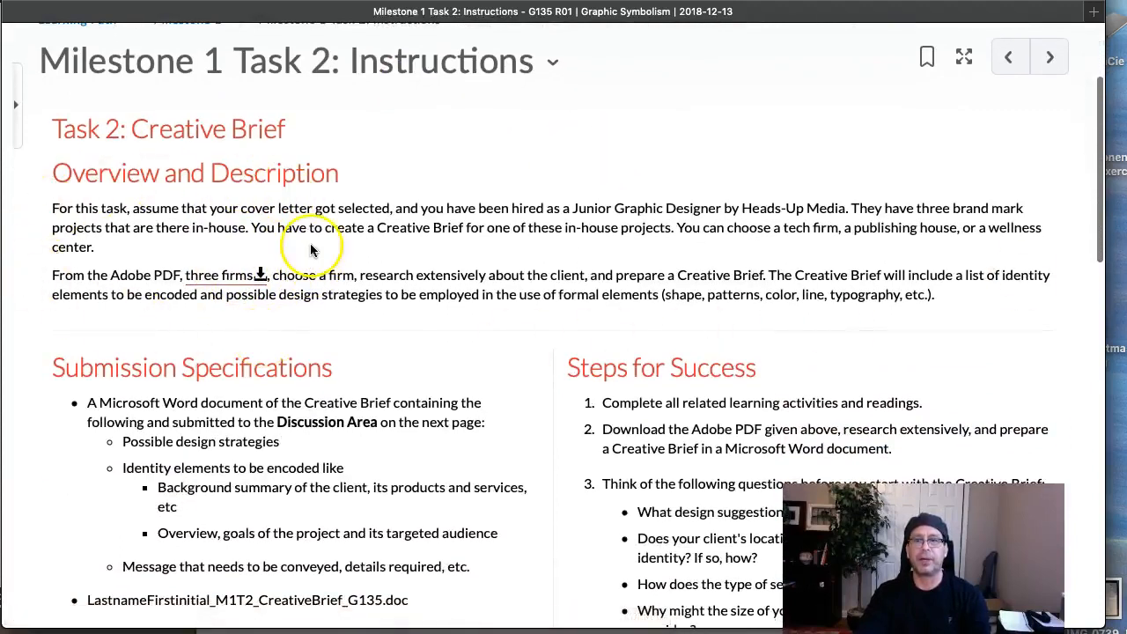
{"action": "mouse_move", "coordinate": [83, 280]}
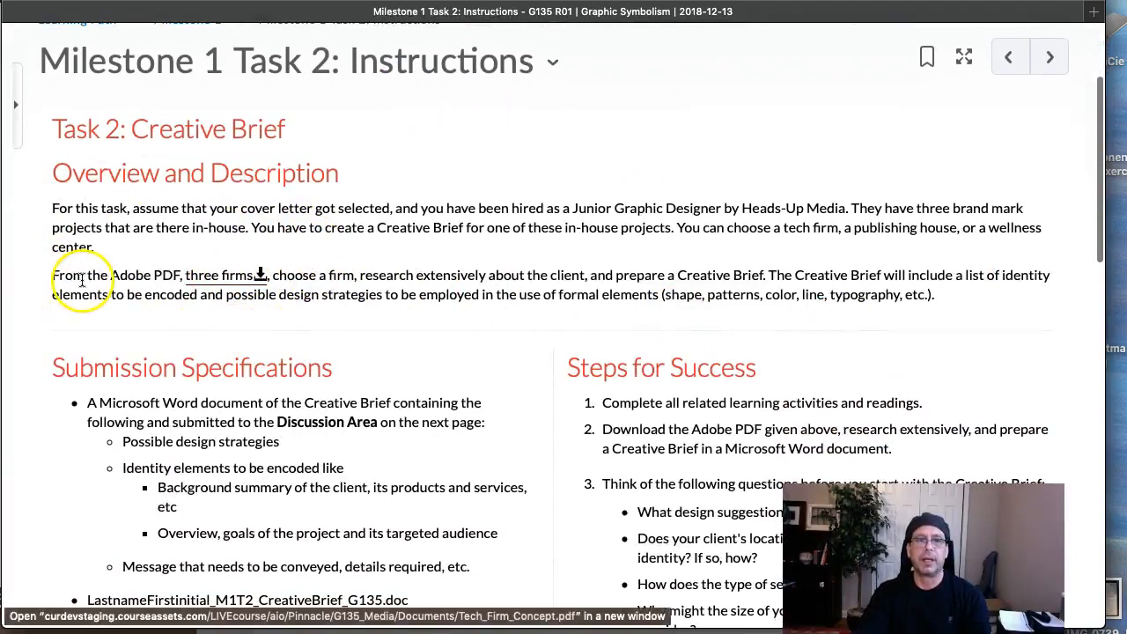
{"action": "mouse_move", "coordinate": [361, 269]}
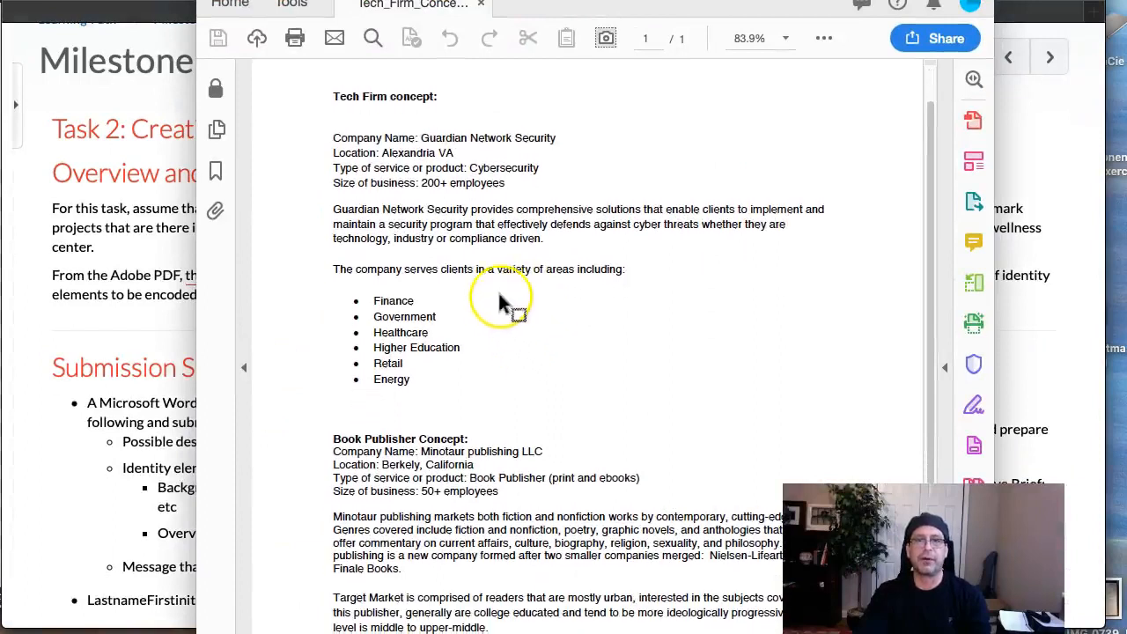
- Read the Tech Firm, Book Publisher and Wellness Center concepts in the firms PDF
{"action": "scroll", "scroll_direction": "down", "scroll_amount": 3}
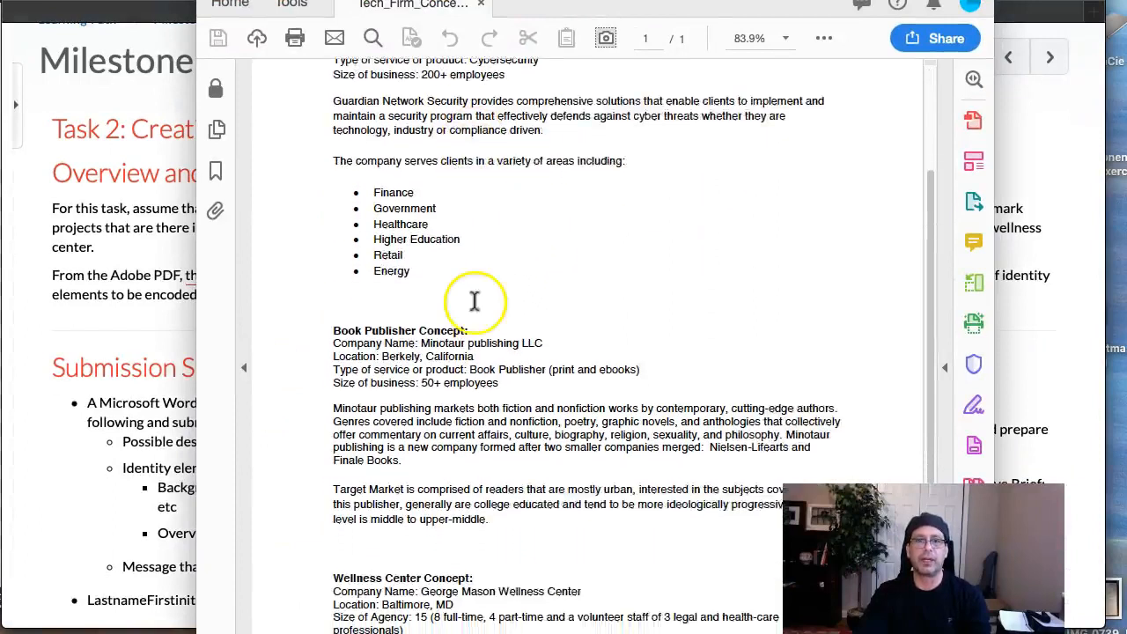
{"action": "scroll", "scroll_direction": "down", "scroll_amount": 3}
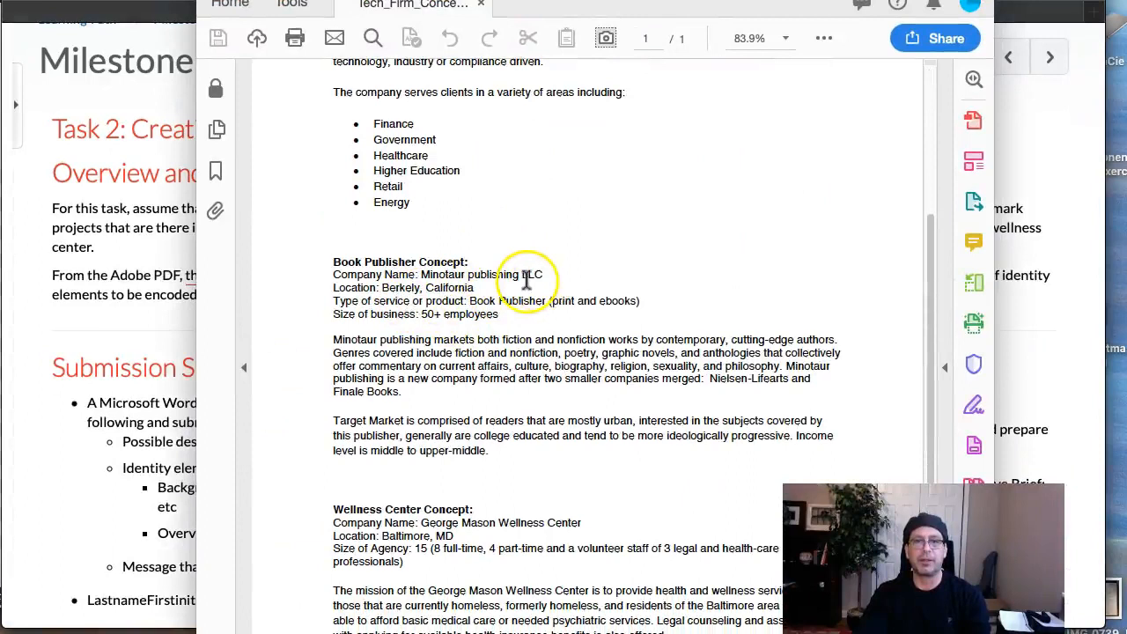
{"action": "scroll", "scroll_direction": "down", "scroll_amount": 3}
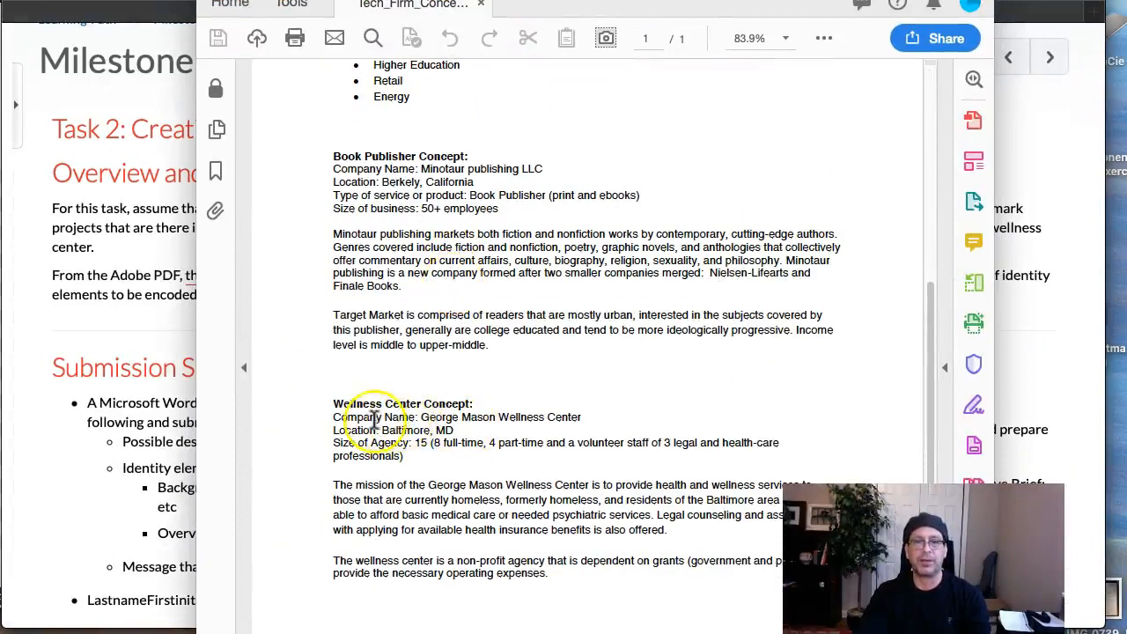
{"action": "mouse_move", "coordinate": [475, 417]}
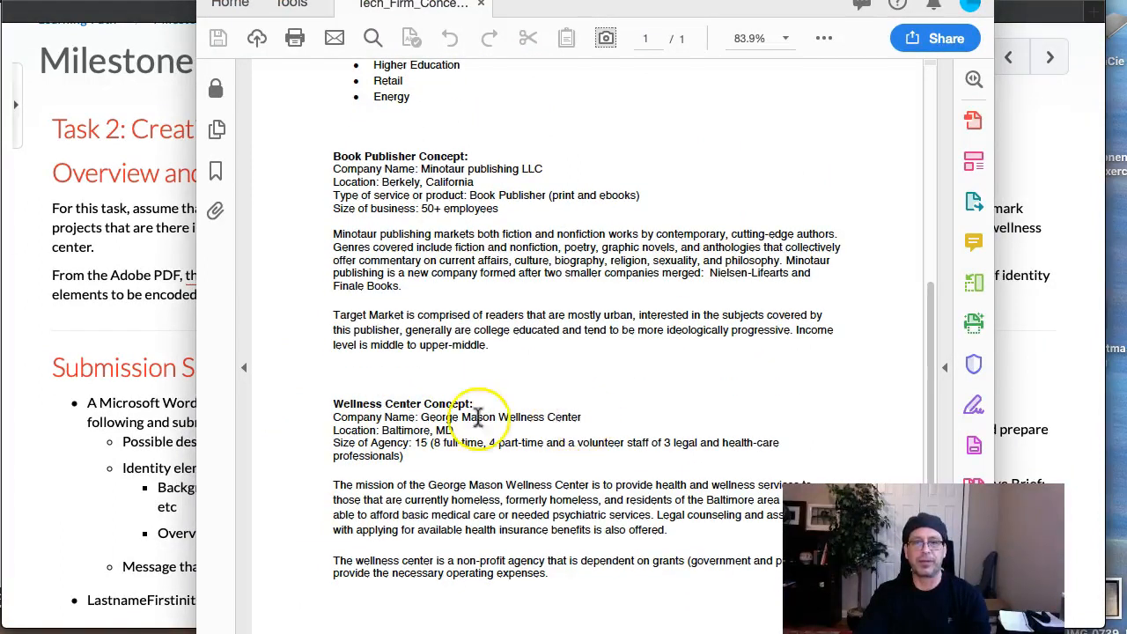
{"action": "scroll", "scroll_direction": "up", "scroll_amount": 3}
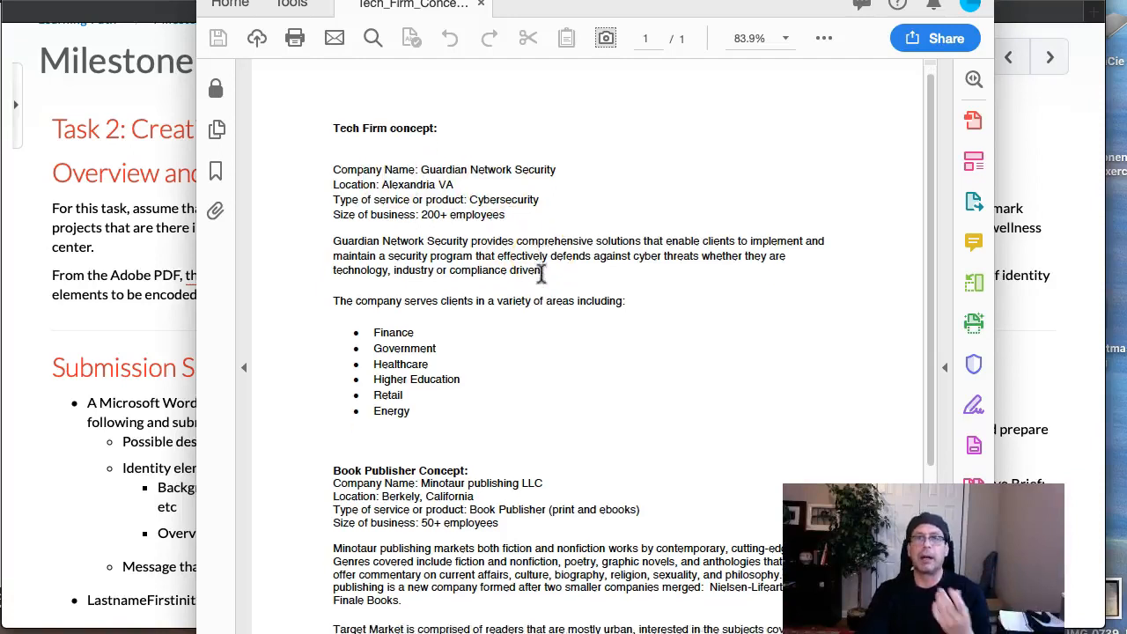
{"action": "scroll", "scroll_direction": "down", "scroll_amount": 3}
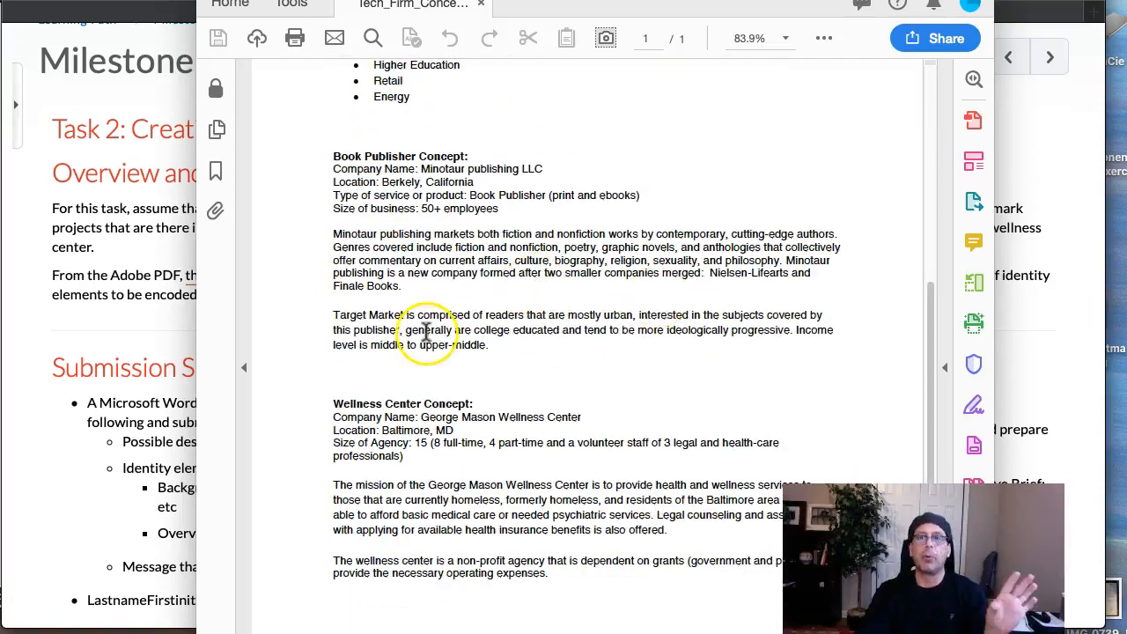
{"action": "mouse_move", "coordinate": [181, 145]}
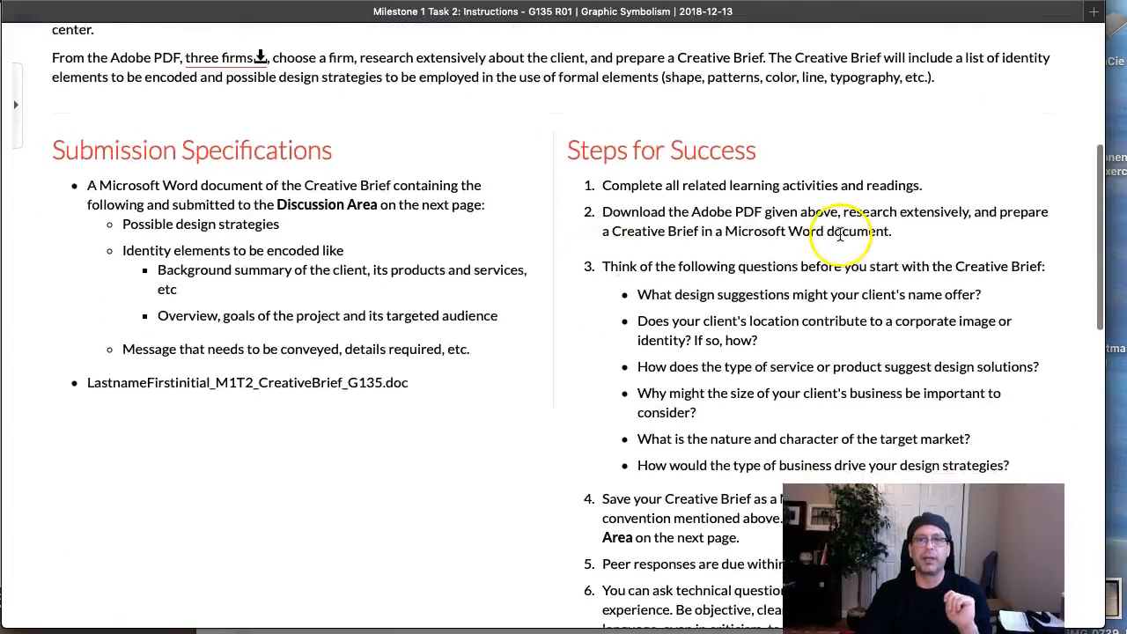
- Scroll back through the Task 2 Submission Specifications and Steps for Success
{"action": "scroll", "scroll_direction": "up", "scroll_amount": 3}
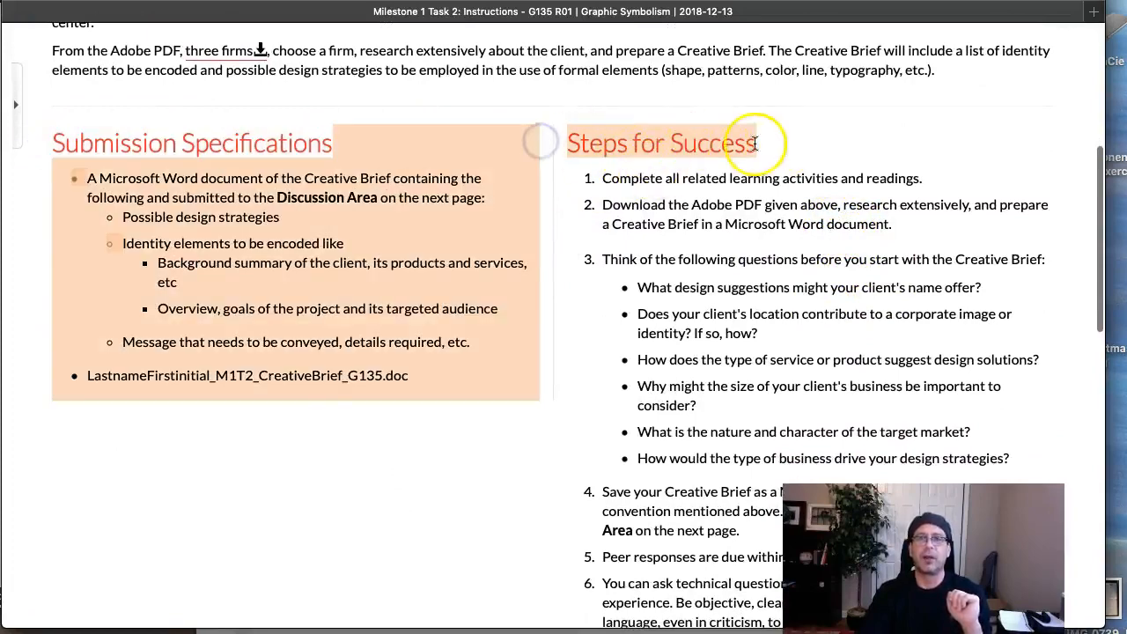
{"action": "scroll", "scroll_direction": "up", "scroll_amount": 3}
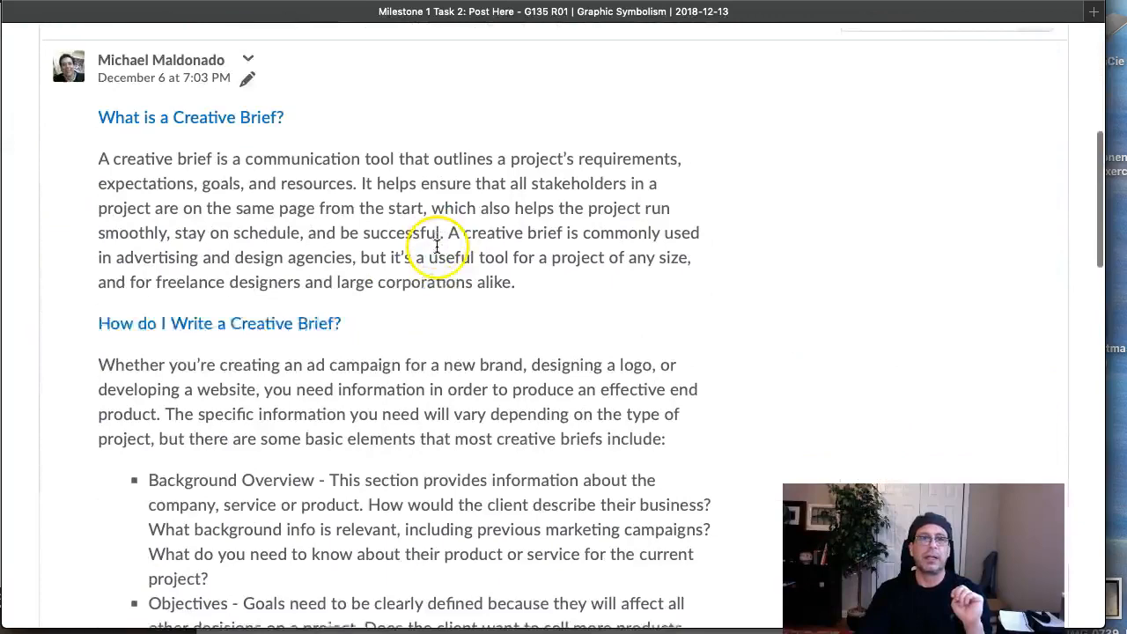
- Scroll down and back up through the Task 2 post explaining what a creative brief is
{"action": "scroll", "scroll_direction": "down", "scroll_amount": 3}
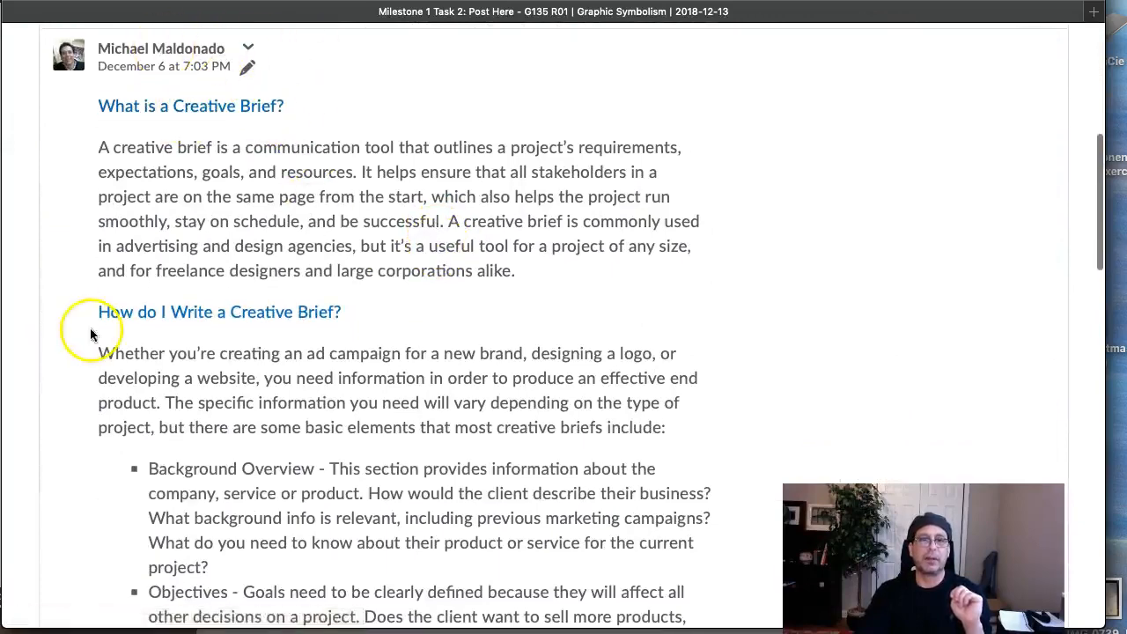
{"action": "scroll", "scroll_direction": "down", "scroll_amount": 3}
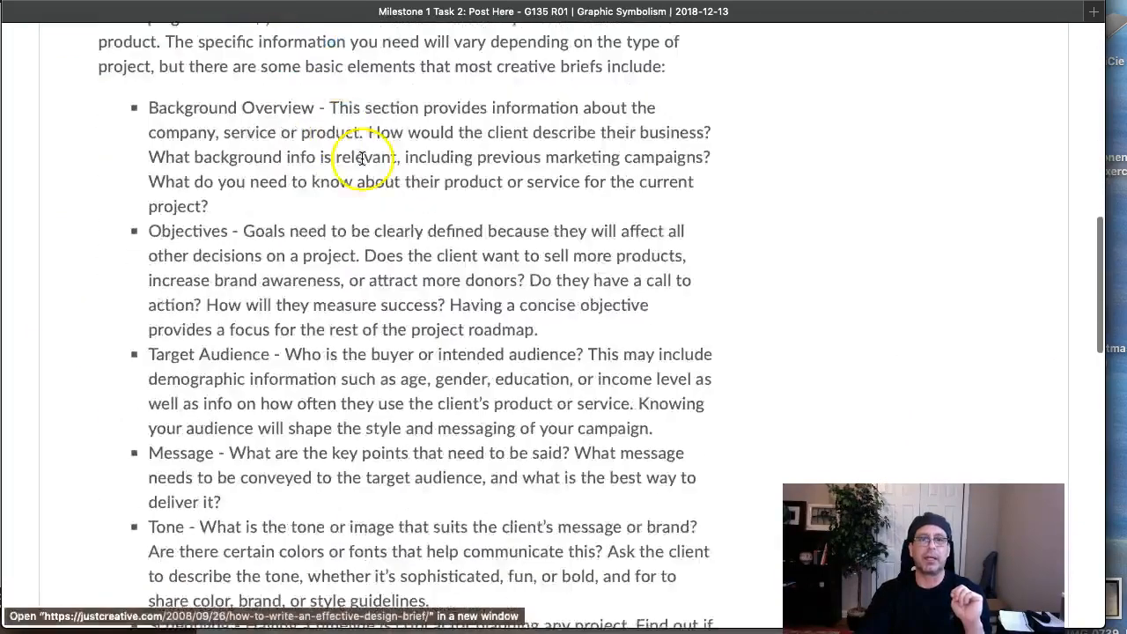
{"action": "scroll", "scroll_direction": "down", "scroll_amount": 3}
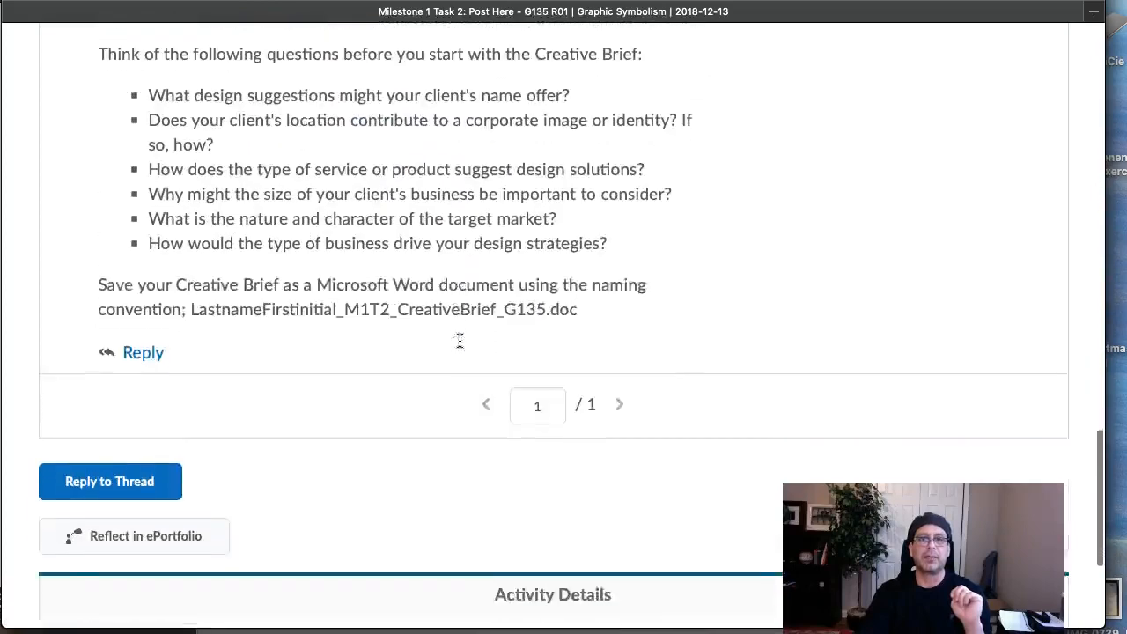
{"action": "scroll", "scroll_direction": "up", "scroll_amount": 3}
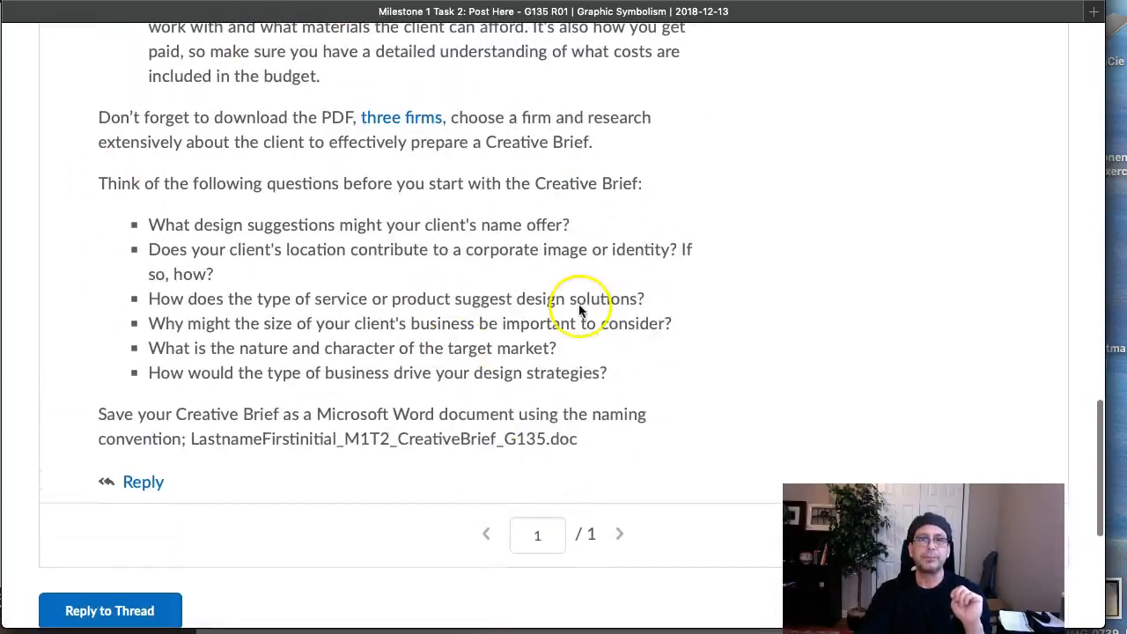
{"action": "scroll", "scroll_direction": "up", "scroll_amount": 3}
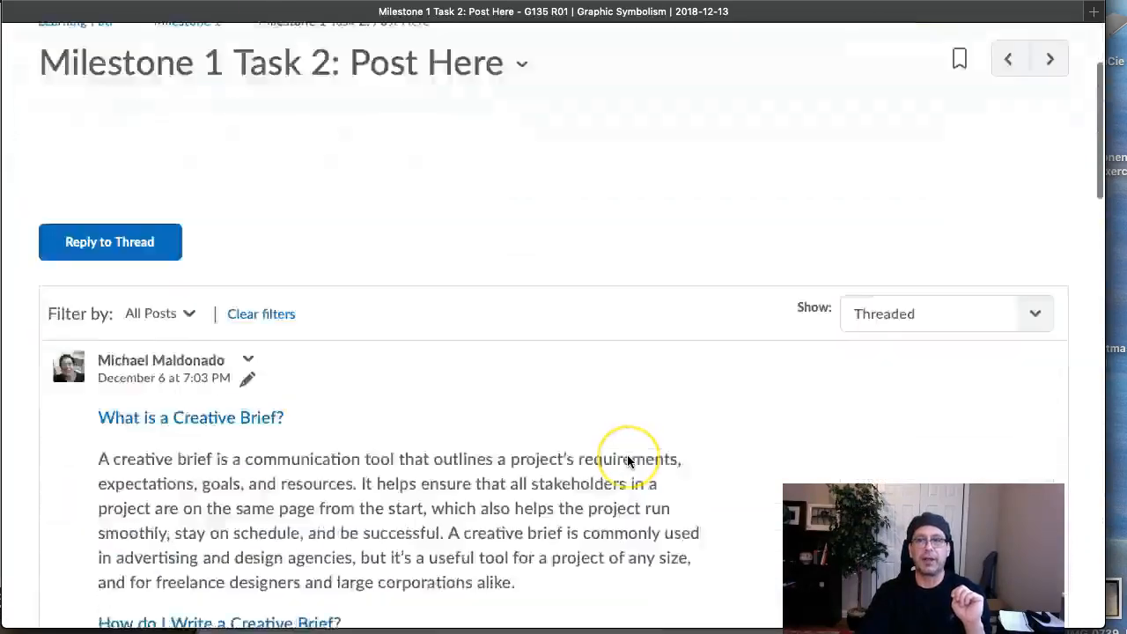
{"action": "scroll", "scroll_direction": "up", "scroll_amount": 3}
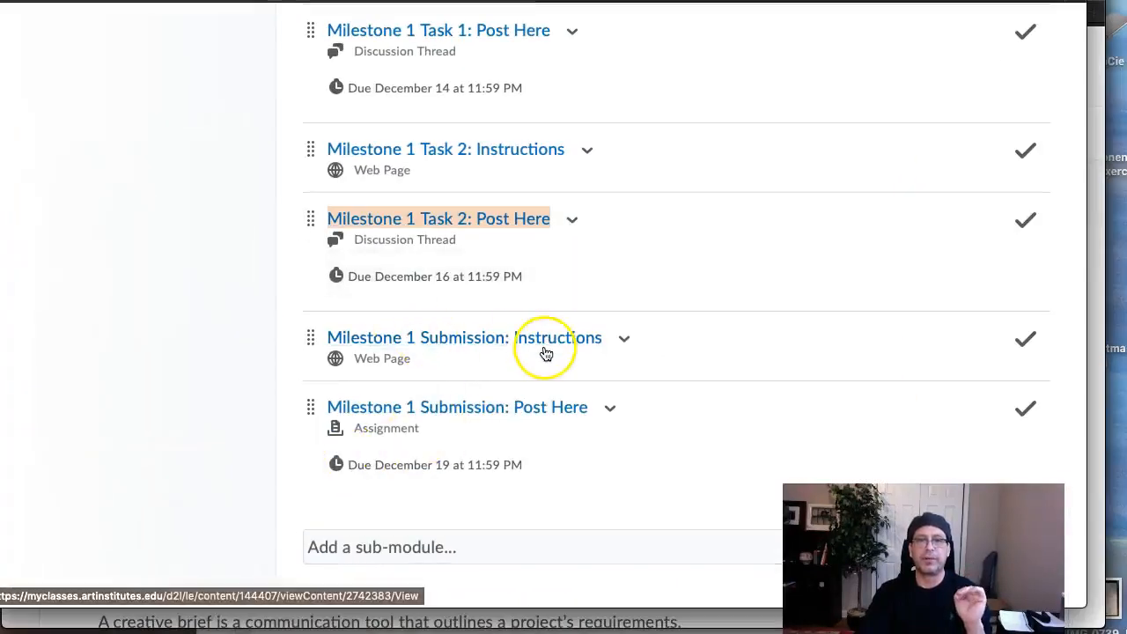
{"action": "scroll", "scroll_direction": "up", "scroll_amount": 3}
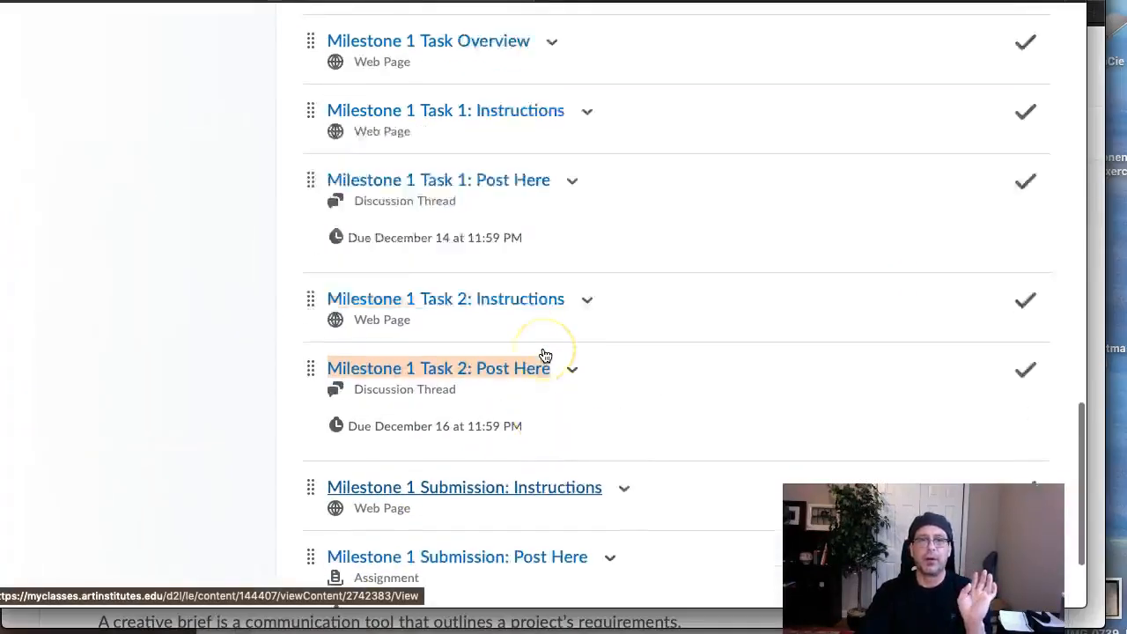
{"action": "scroll", "scroll_direction": "up", "scroll_amount": 3}
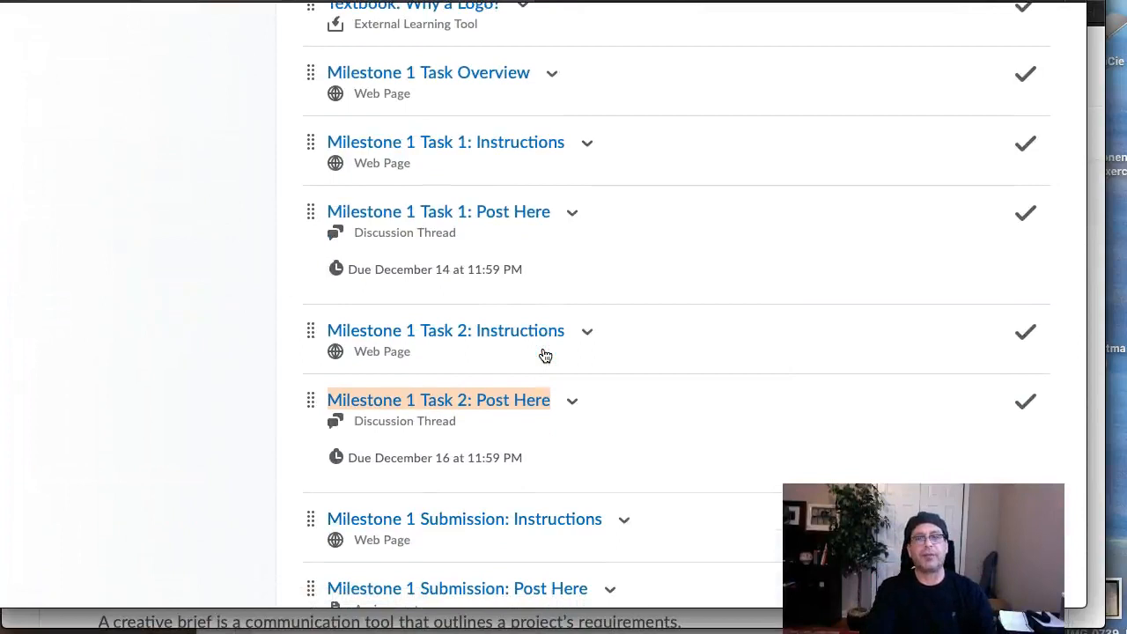
{"action": "mouse_move", "coordinate": [450, 412]}
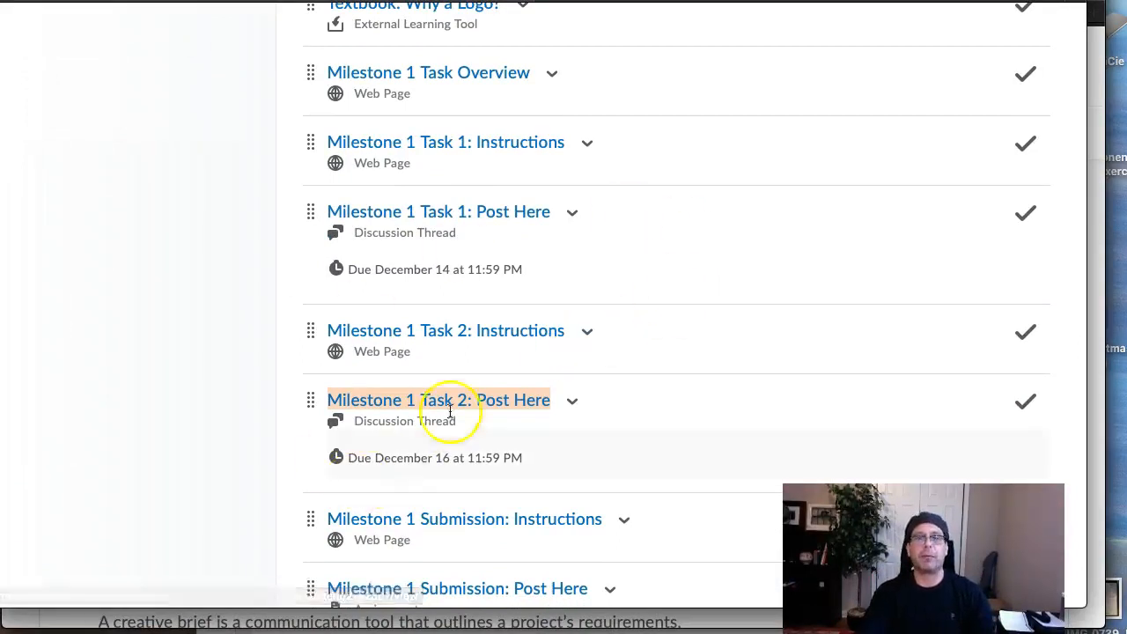
{"action": "scroll", "scroll_direction": "down", "scroll_amount": 3}
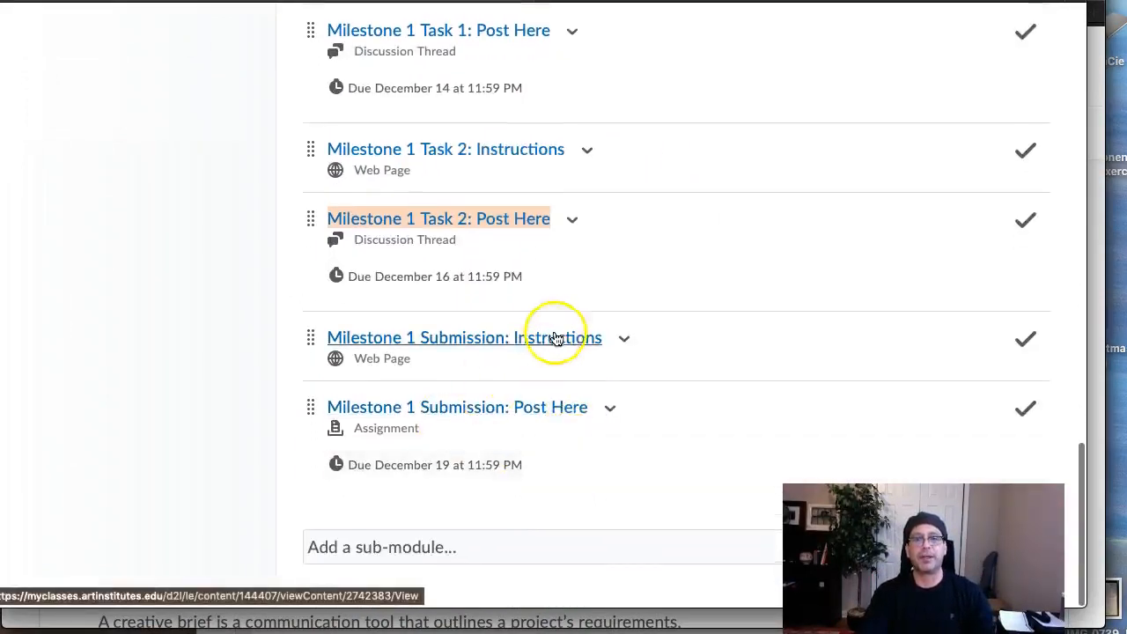
{"action": "scroll", "scroll_direction": "up", "scroll_amount": 3}
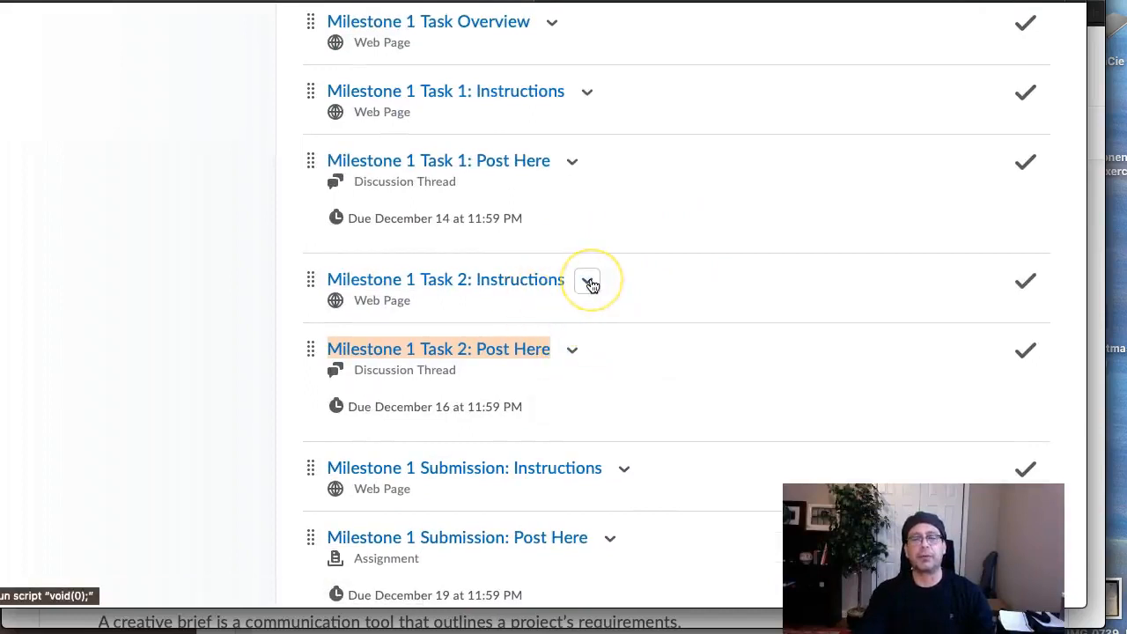
{"action": "mouse_move", "coordinate": [587, 281]}
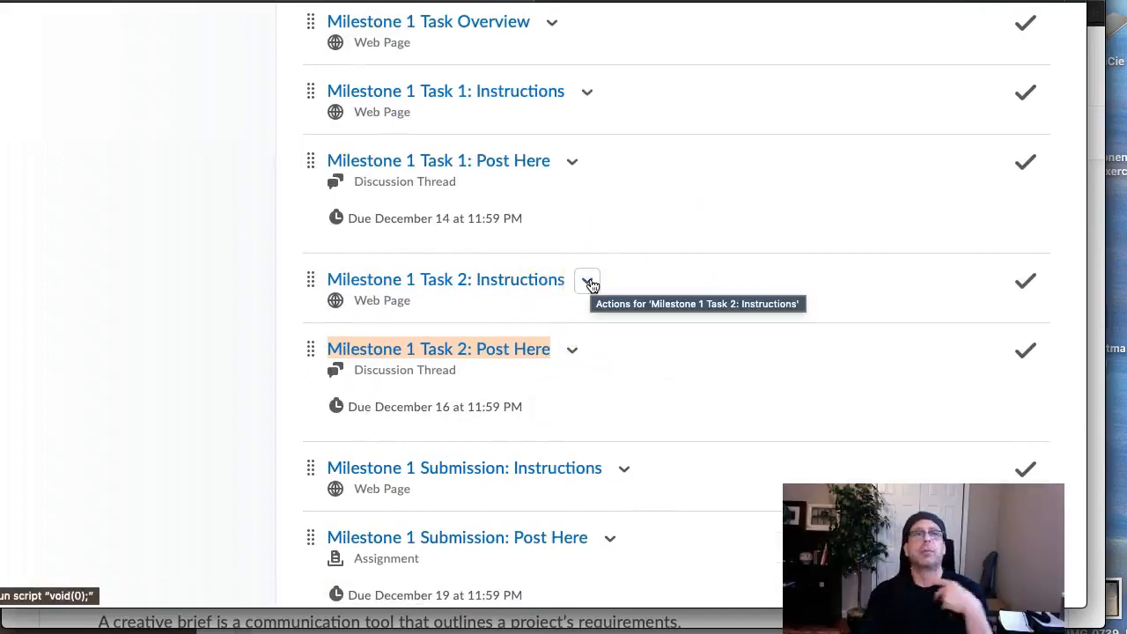
{"action": "scroll", "scroll_direction": "down", "scroll_amount": 3}
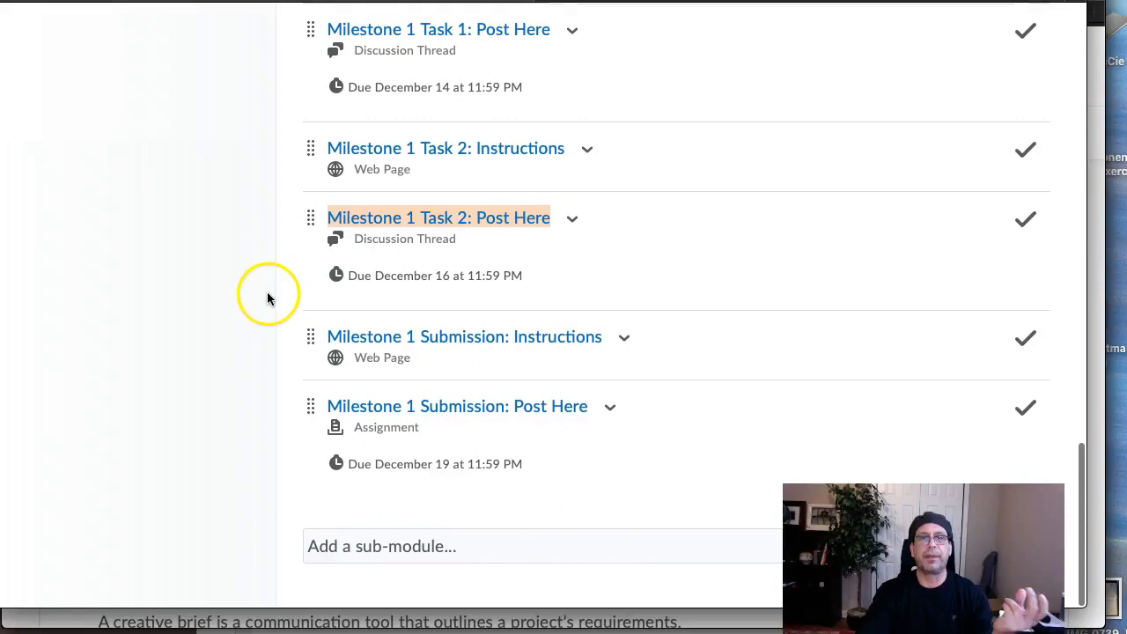
{"action": "mouse_move", "coordinate": [579, 371]}
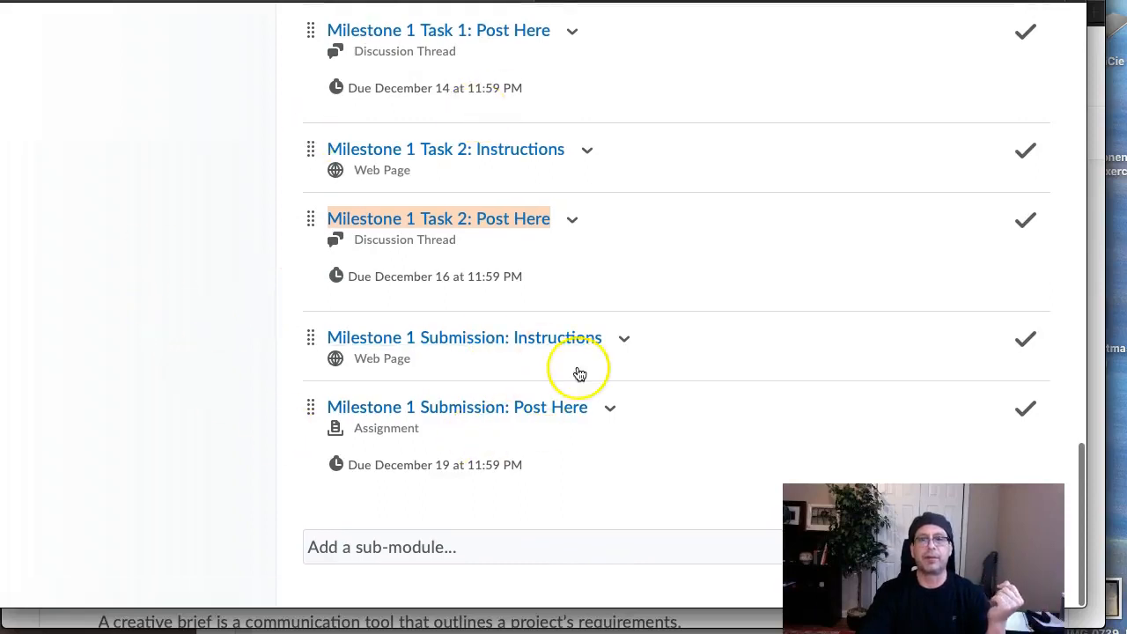
{"action": "mouse_move", "coordinate": [722, 431]}
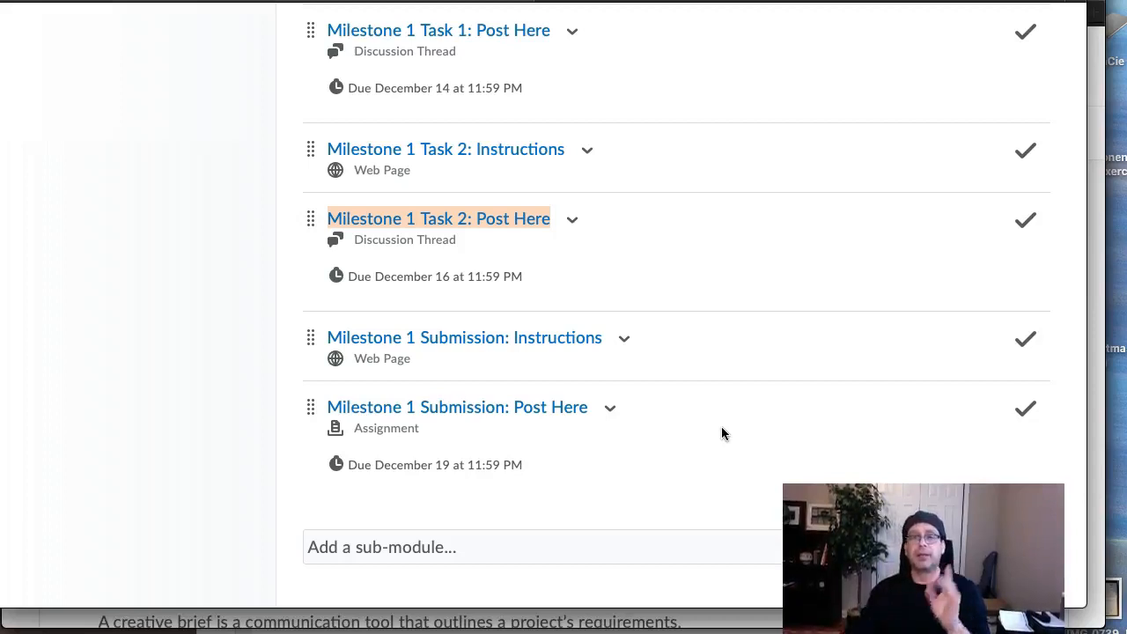
{"action": "mouse_move", "coordinate": [623, 339]}
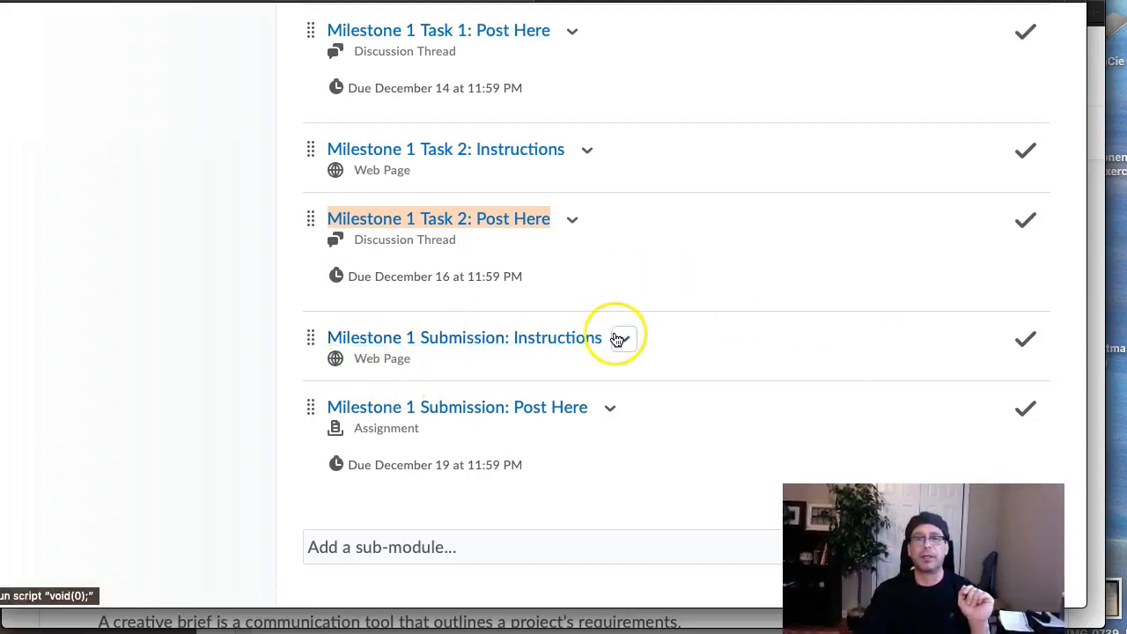
{"action": "scroll", "scroll_direction": "down", "scroll_amount": 3}
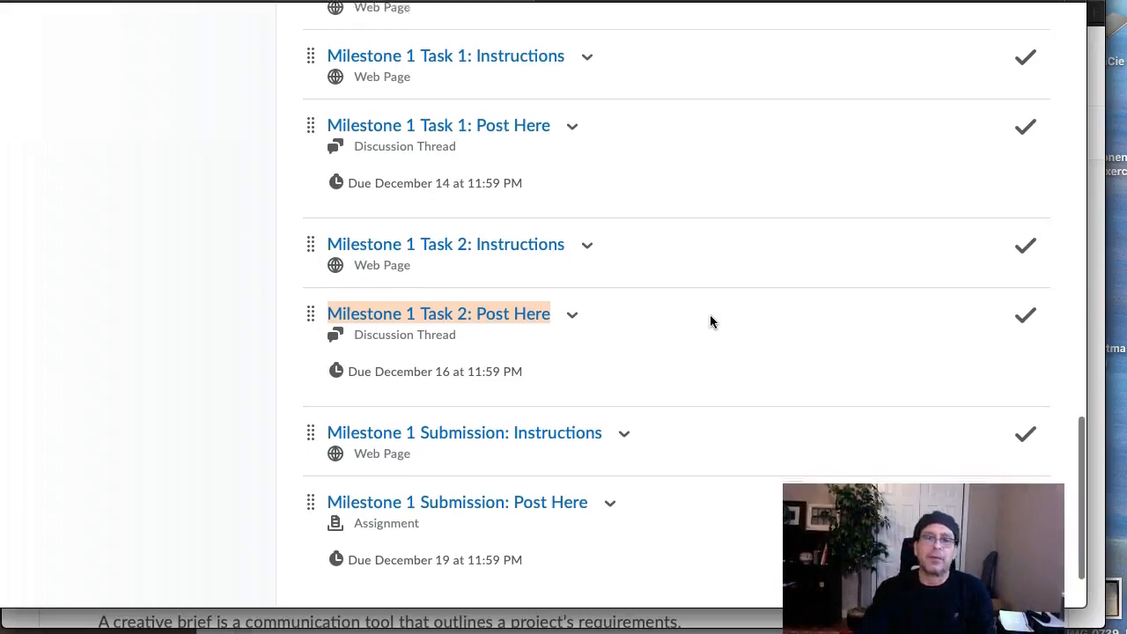
{"action": "scroll", "scroll_direction": "down", "scroll_amount": 3}
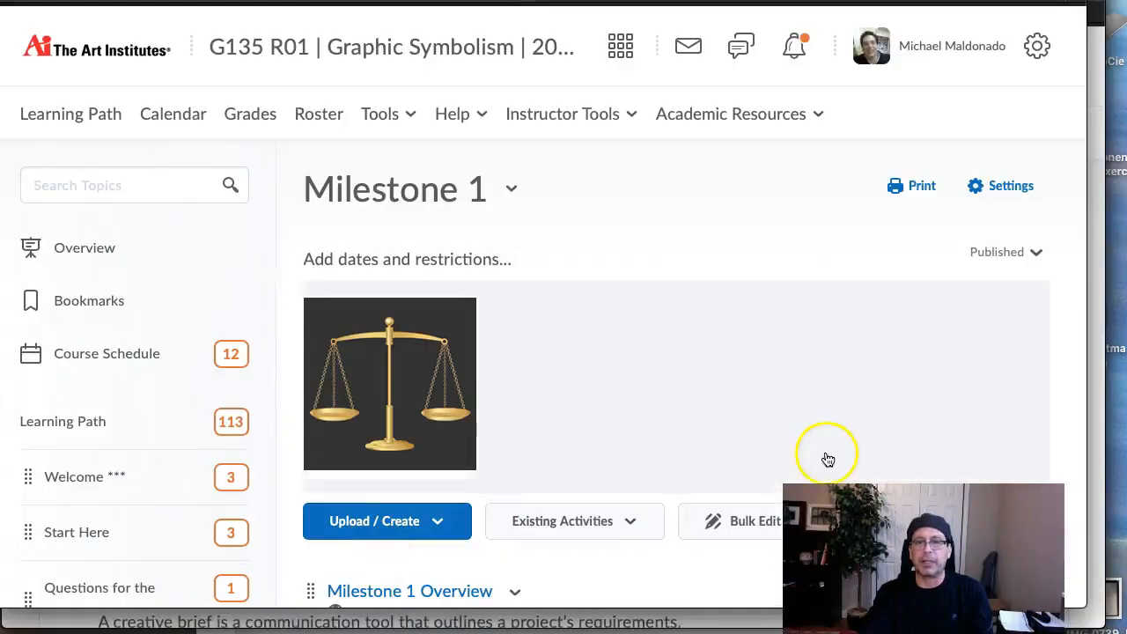
{"action": "mouse_move", "coordinate": [828, 459]}
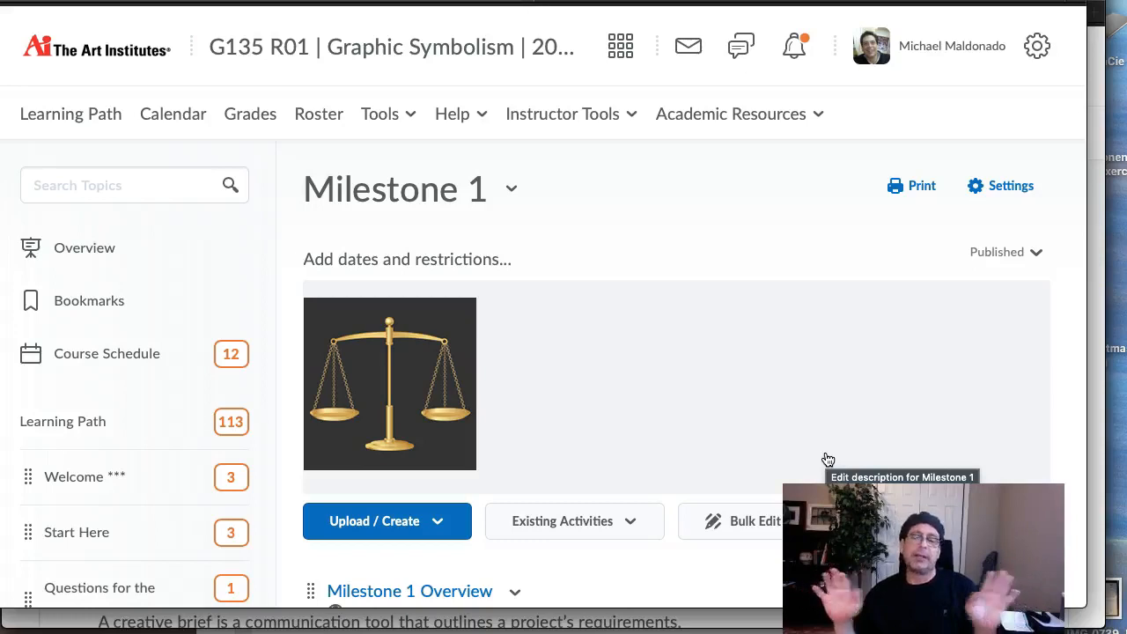
{"action": "mouse_move", "coordinate": [827, 459]}
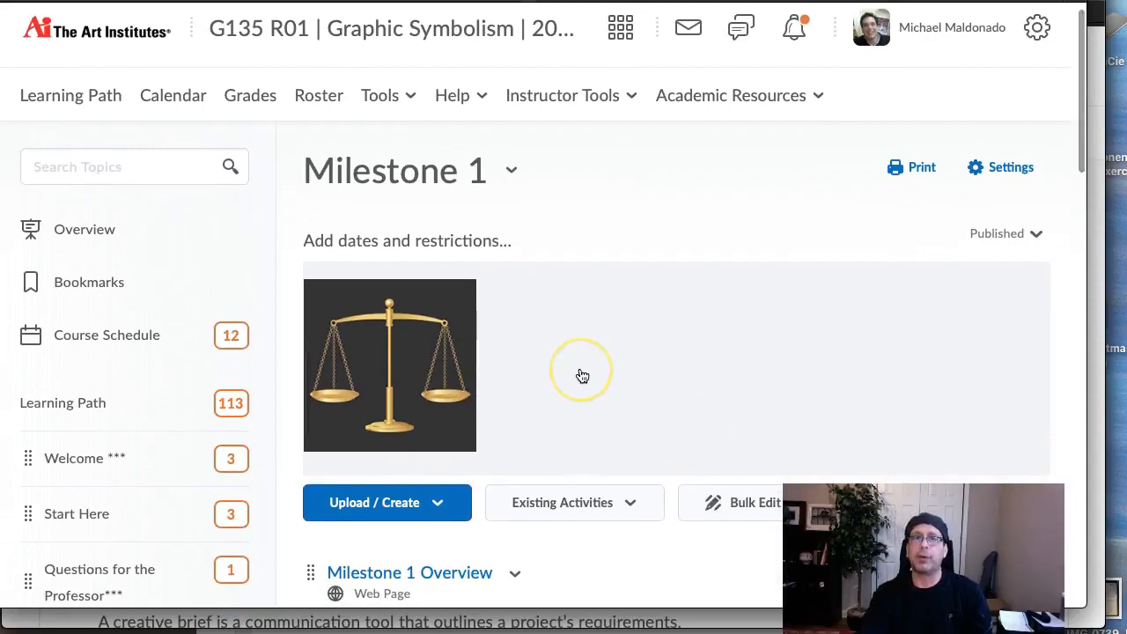
{"action": "scroll", "scroll_direction": "down", "scroll_amount": 3}
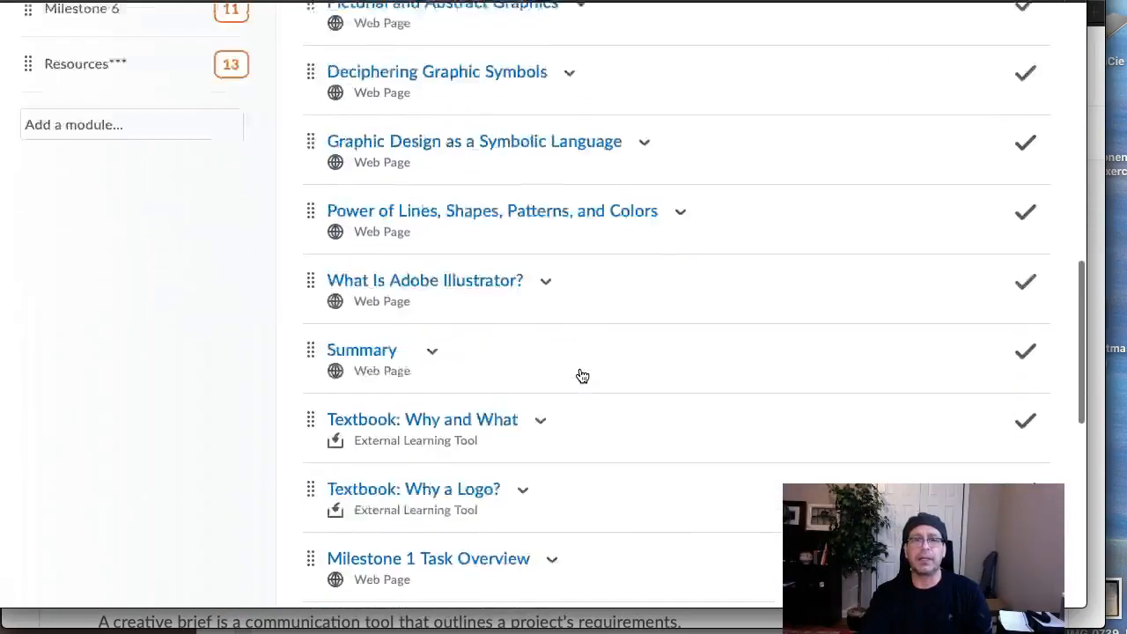
{"action": "scroll", "scroll_direction": "up", "scroll_amount": 3}
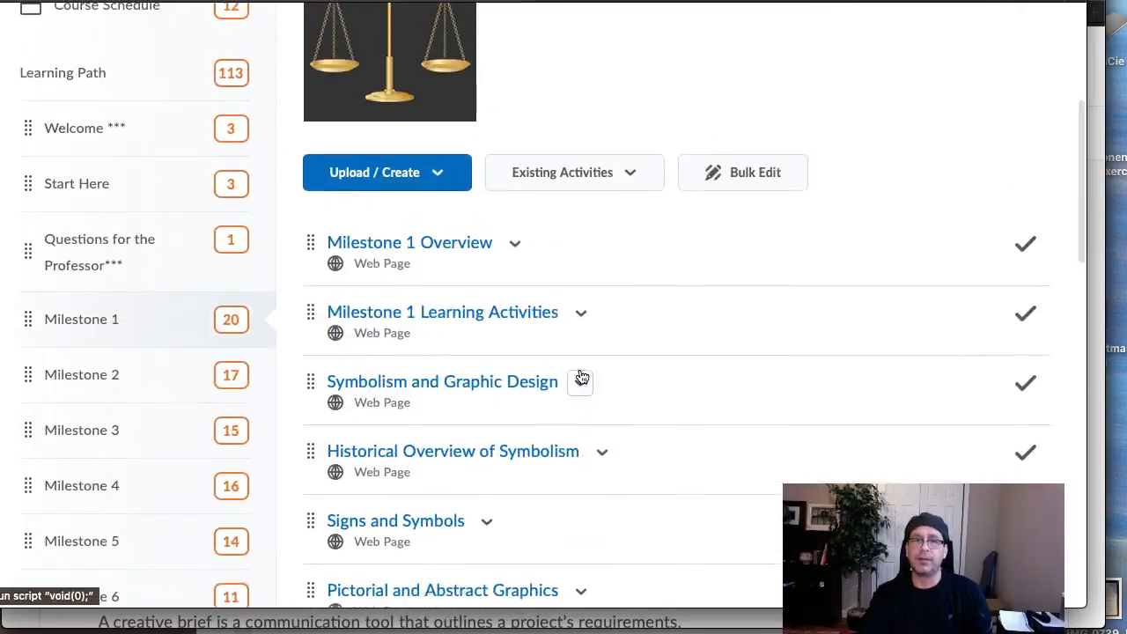